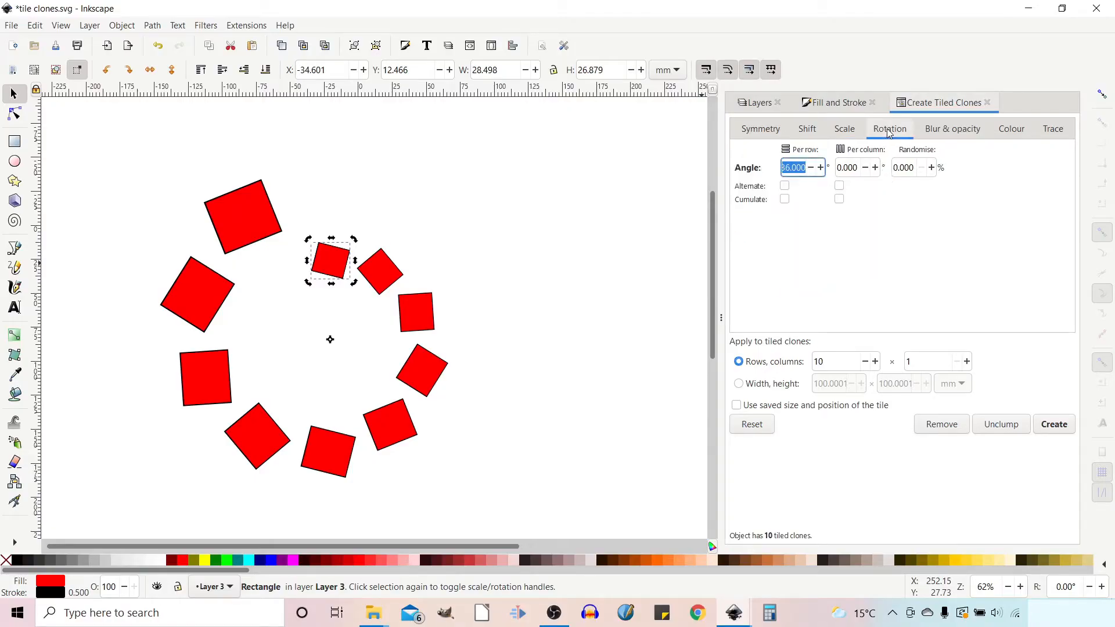
- Regenerate the clone ring with 10% blur per row from the Blur & opacity settings
click(953, 129)
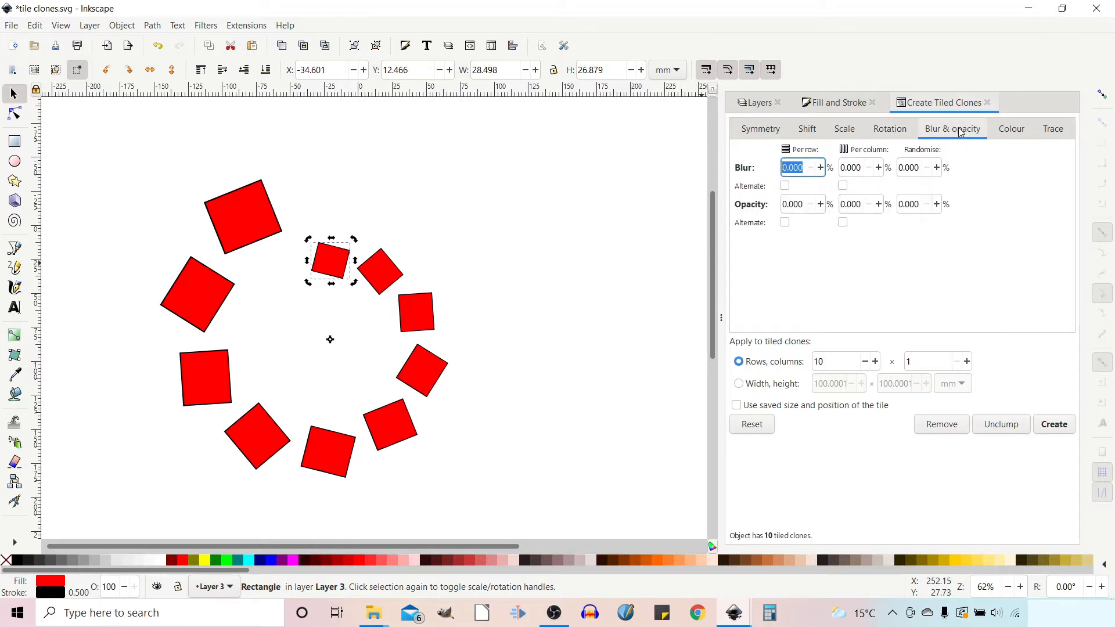
mouse_move(811, 222)
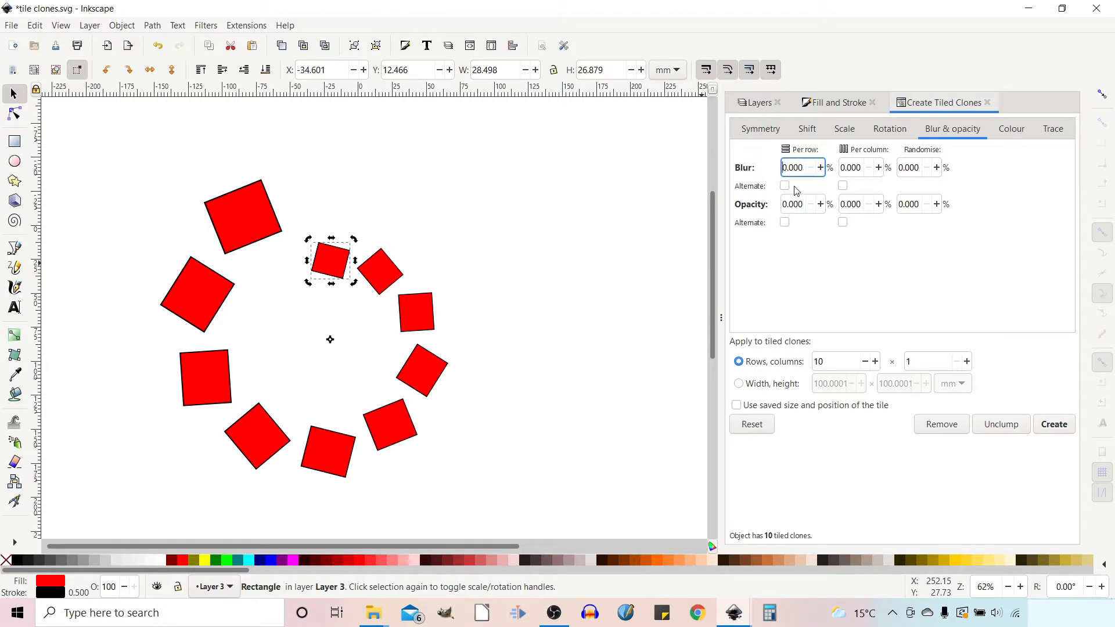
text(10.000)
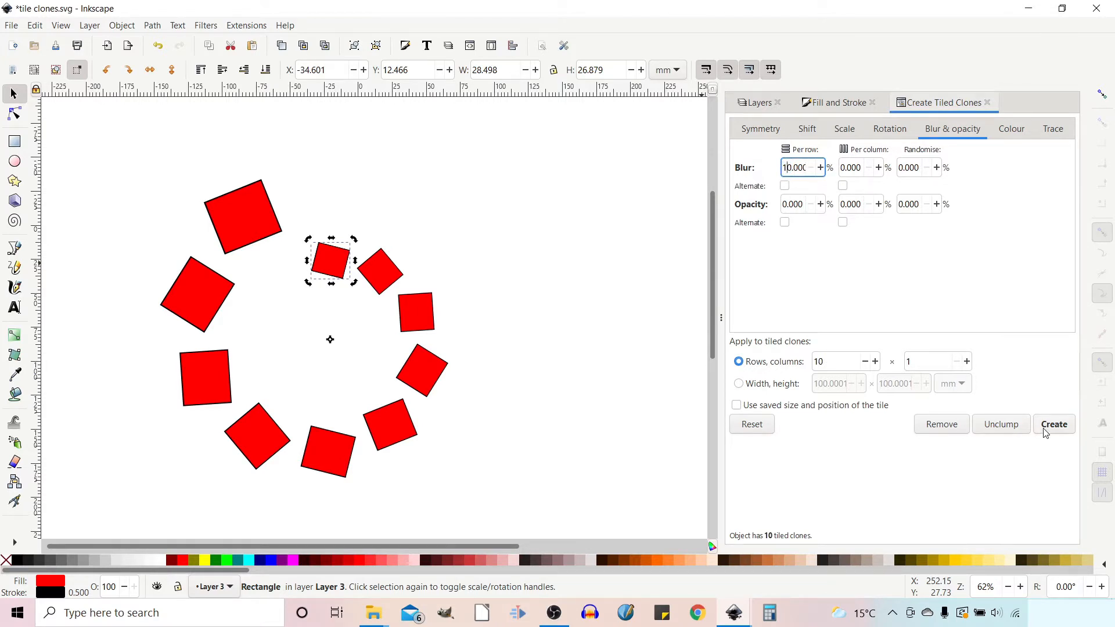
click(1053, 424)
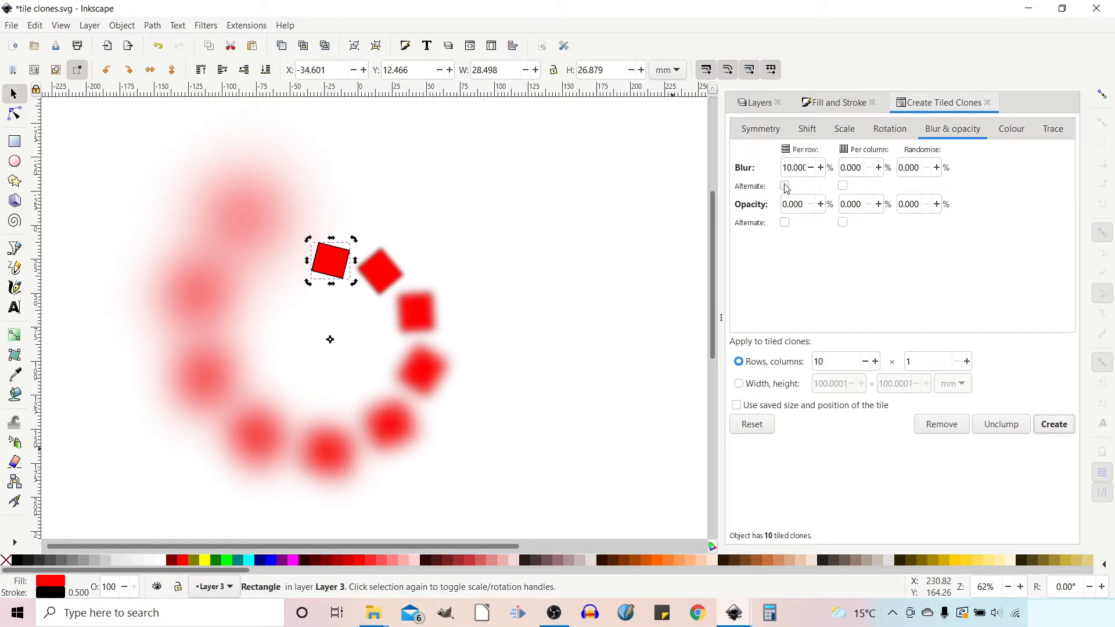
- Try alternating blur with 10% randomise, regenerate, then turn alternating off again
click(785, 186)
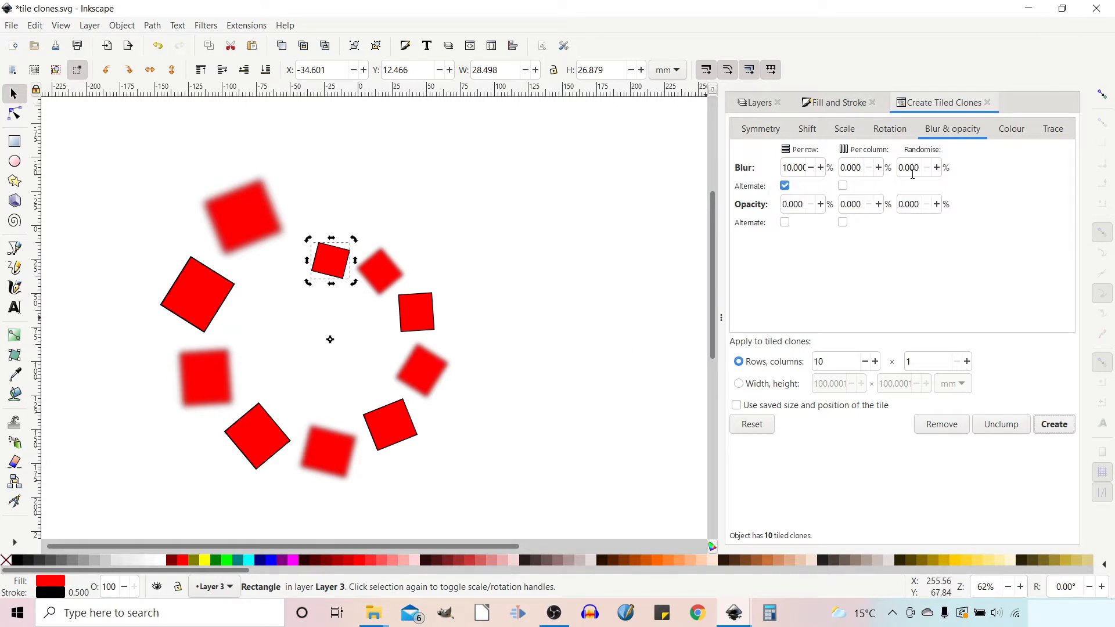
text(10.000)
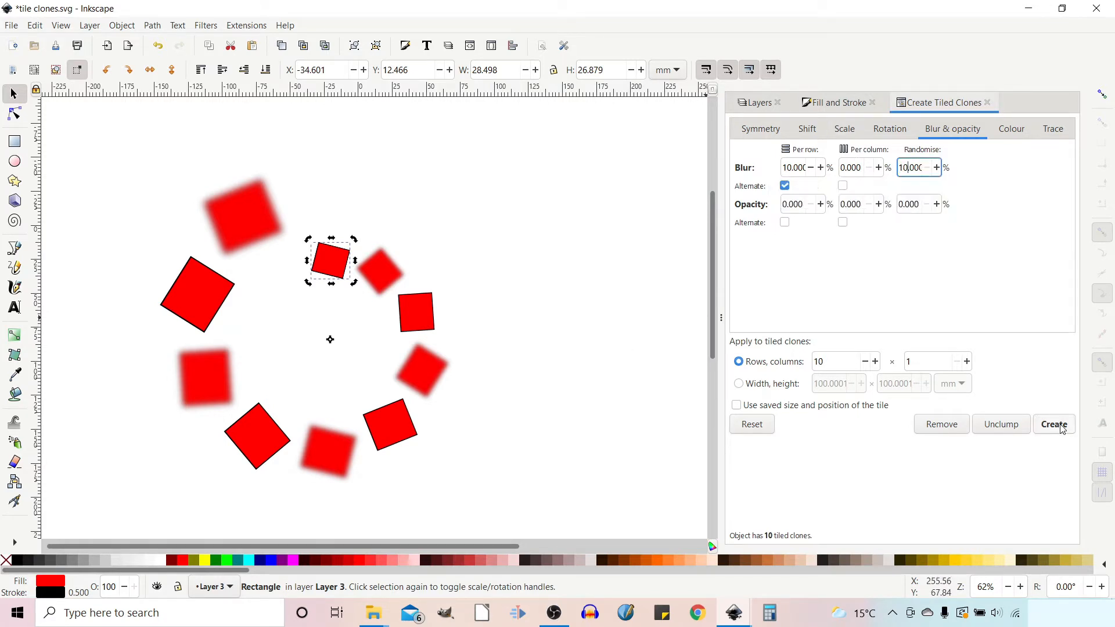
click(1053, 424)
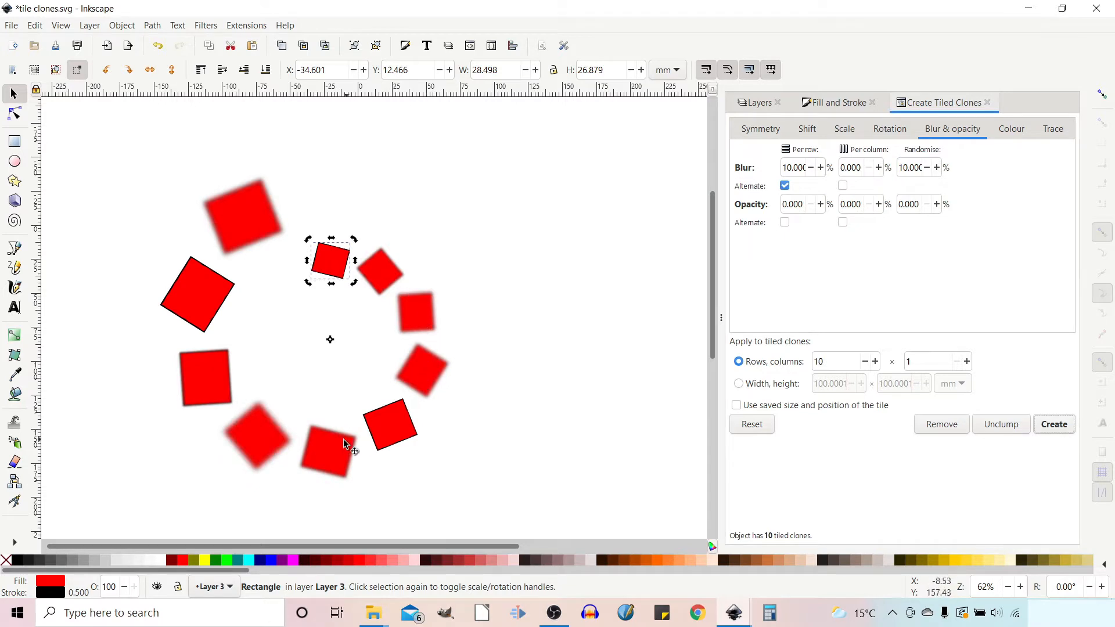
click(784, 185)
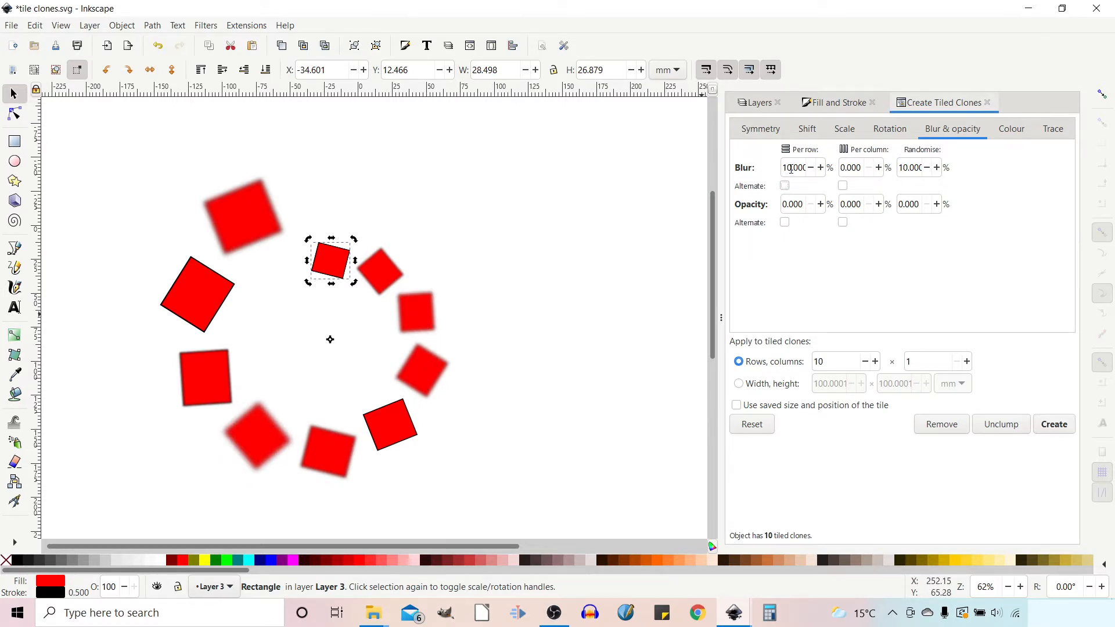
- Reset per-row blur to 0 and re-roll fully random blur on the clones several times
click(797, 167)
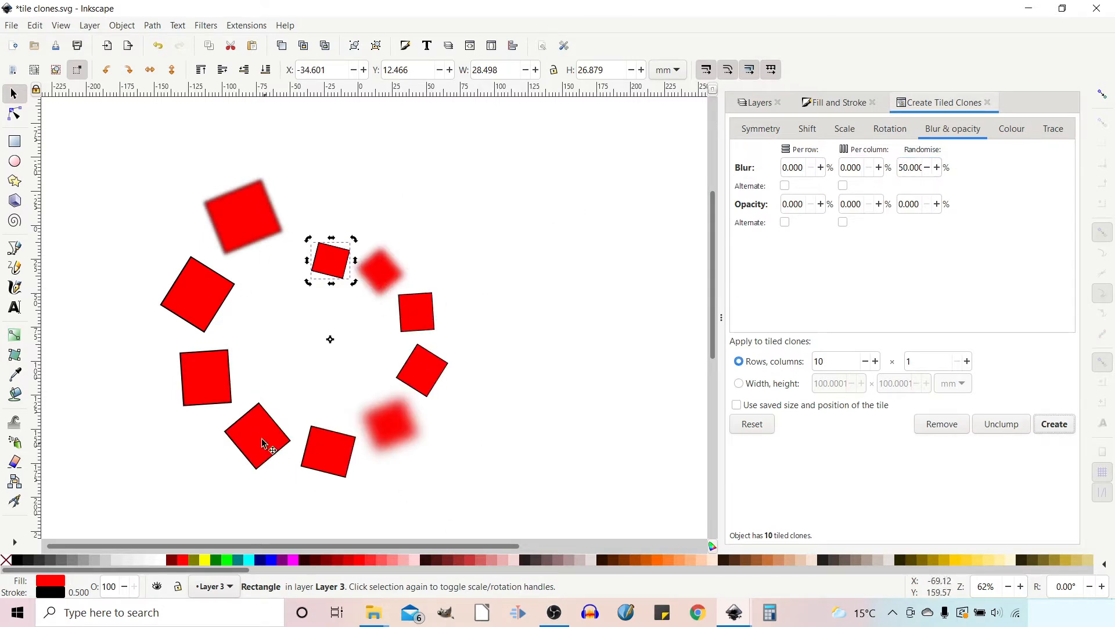
mouse_move(913, 167)
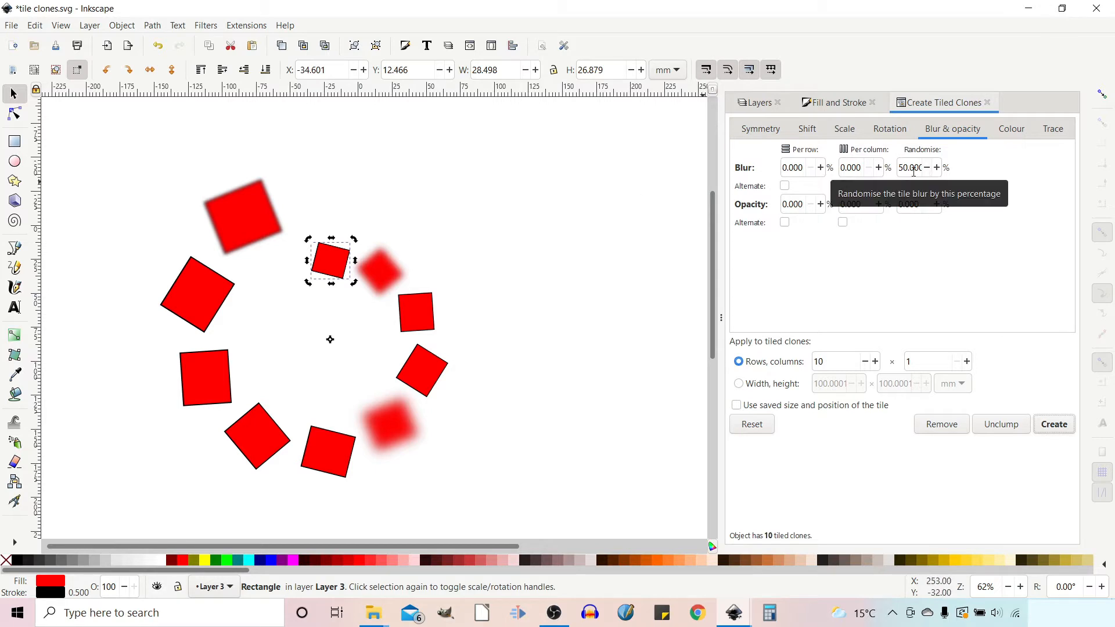
mouse_move(212, 238)
text(100)
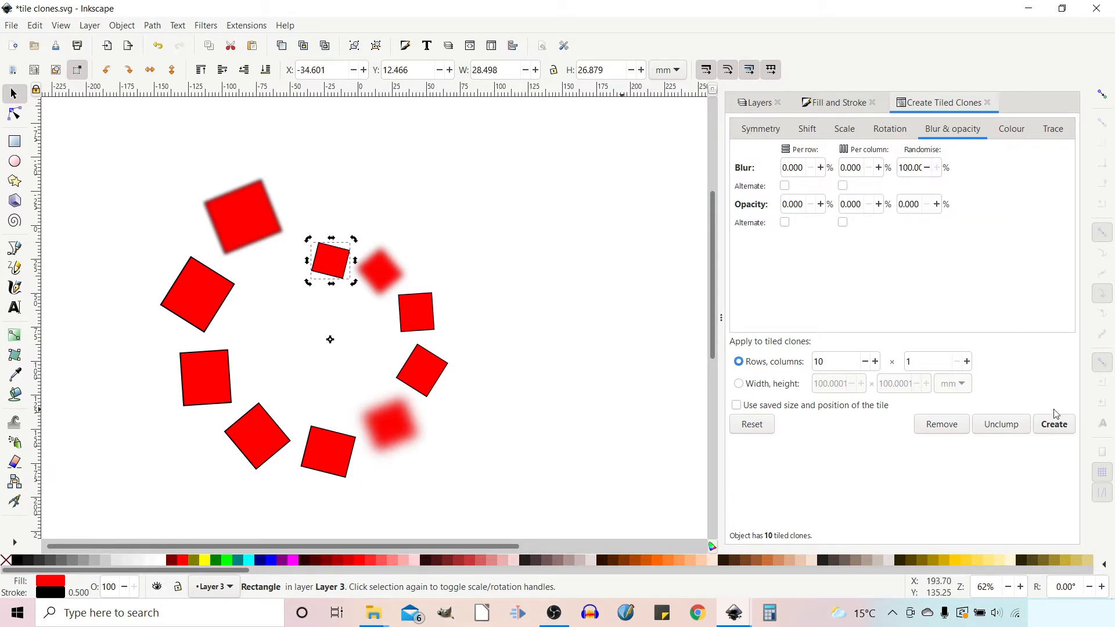
click(1054, 424)
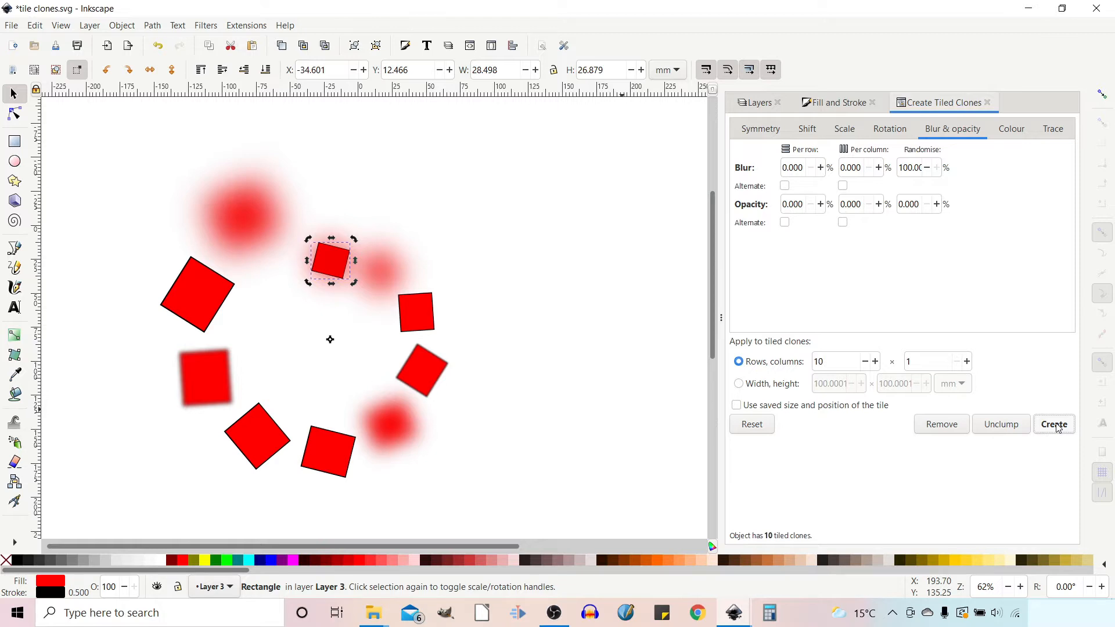
click(1053, 424)
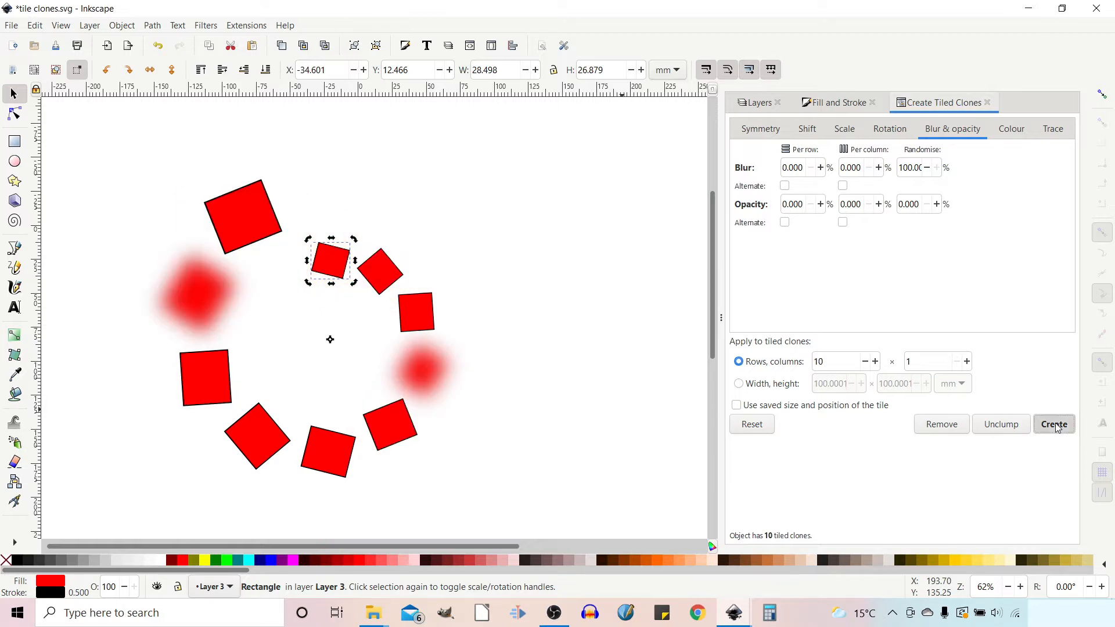
click(1053, 424)
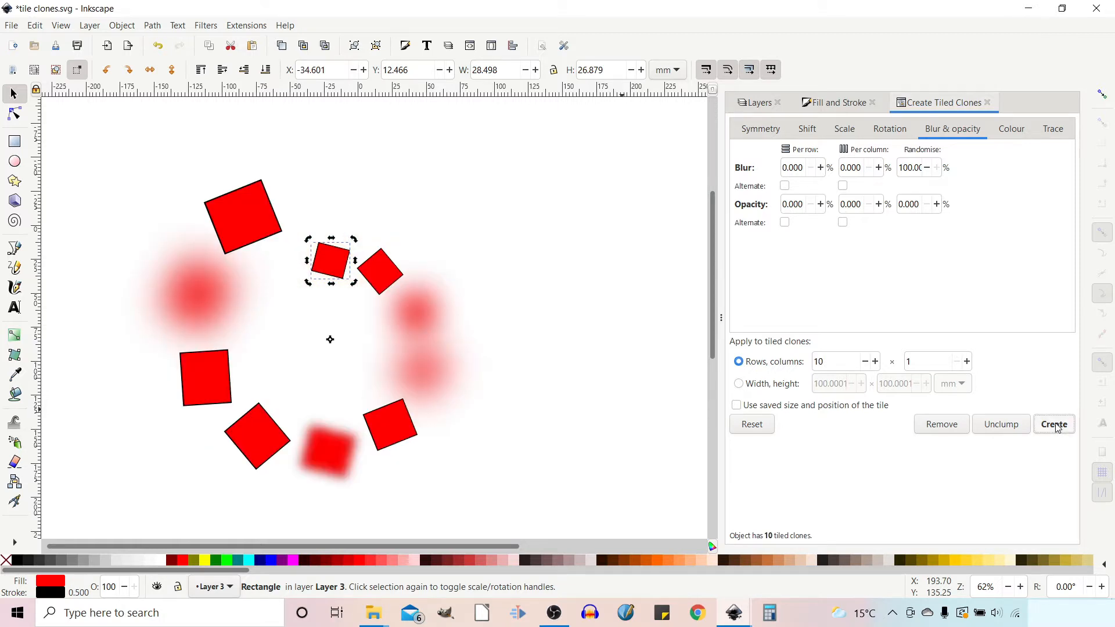
click(1054, 424)
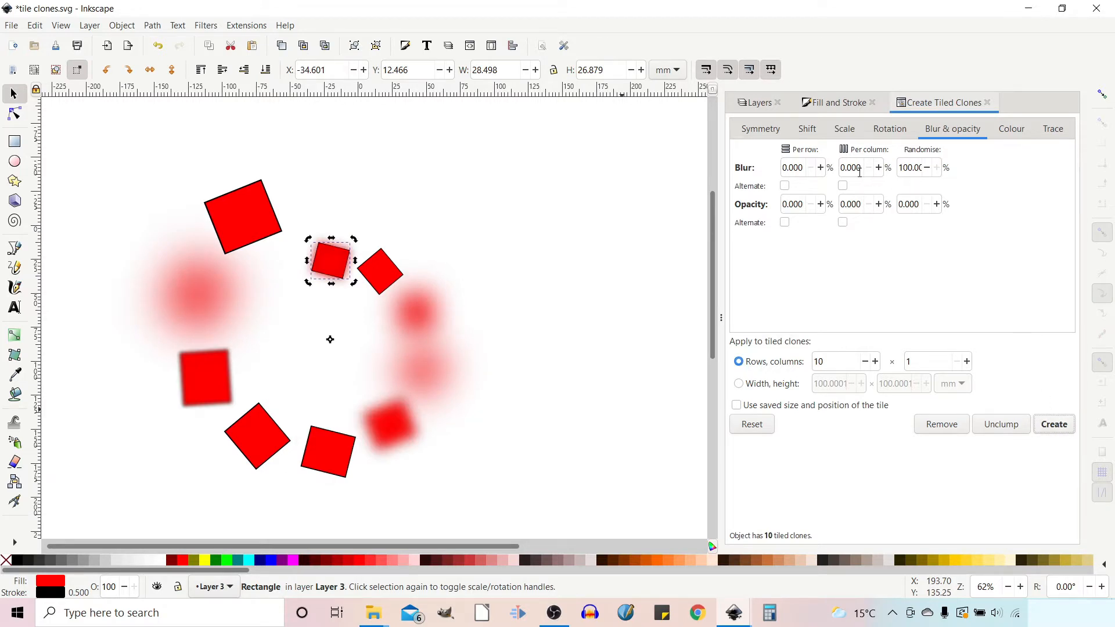
mouse_move(897, 194)
text(0.000)
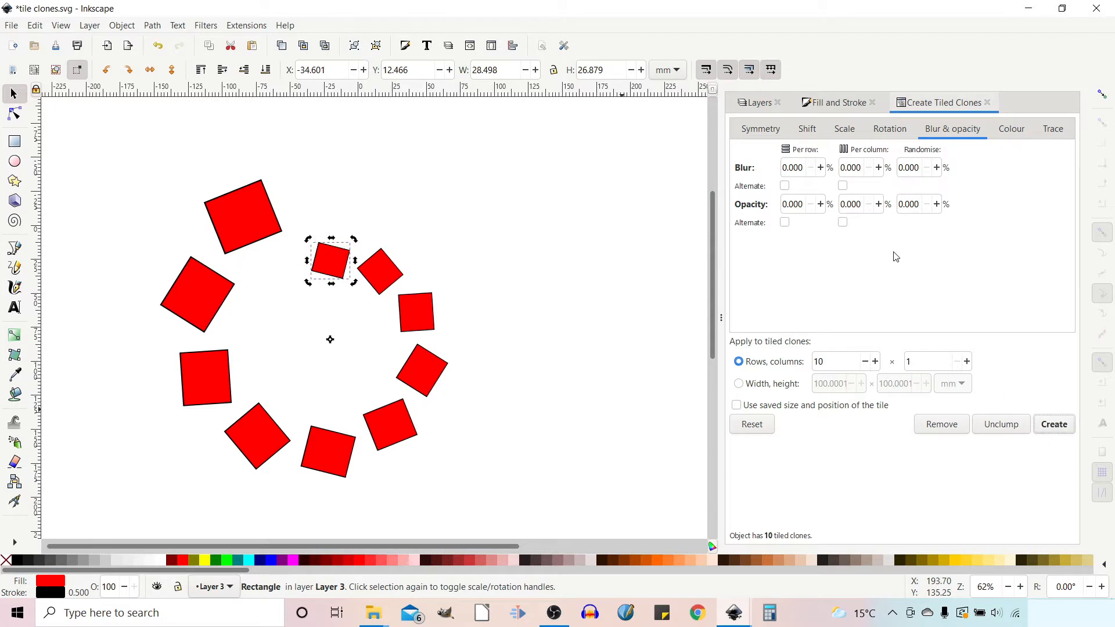
- Try per-row and alternating opacity, then set opacity back to 0 and regenerate solid clones
click(800, 204)
text(10.000)
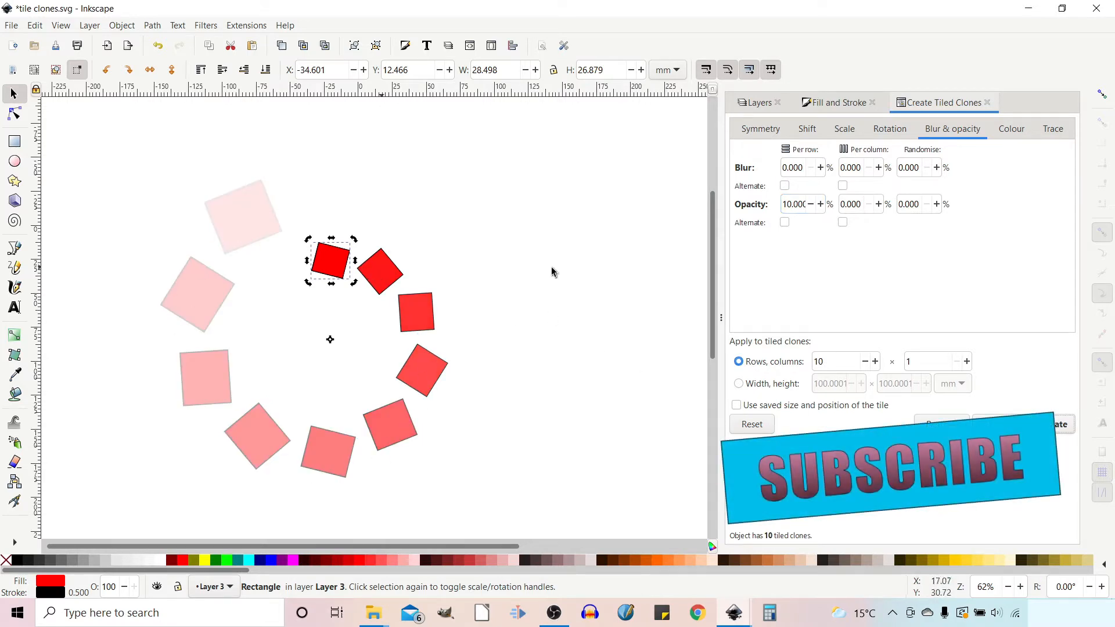
click(785, 222)
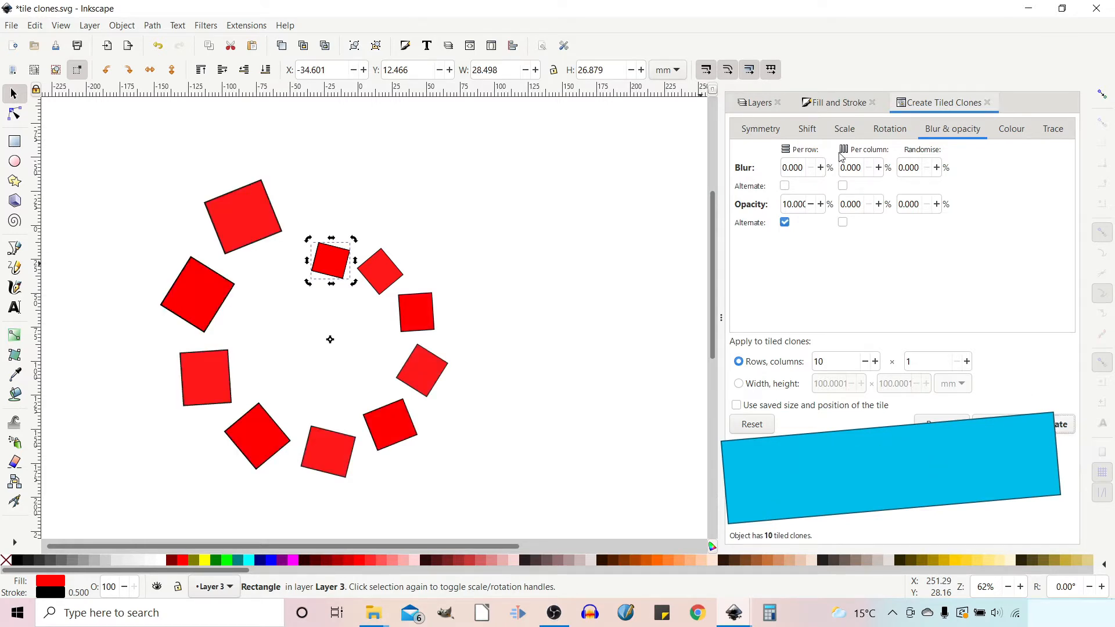
click(797, 205)
text(50.000)
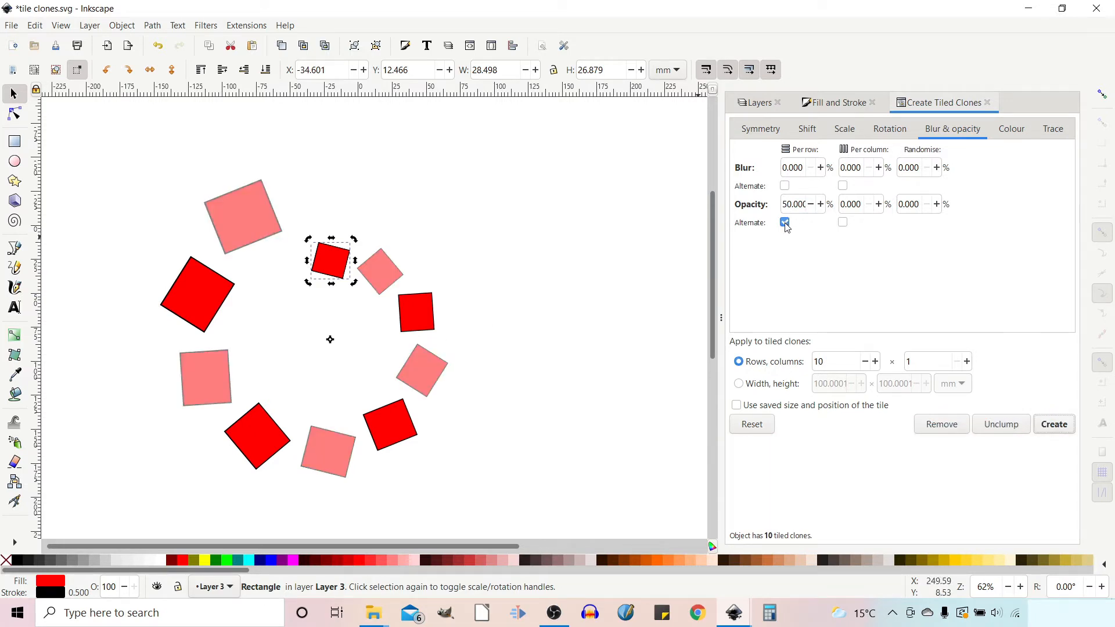
click(784, 222)
text(0.000)
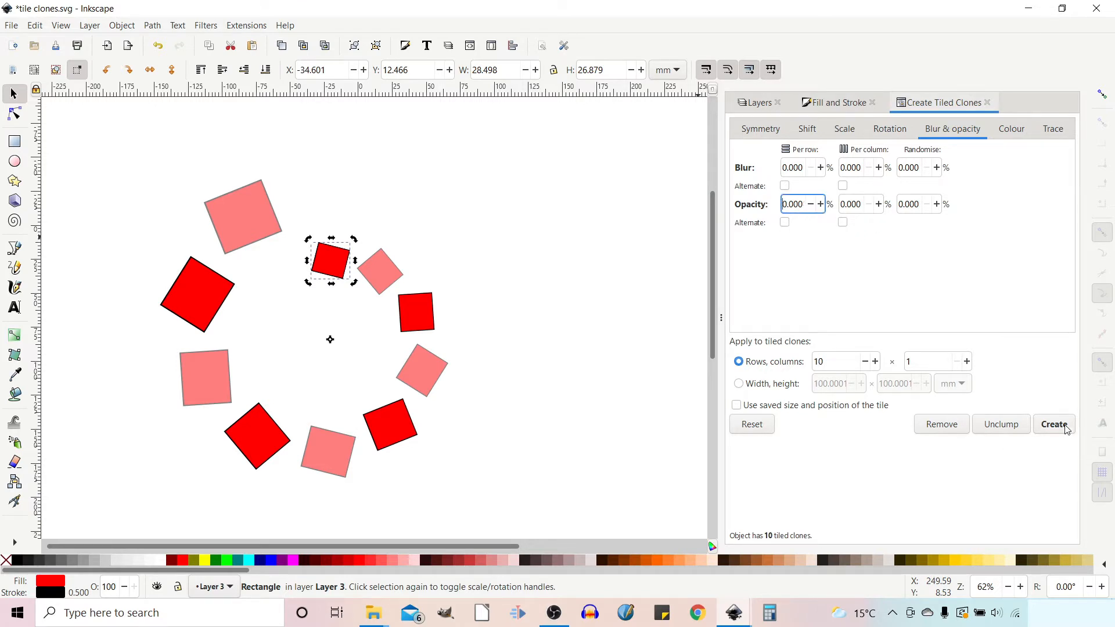
click(1053, 424)
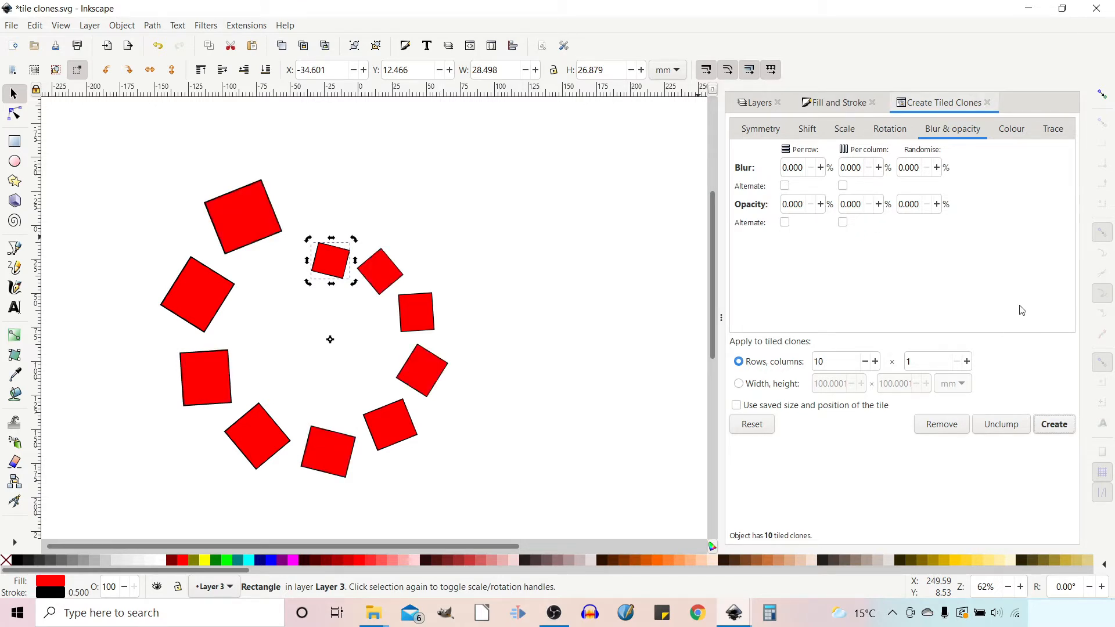
- Show the Colour variation settings with H, S and L all at zero
click(1010, 129)
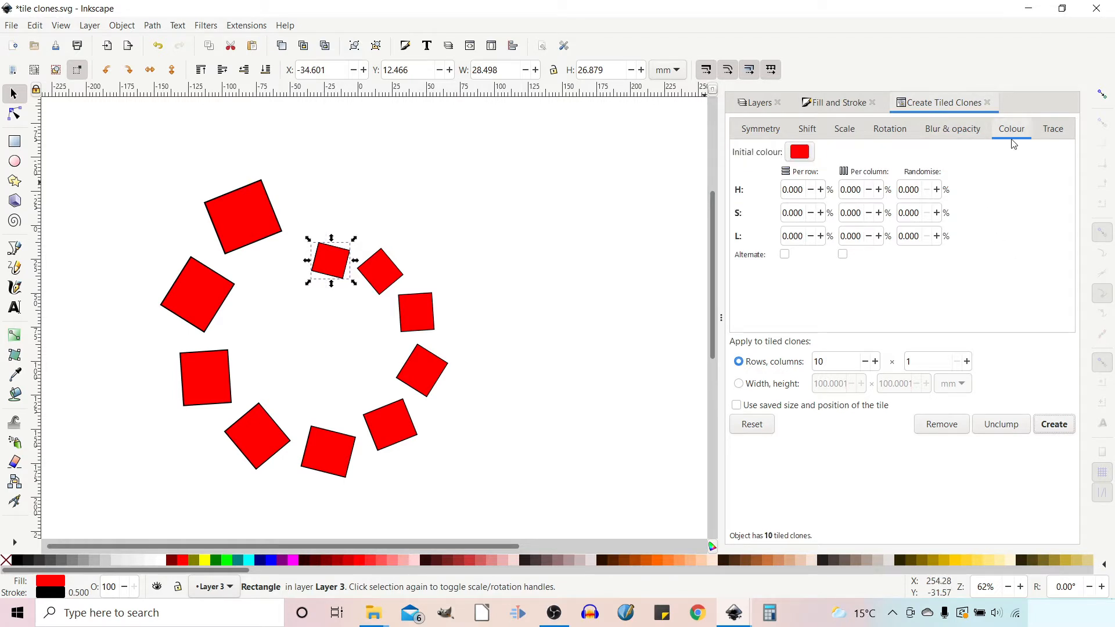
mouse_move(743, 197)
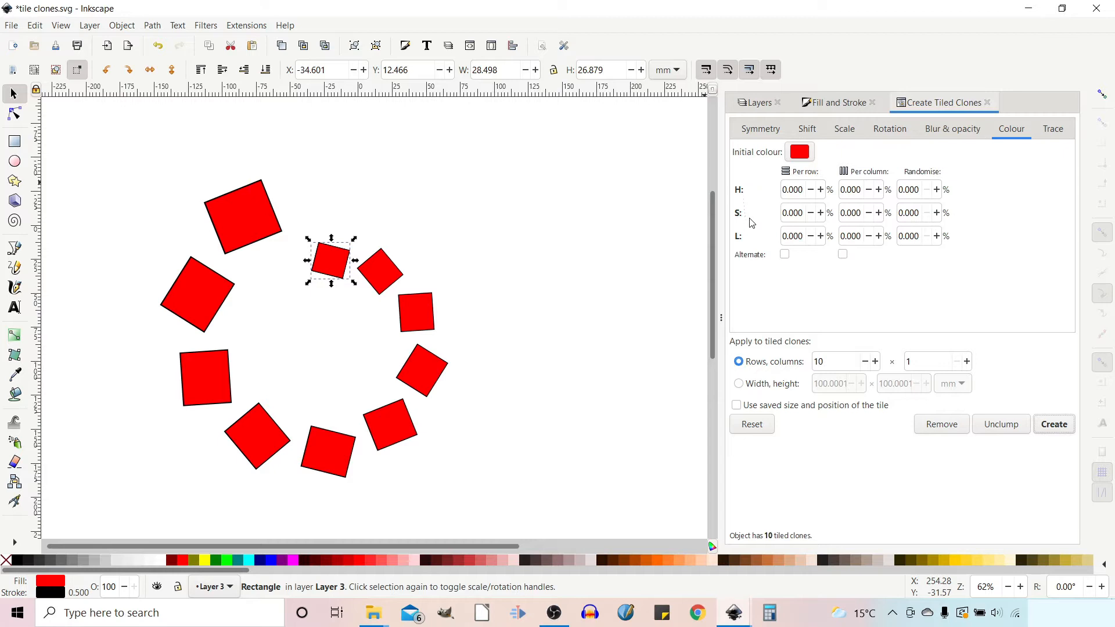
mouse_move(743, 223)
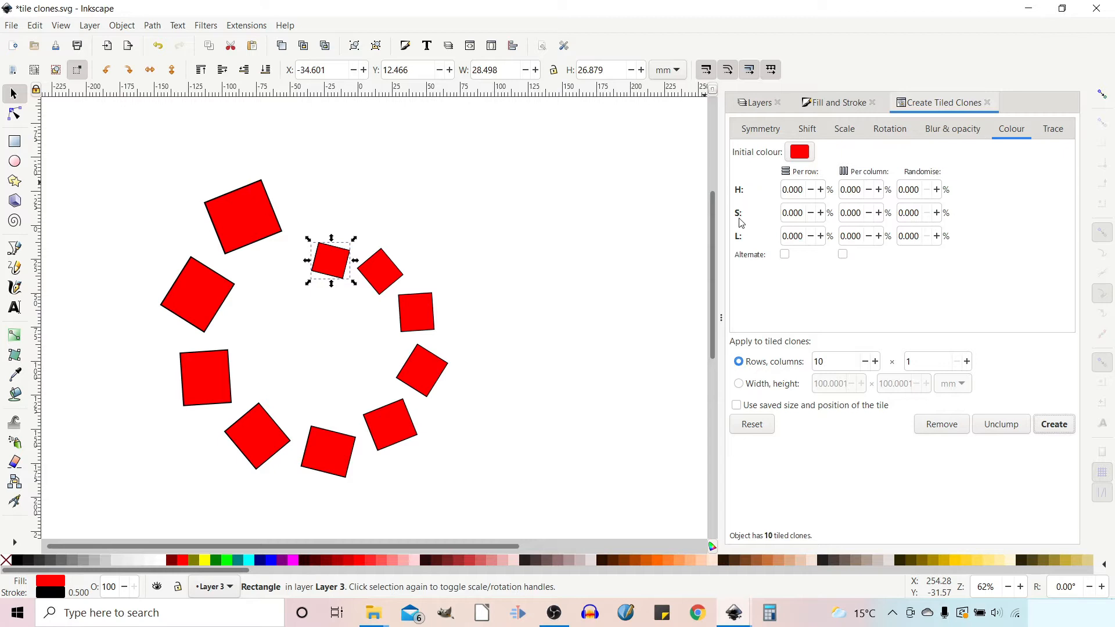
mouse_move(743, 246)
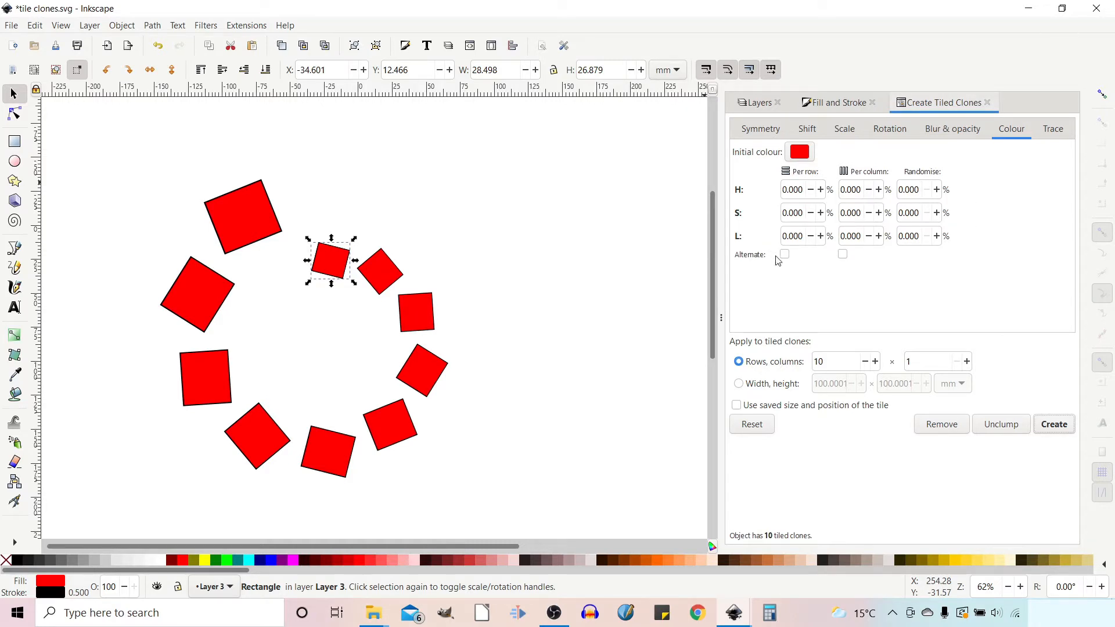
mouse_move(834, 259)
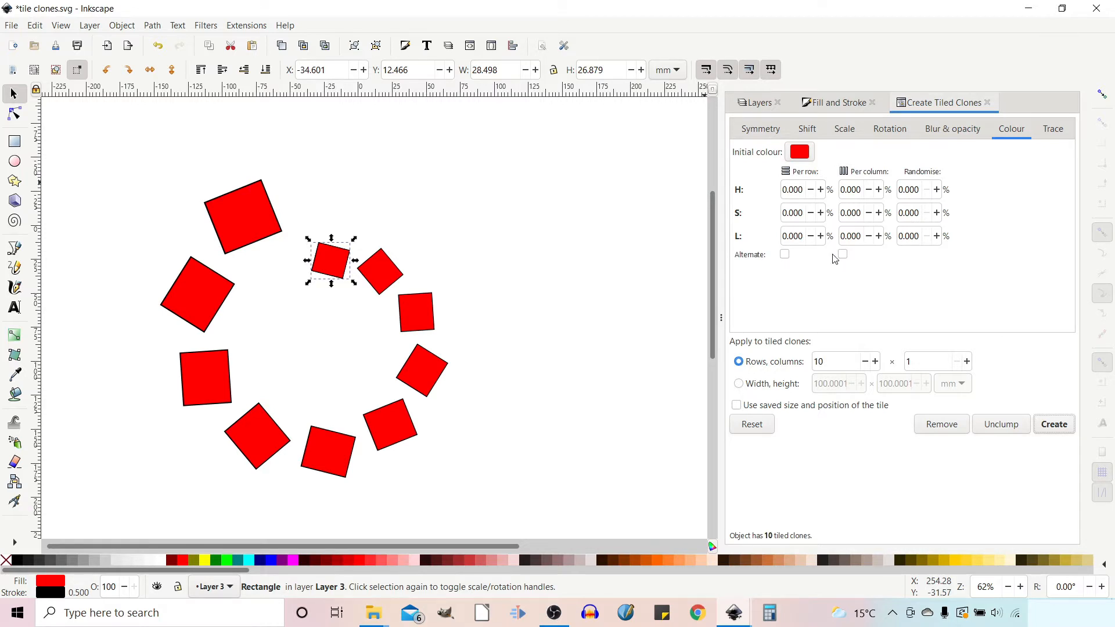
mouse_move(832, 284)
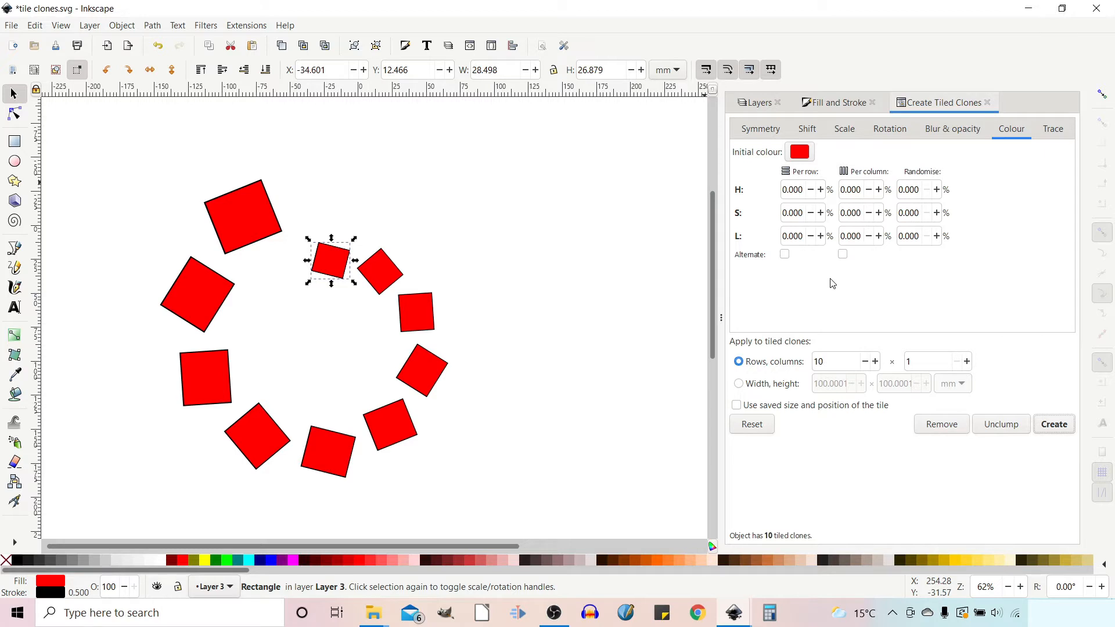
- Remove the clones, unset the square's fill paint, and return to the clone colour settings
click(942, 424)
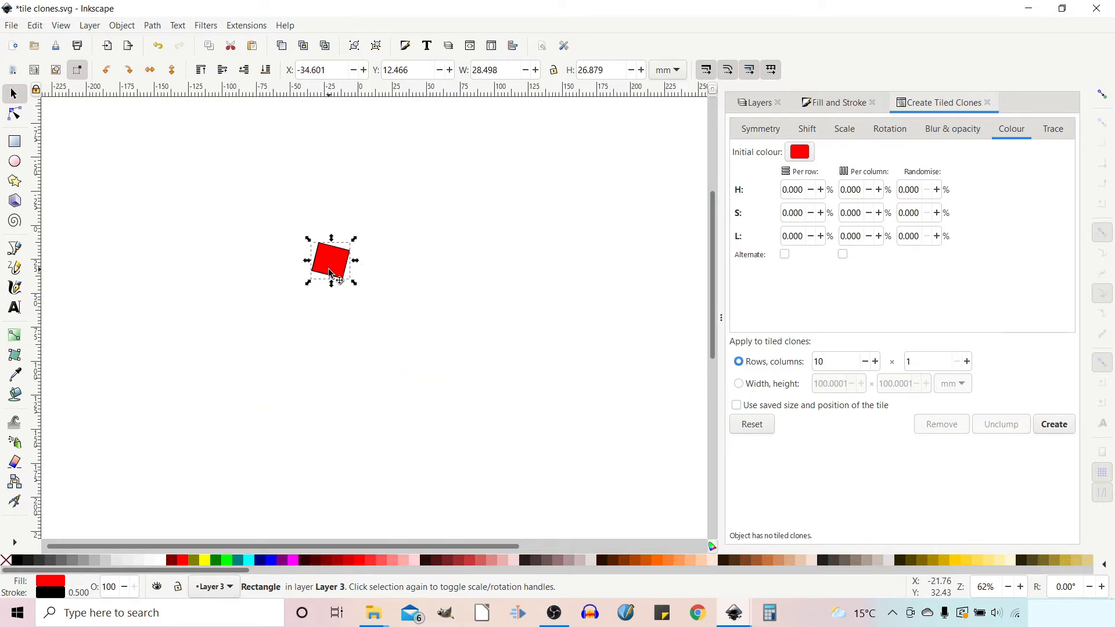
click(837, 102)
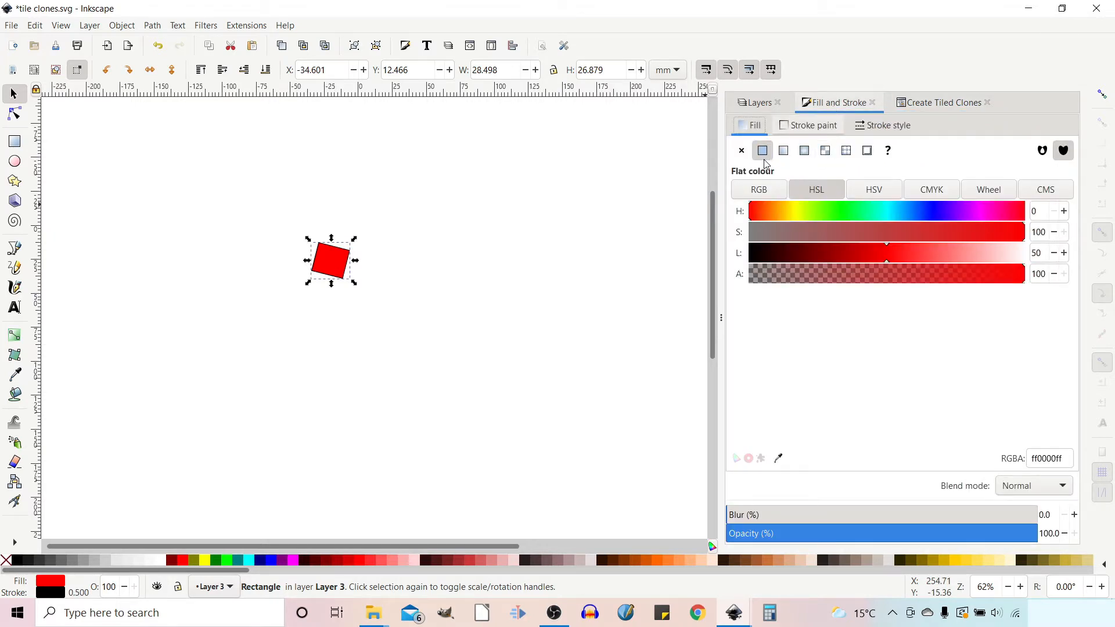
mouse_move(762, 150)
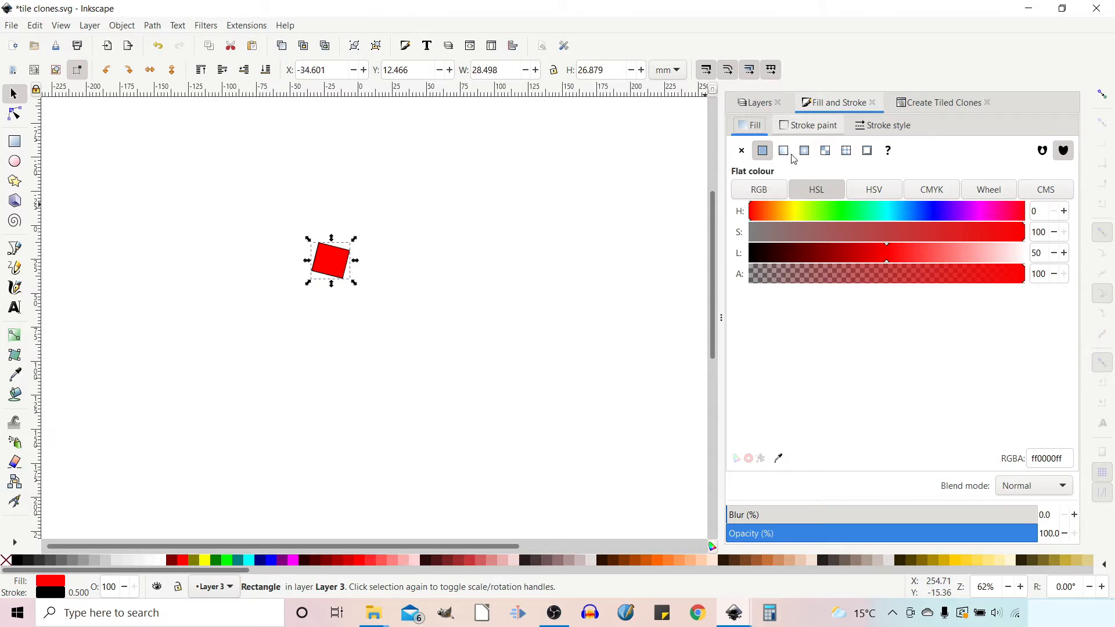
mouse_move(887, 150)
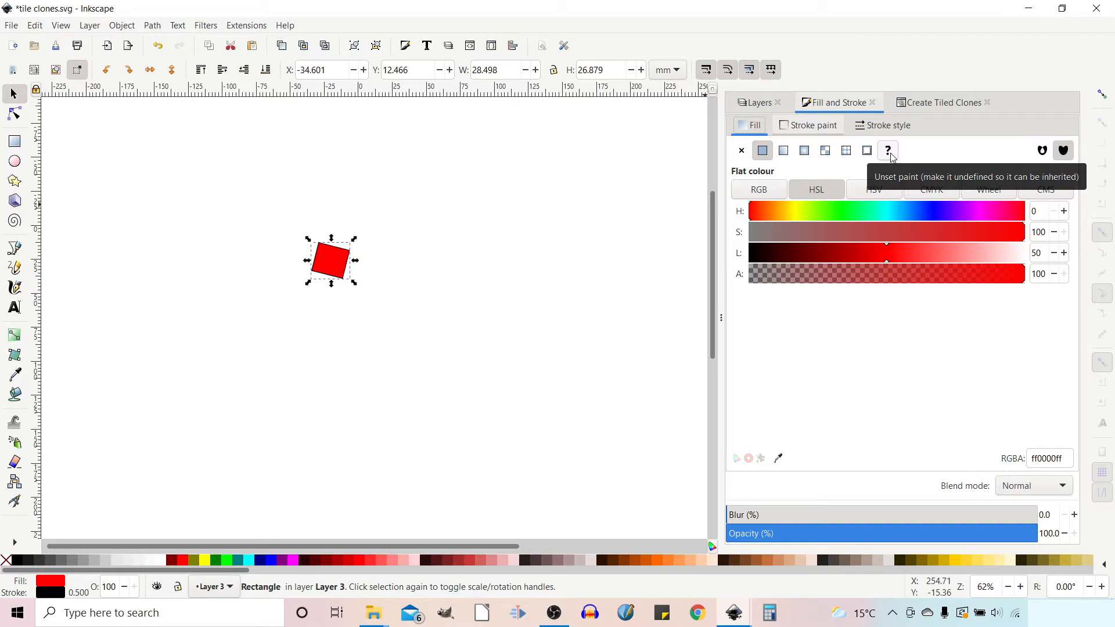
click(888, 150)
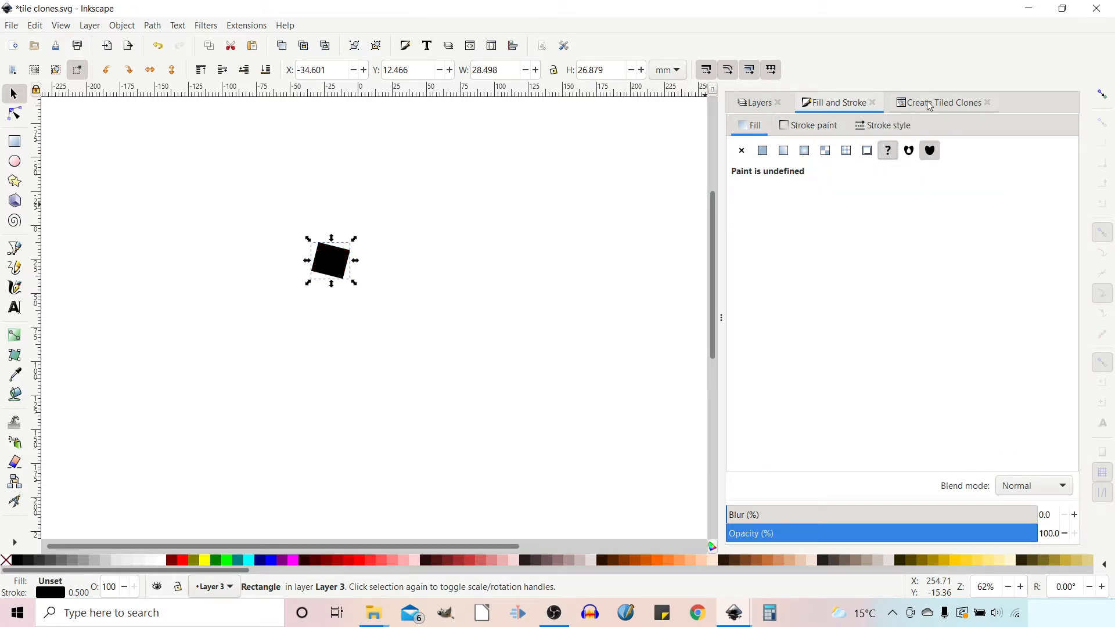
click(943, 102)
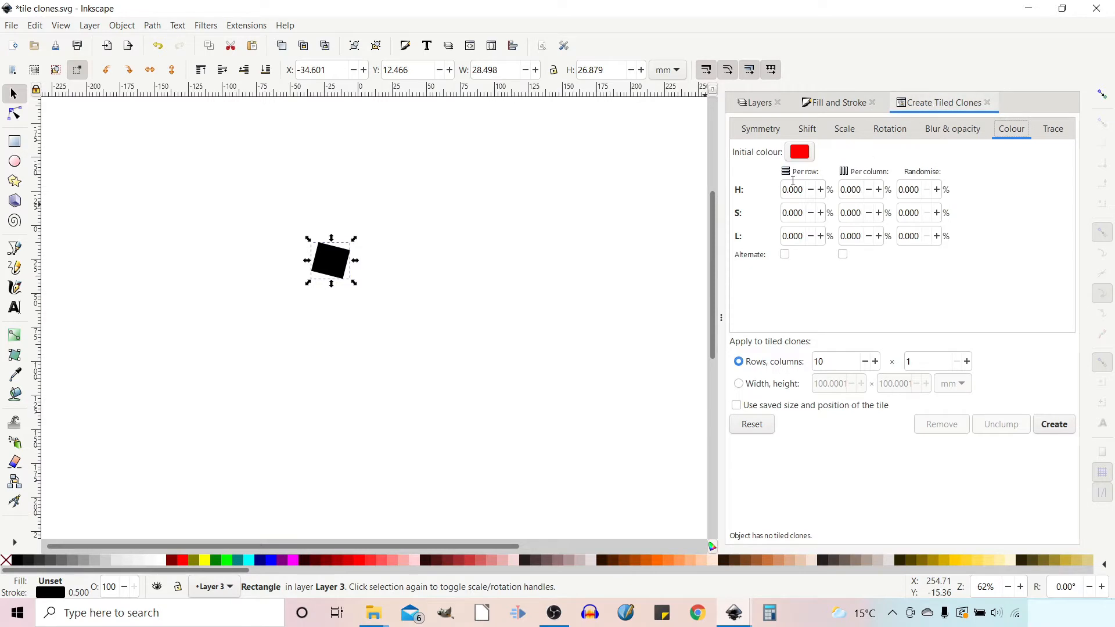
mouse_move(799, 151)
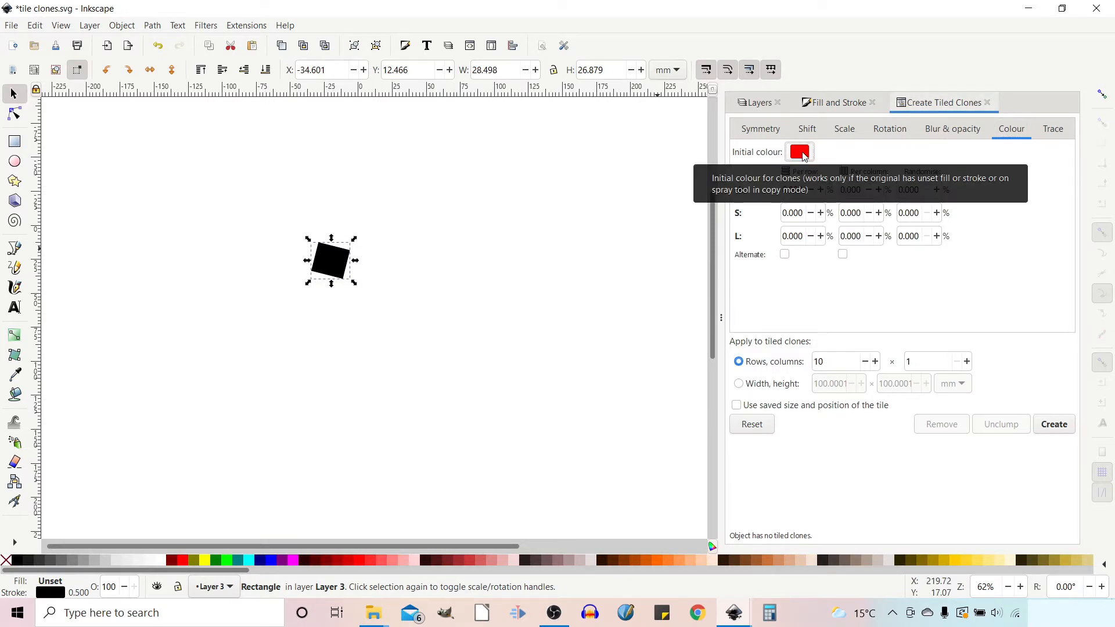
- Create ten clones with a per-row hue change, then 10% randomised hue, regenerating twice
click(799, 151)
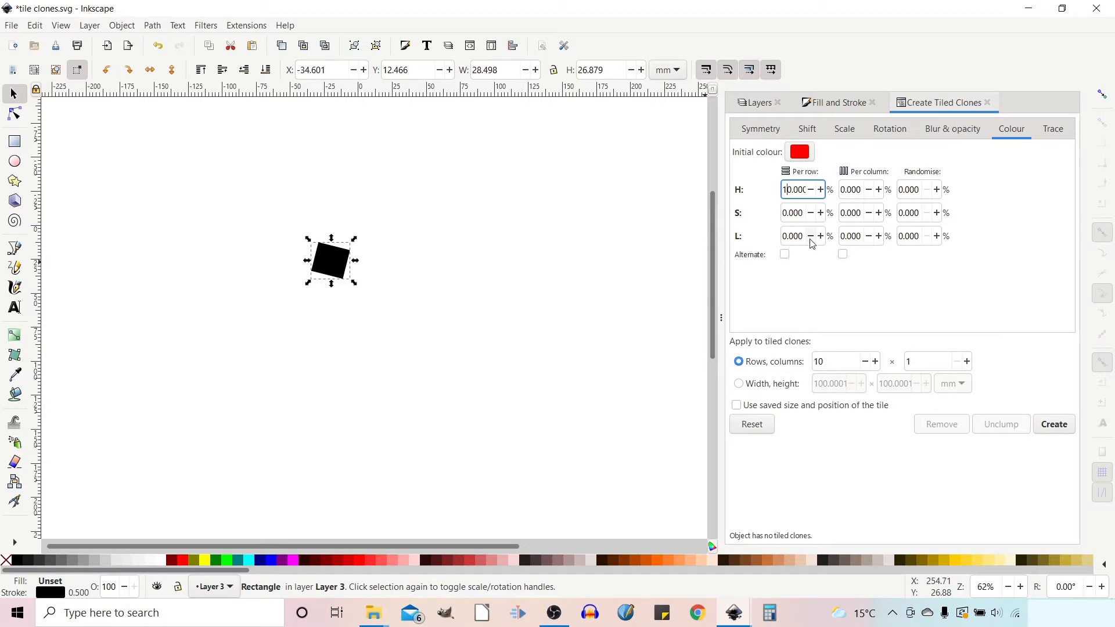
mouse_move(1057, 441)
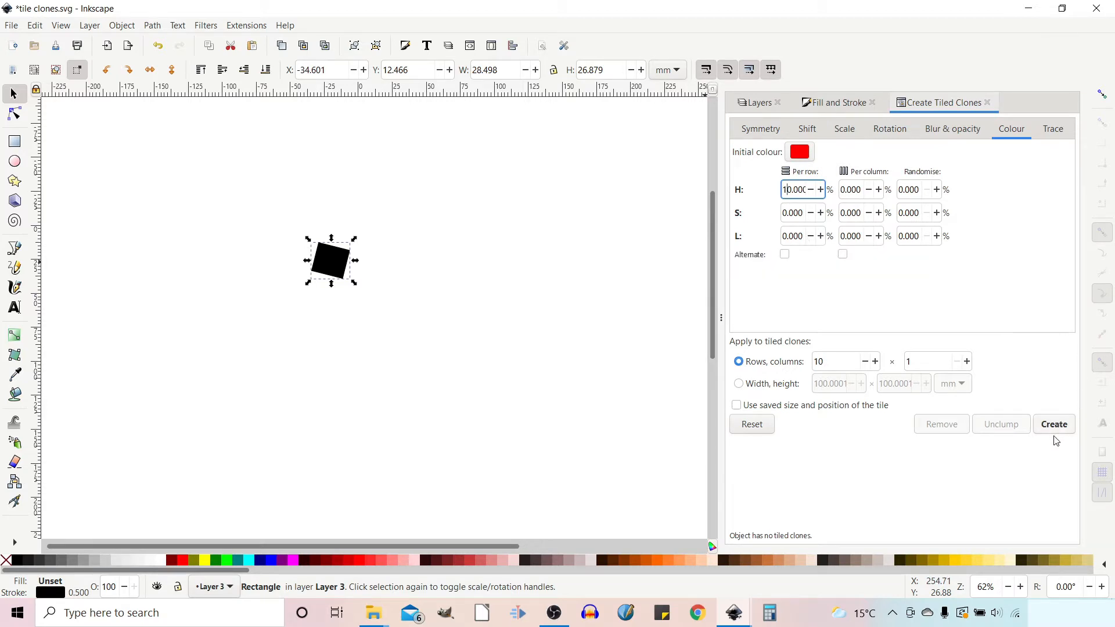
click(1054, 424)
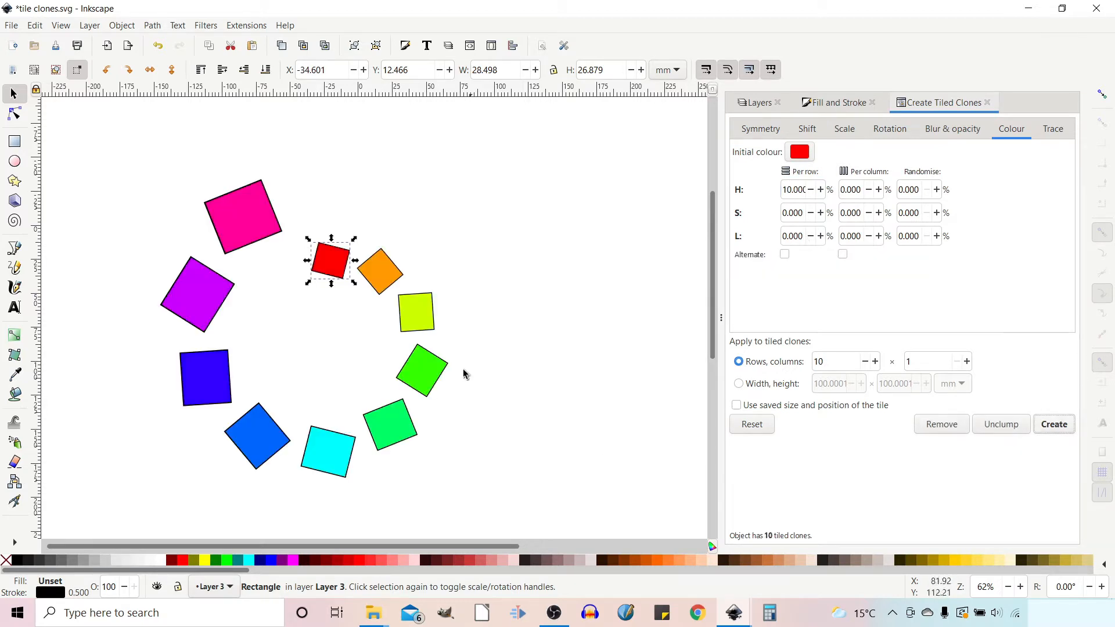
mouse_move(252, 438)
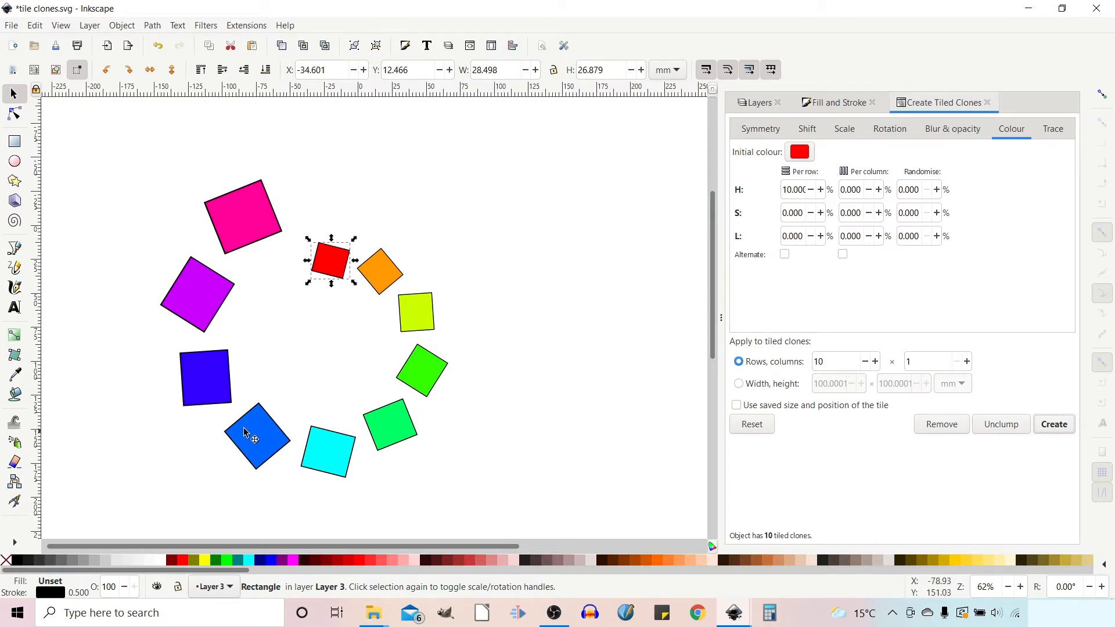
mouse_move(261, 254)
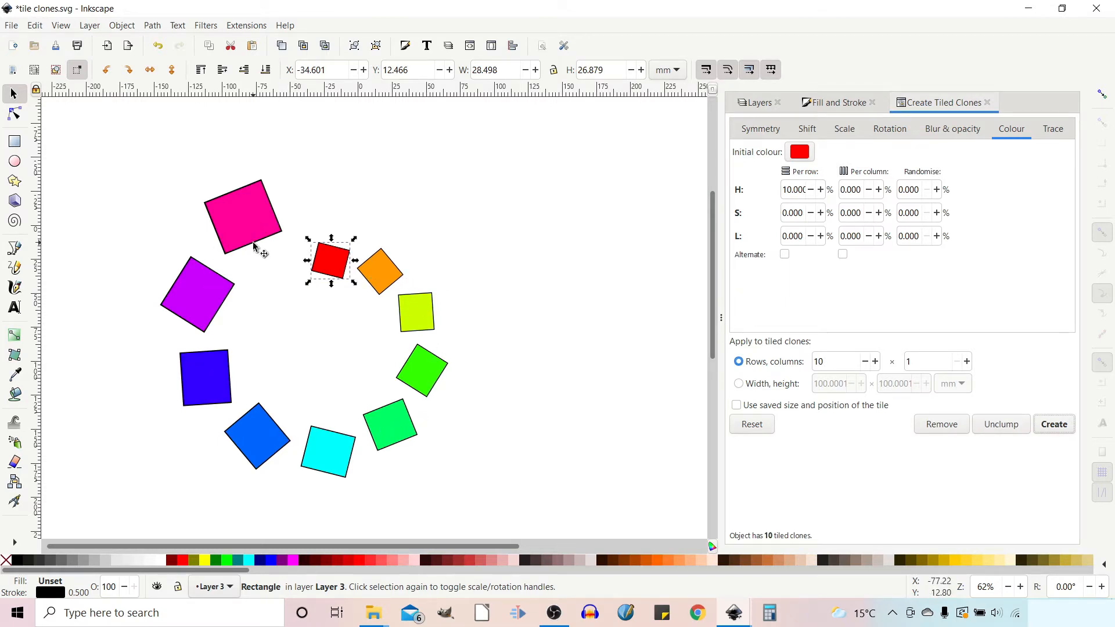
click(795, 189)
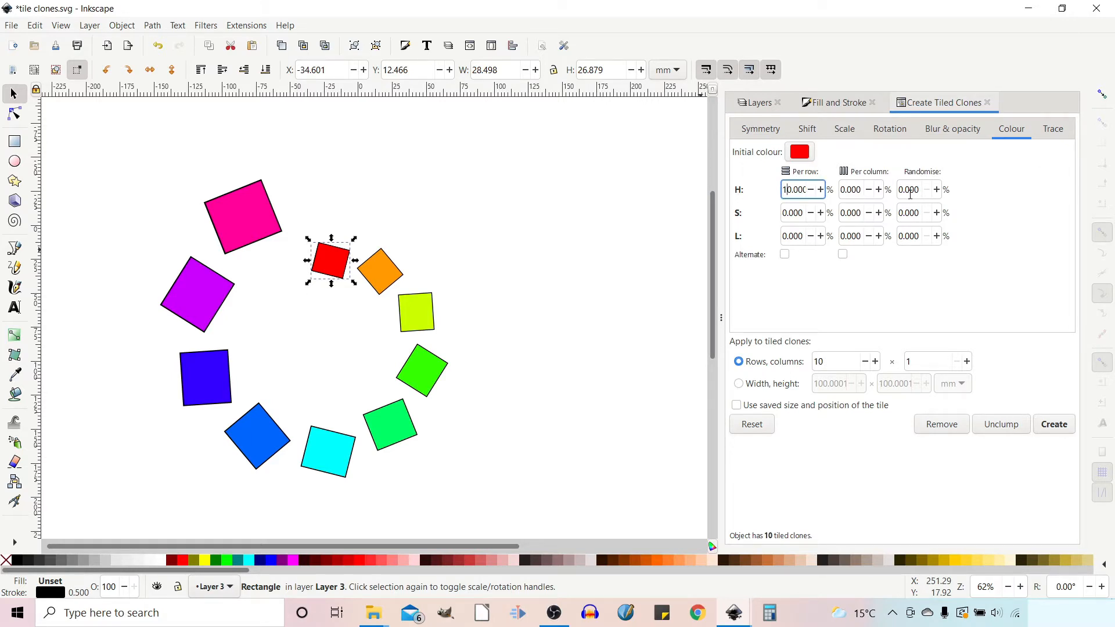
text(10.000)
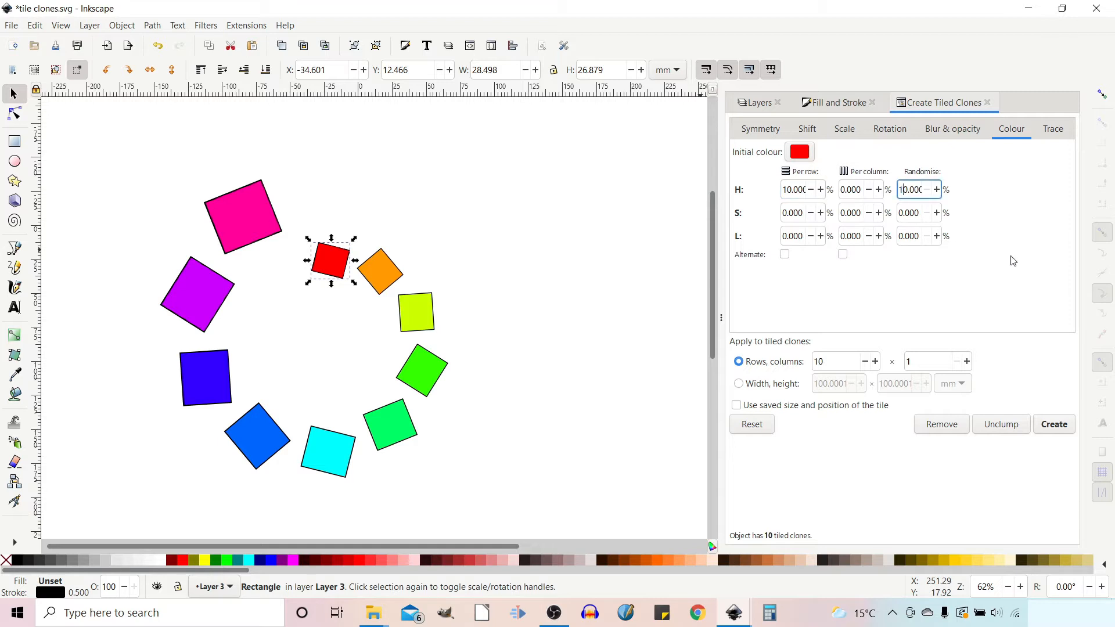
click(1054, 424)
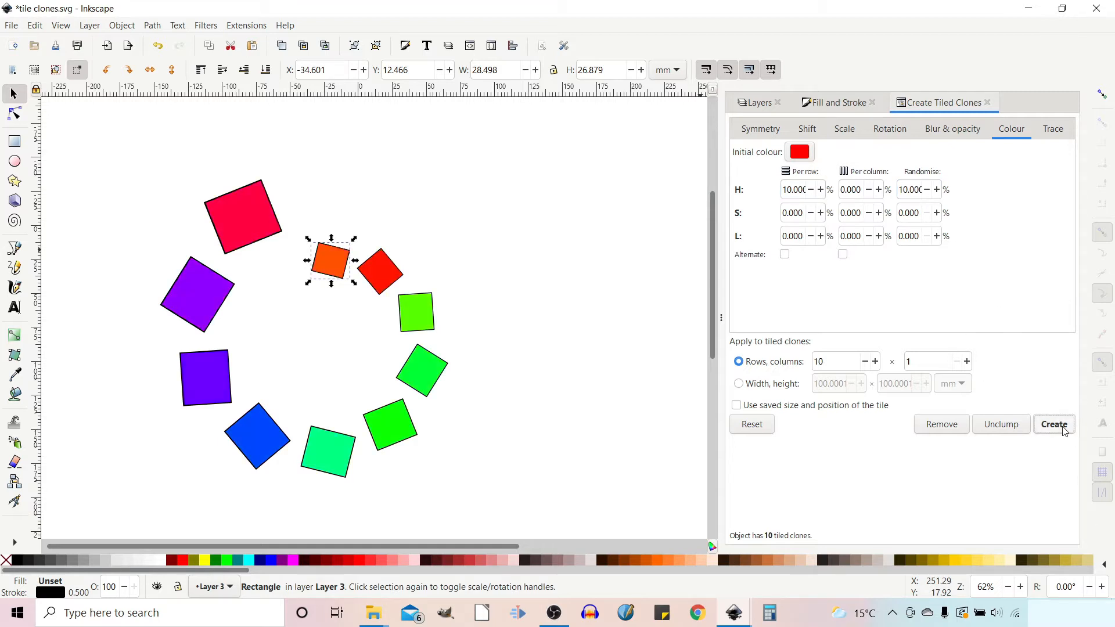
click(1053, 424)
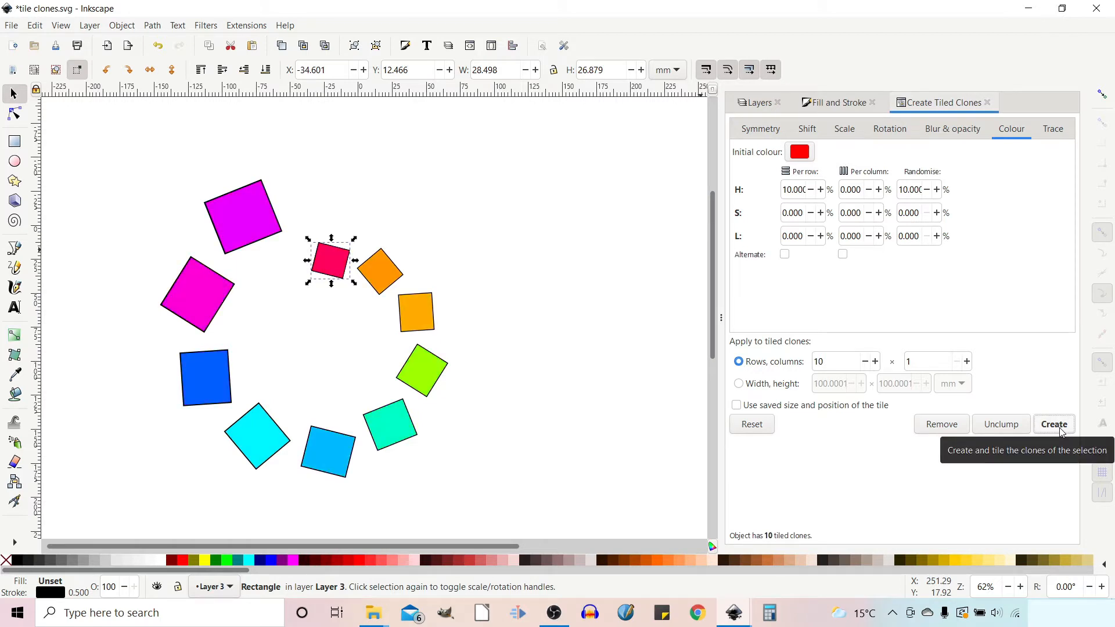
mouse_move(962, 259)
text(1)
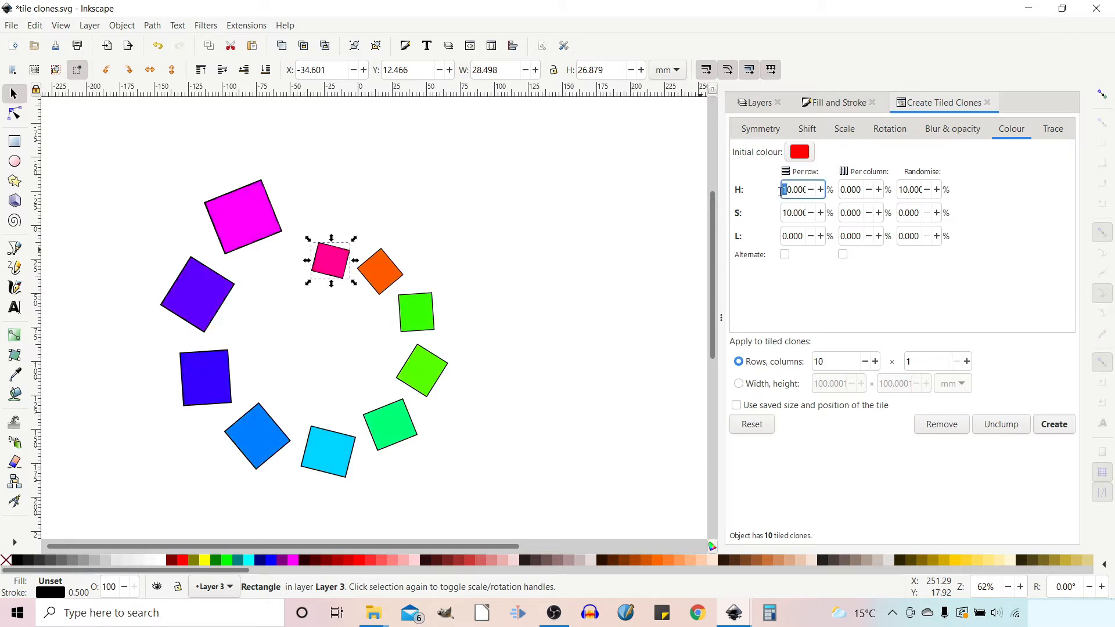
- Reset hue variation to 0, pick a duller red initial colour and regenerate the ring
text(0.000)
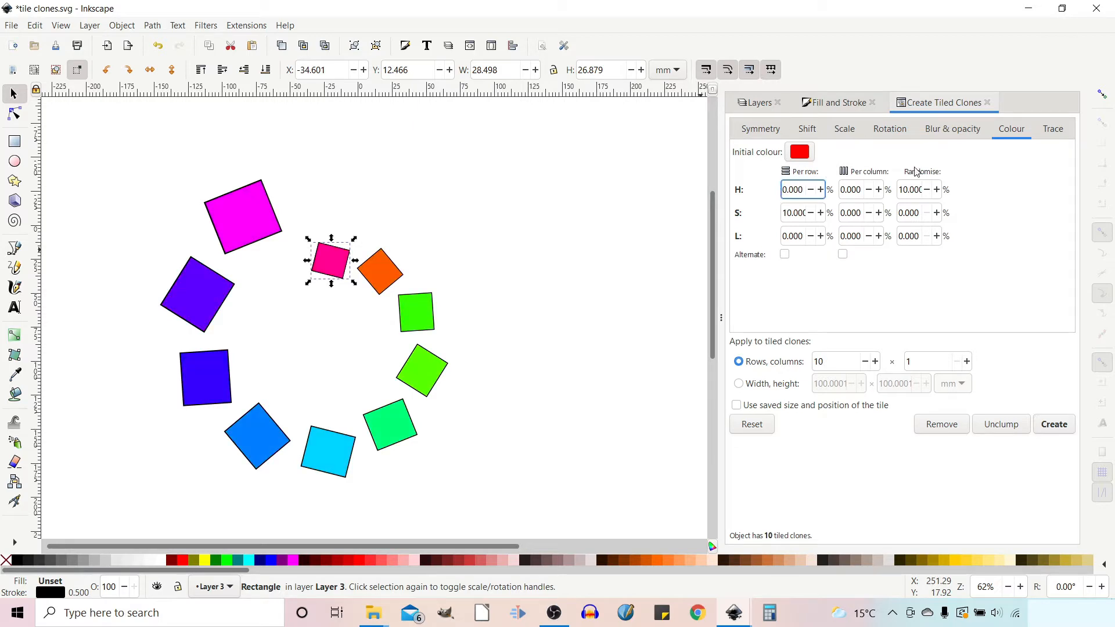
click(910, 190)
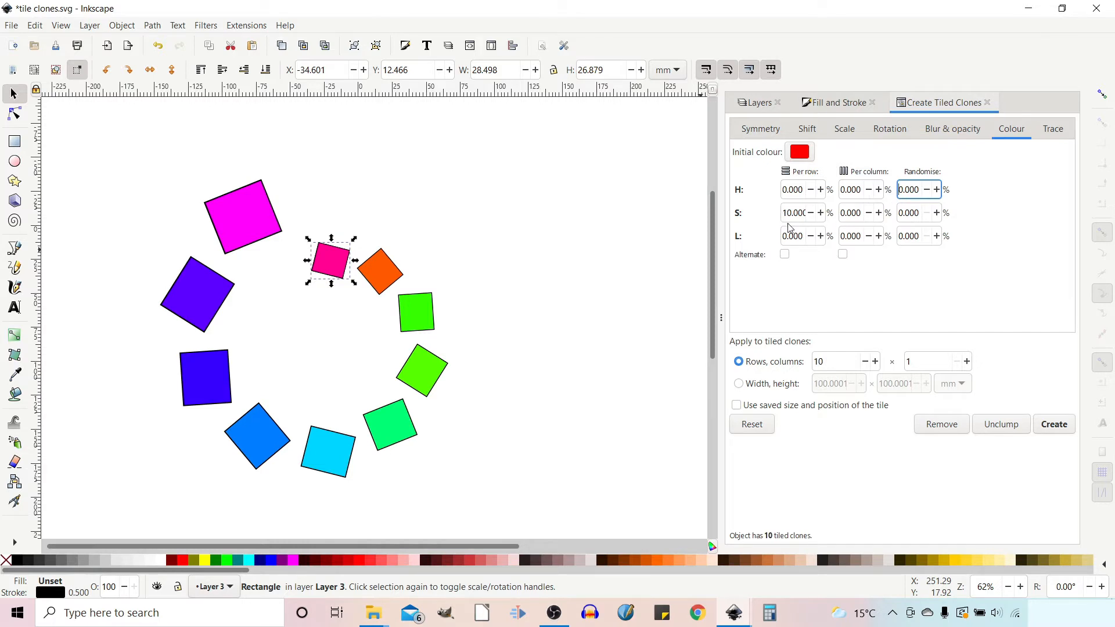
click(1053, 425)
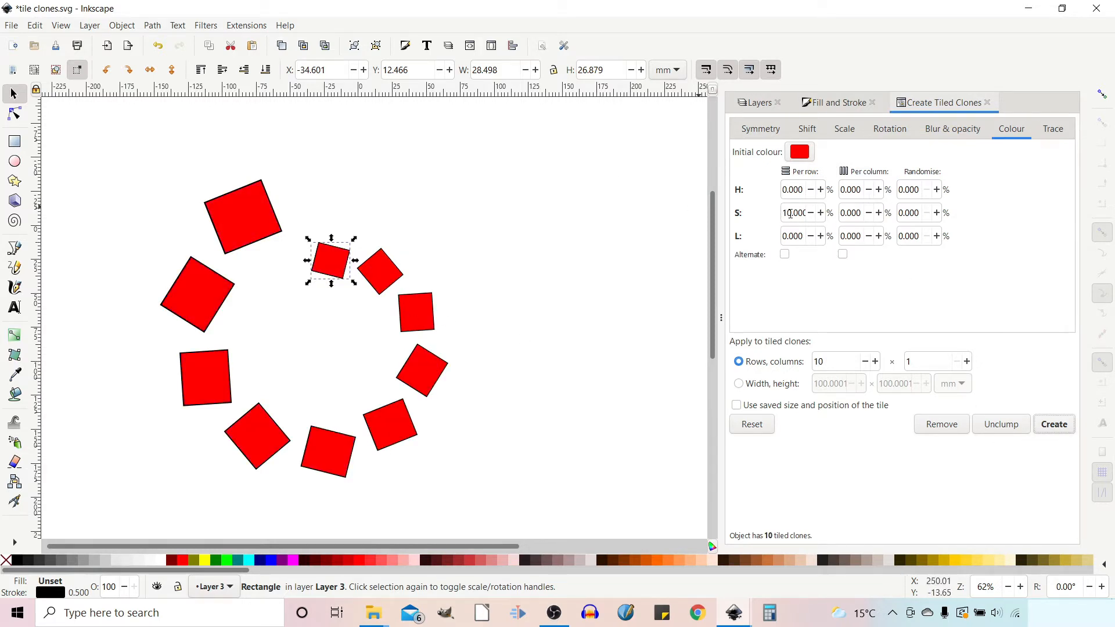
click(799, 151)
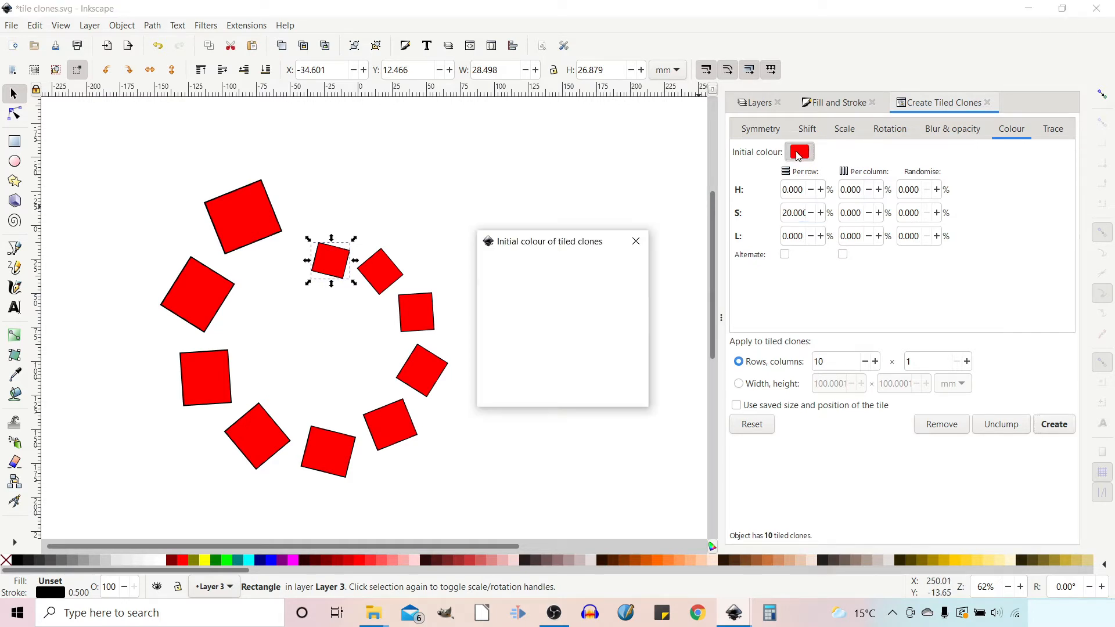
click(799, 151)
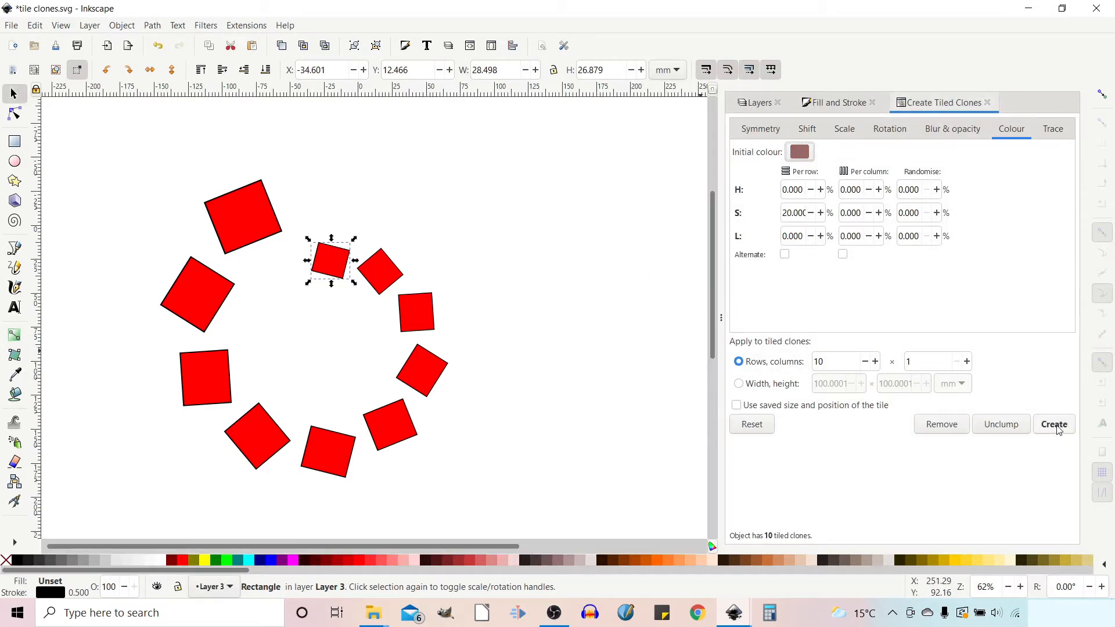
click(1054, 426)
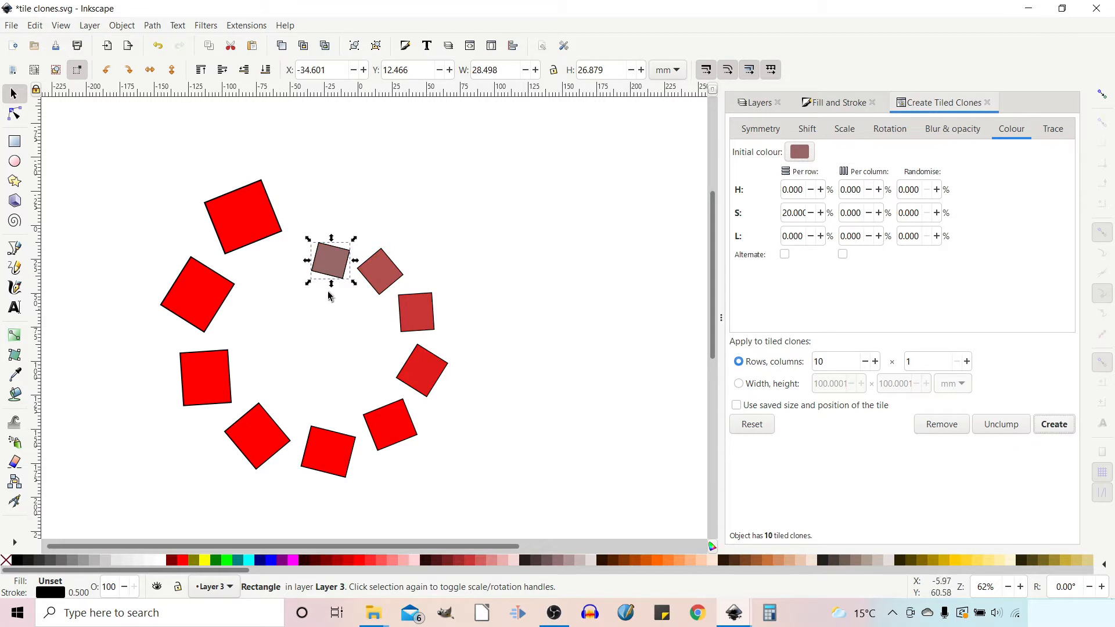
mouse_move(267, 426)
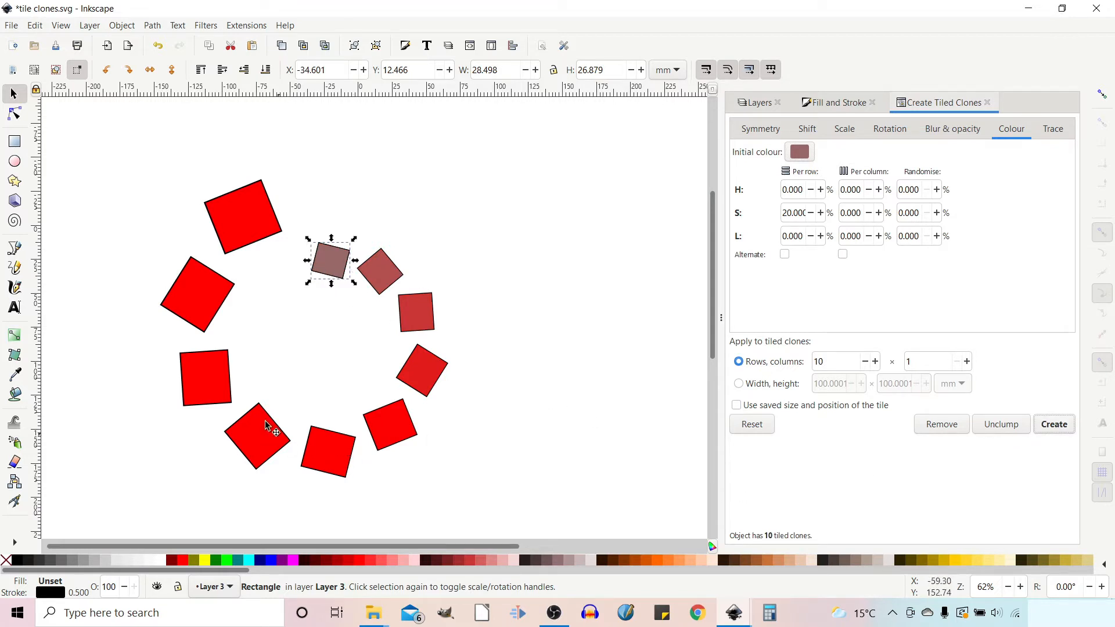
mouse_move(249, 263)
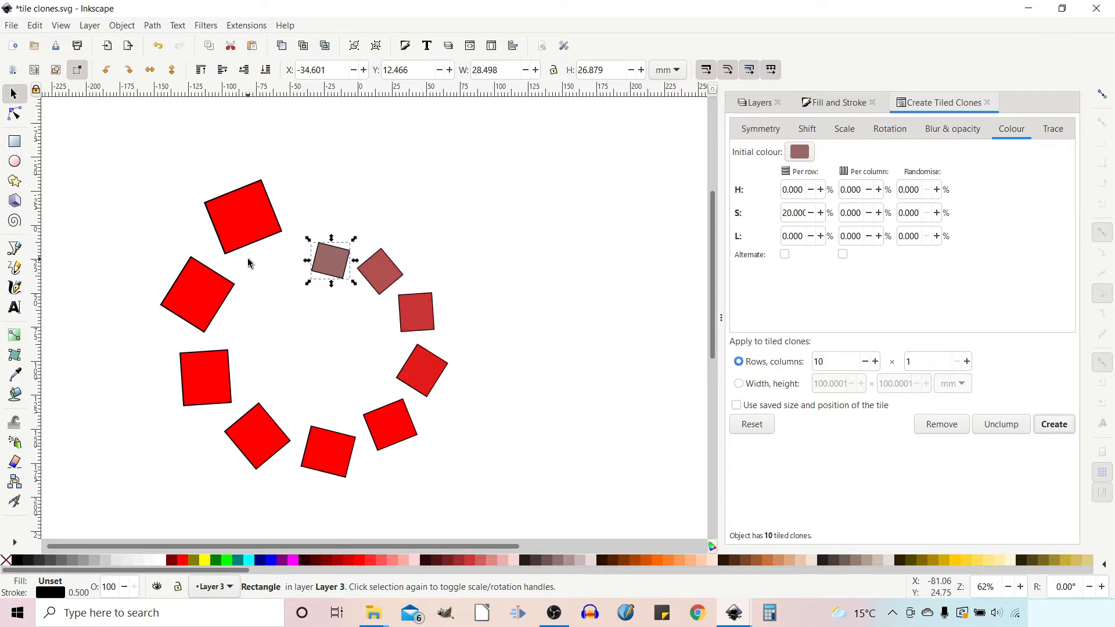
click(799, 151)
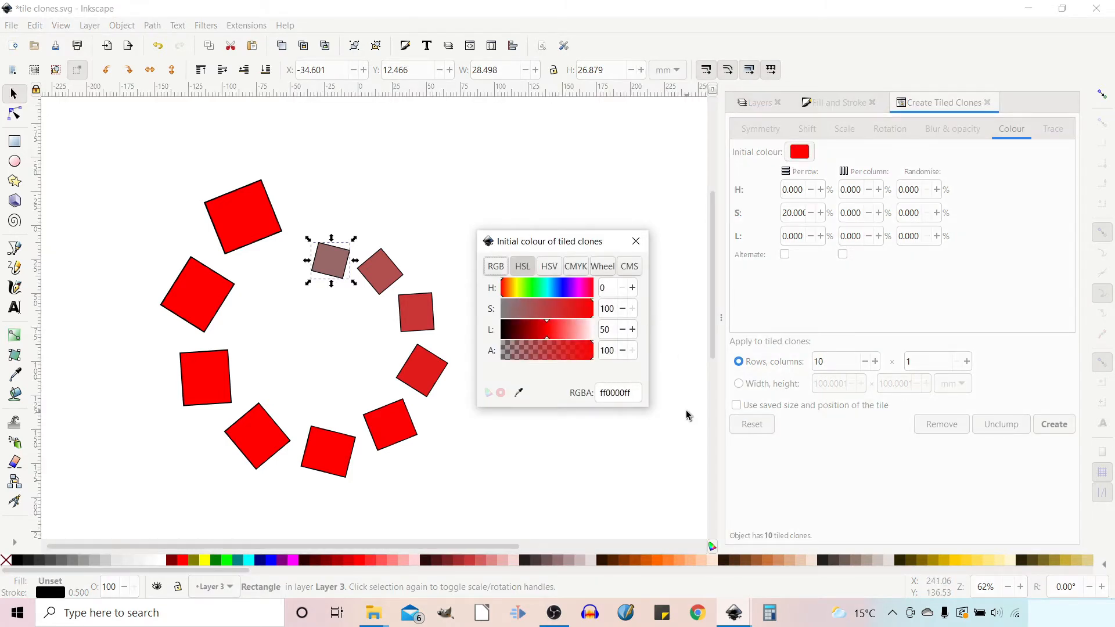
- Set a dark red initial colour with 10% lightness per row and regenerate the clones
click(546, 329)
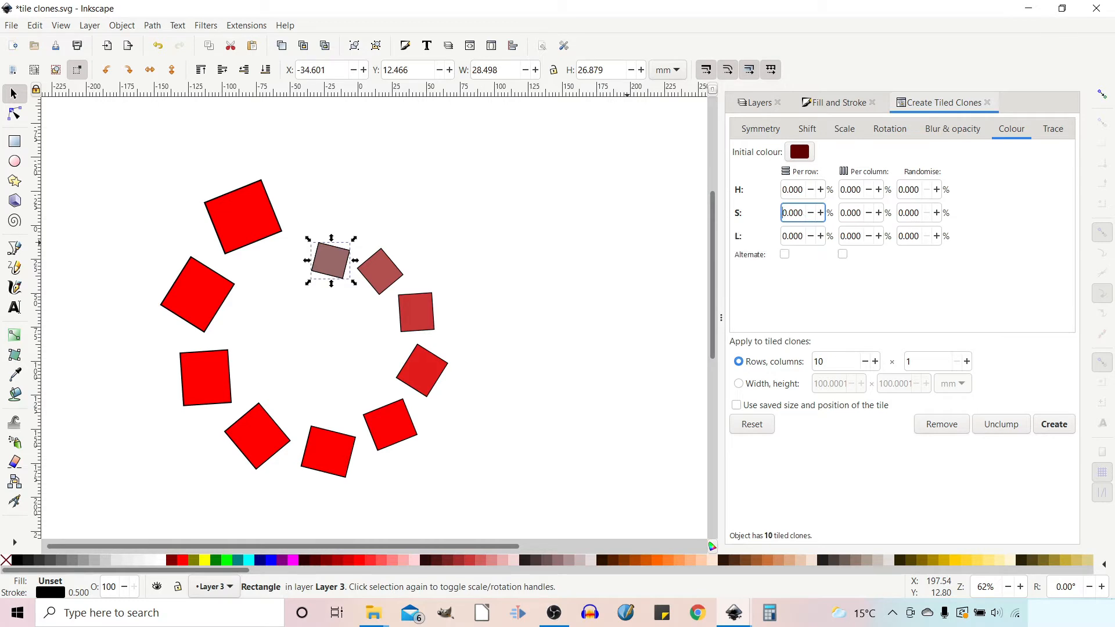
click(791, 236)
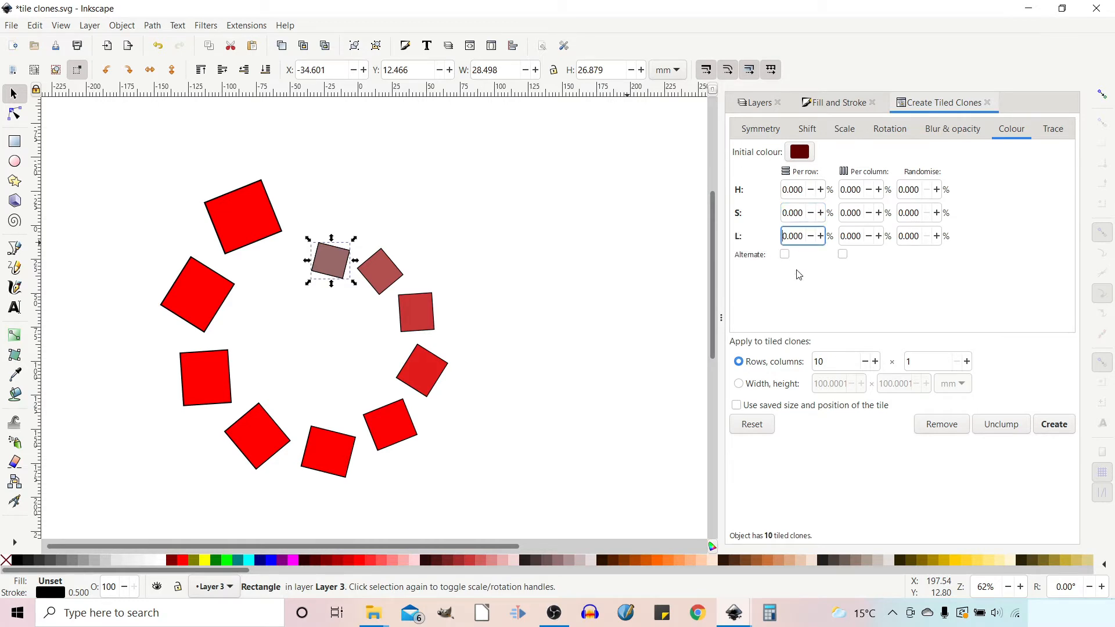
text(10.000)
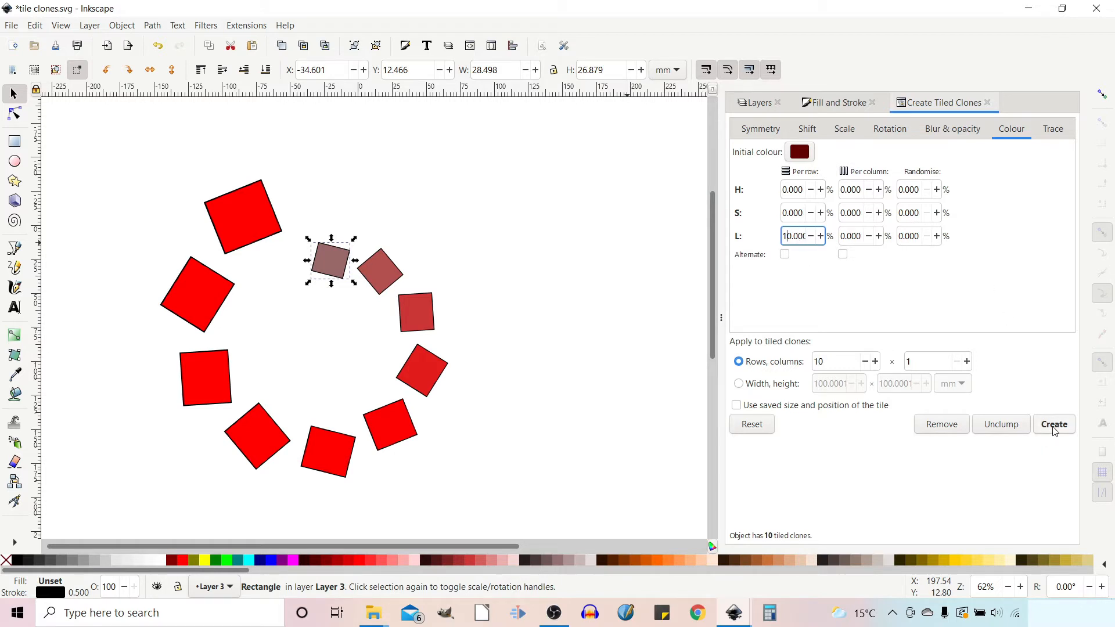
click(1054, 424)
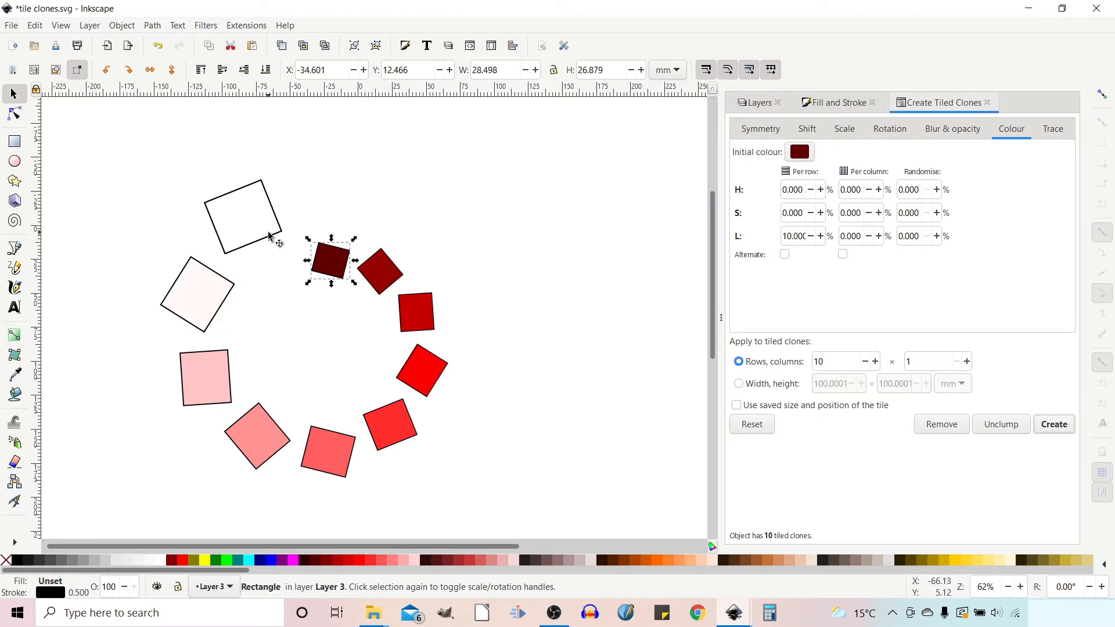
mouse_move(601, 328)
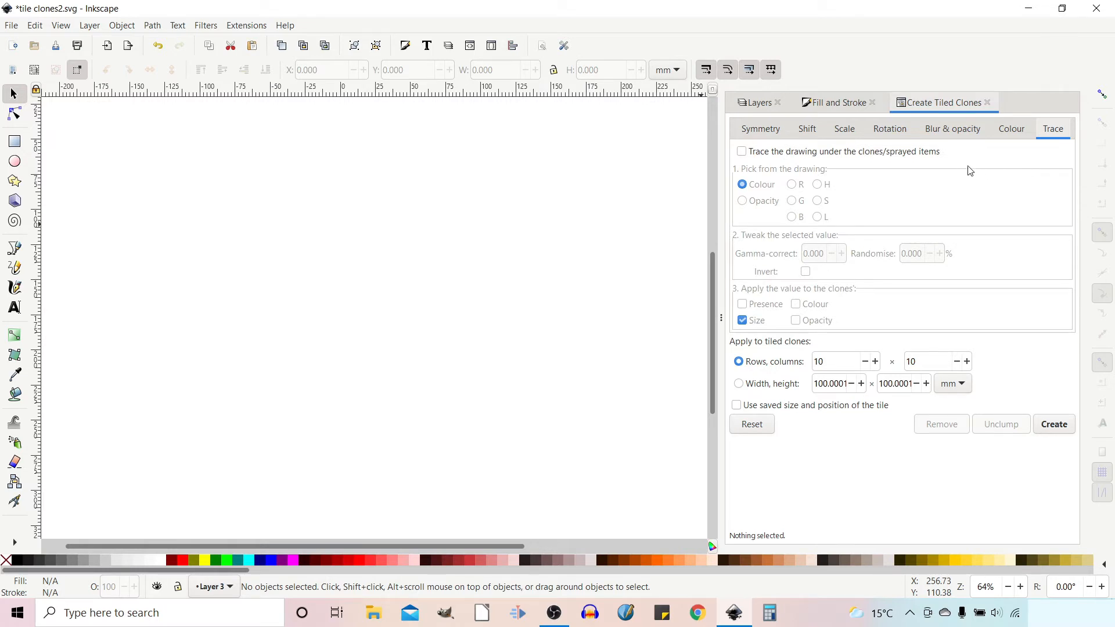
mouse_move(744, 534)
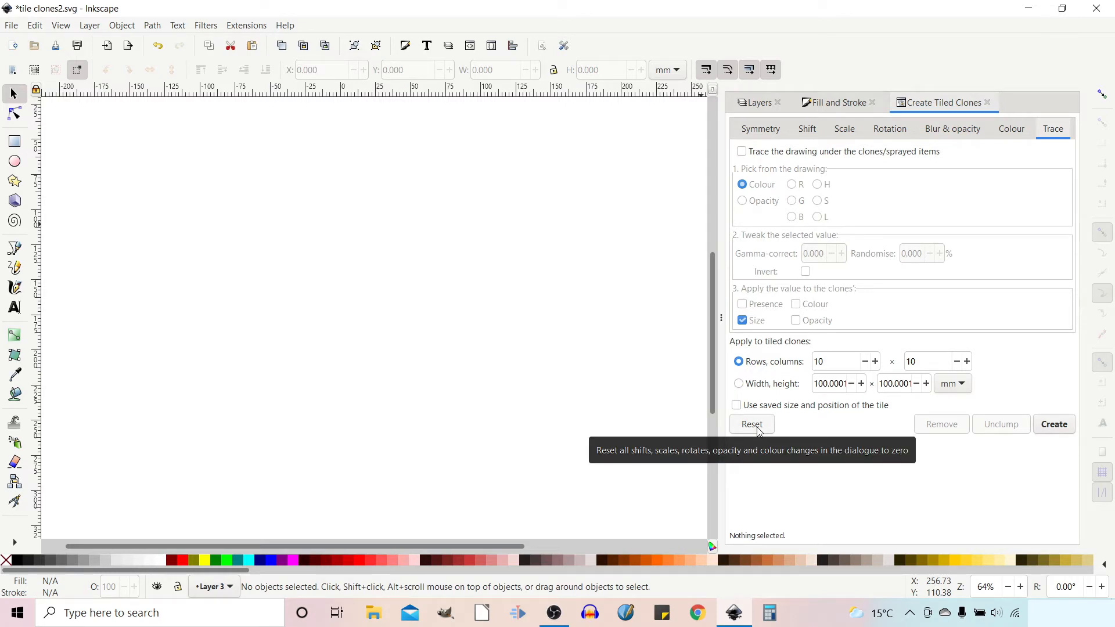
mouse_move(791, 147)
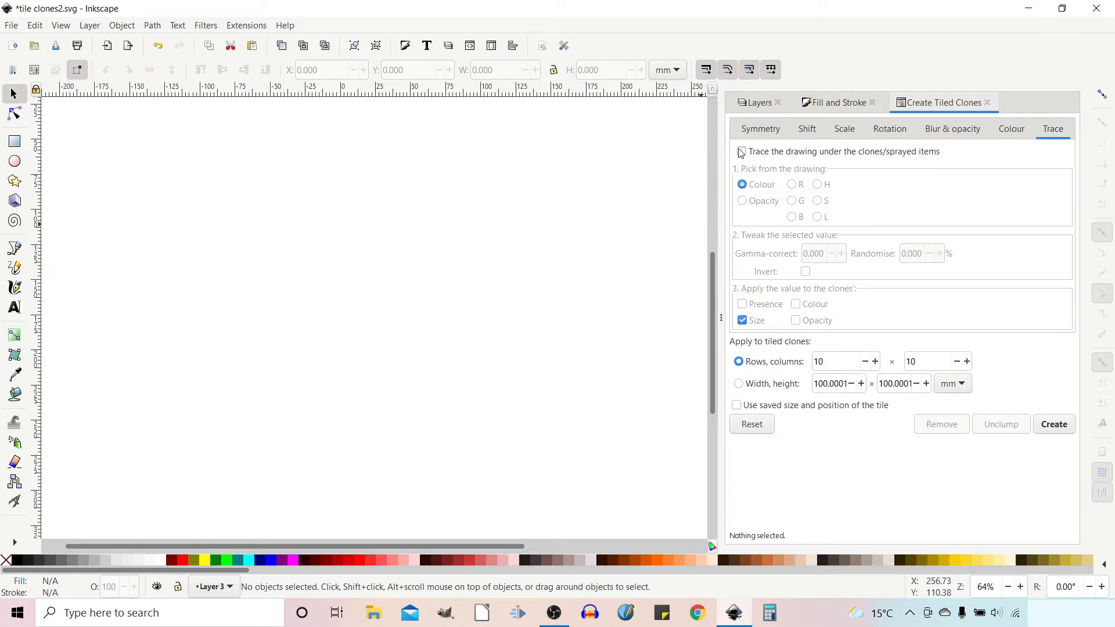
click(743, 151)
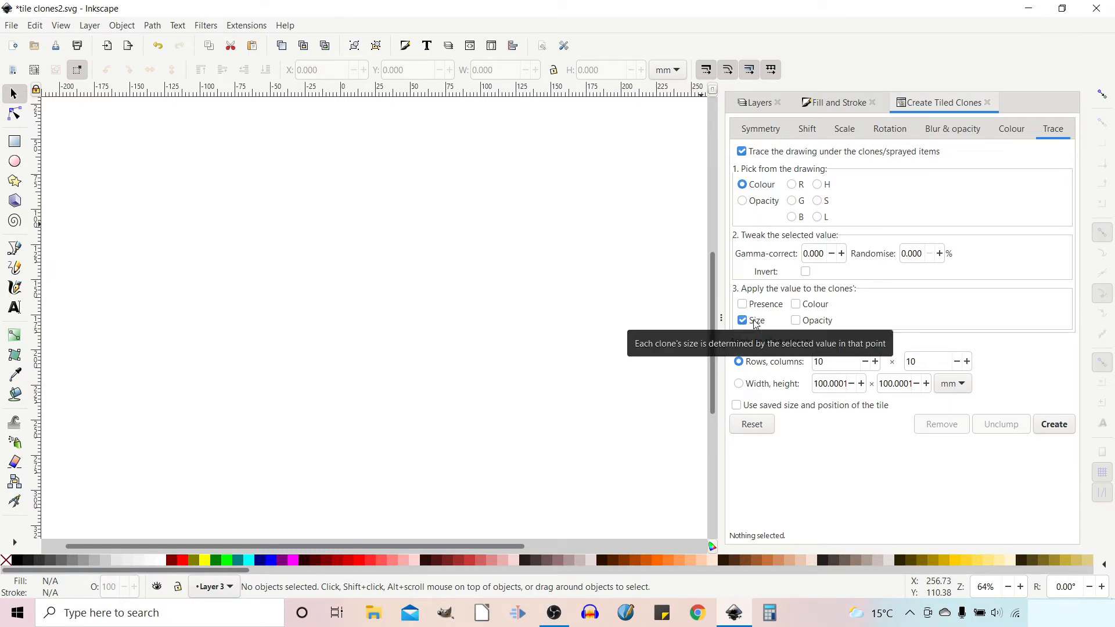
mouse_move(795, 177)
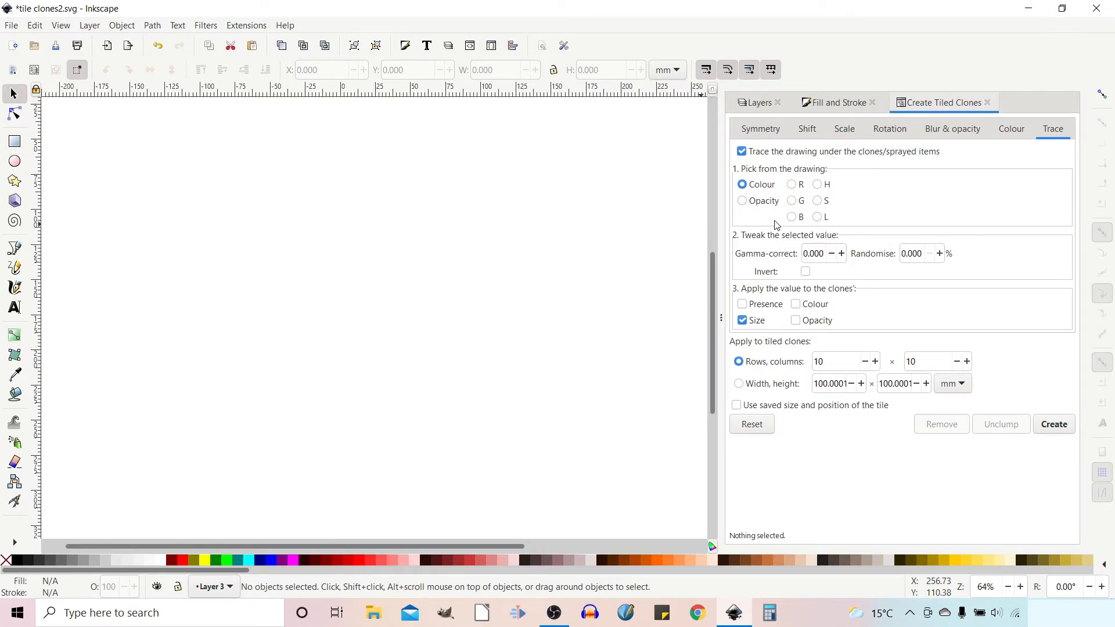
mouse_move(762, 185)
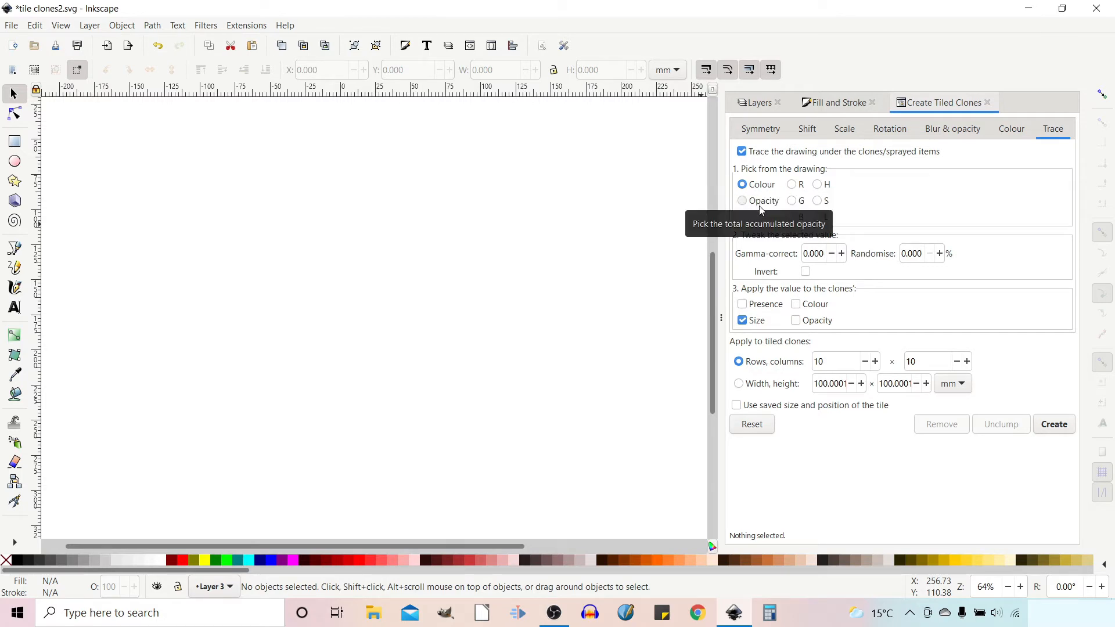
mouse_move(800, 214)
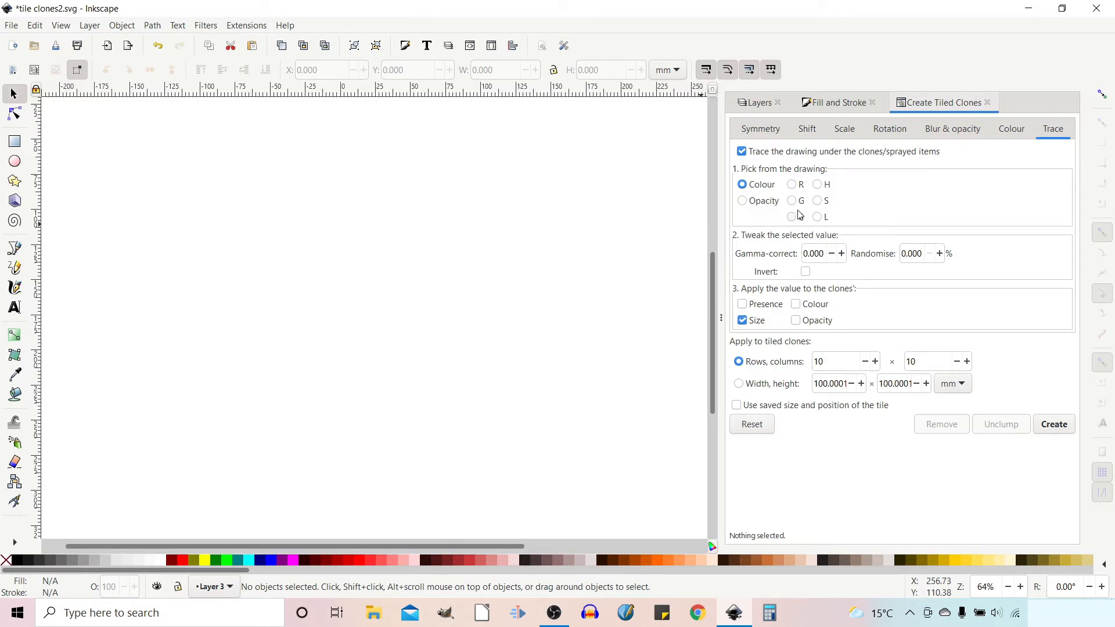
mouse_move(837, 189)
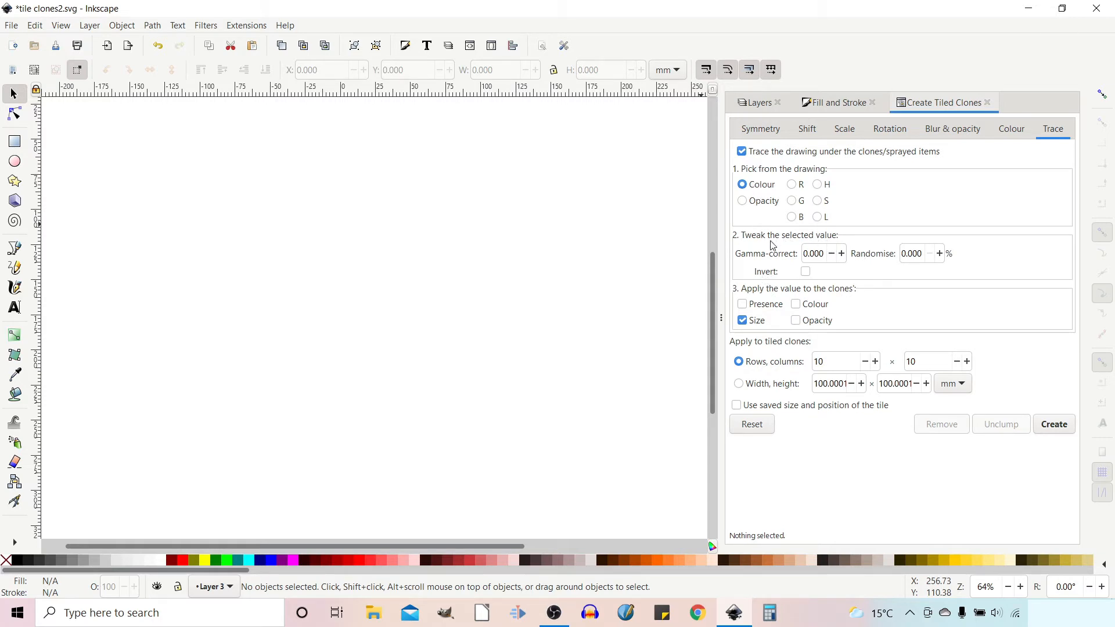
mouse_move(804, 238)
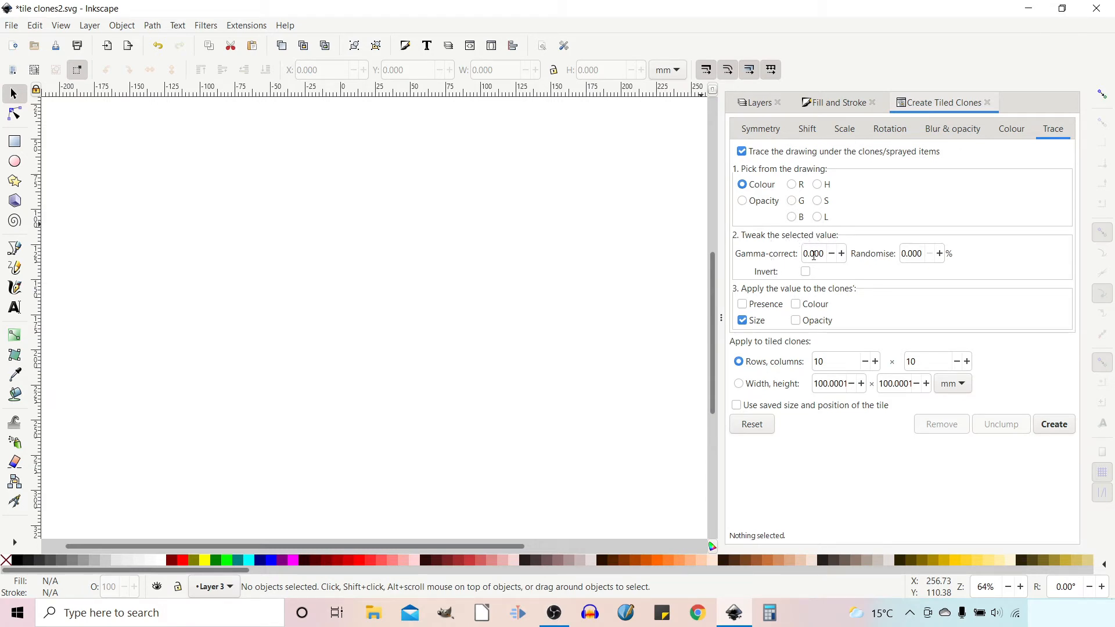
mouse_move(880, 264)
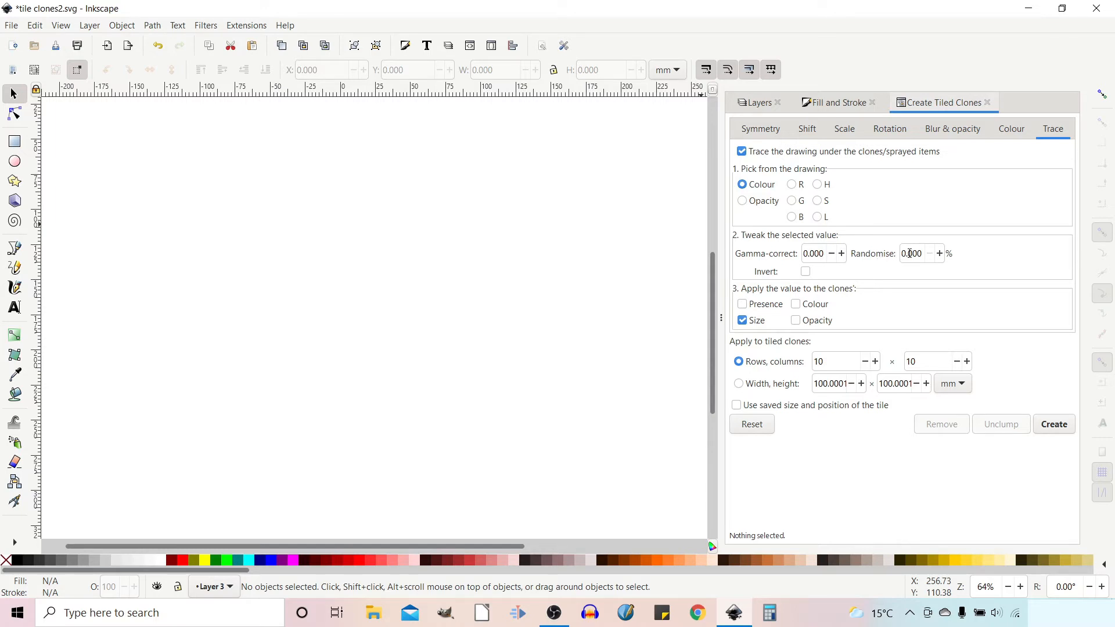
mouse_move(913, 253)
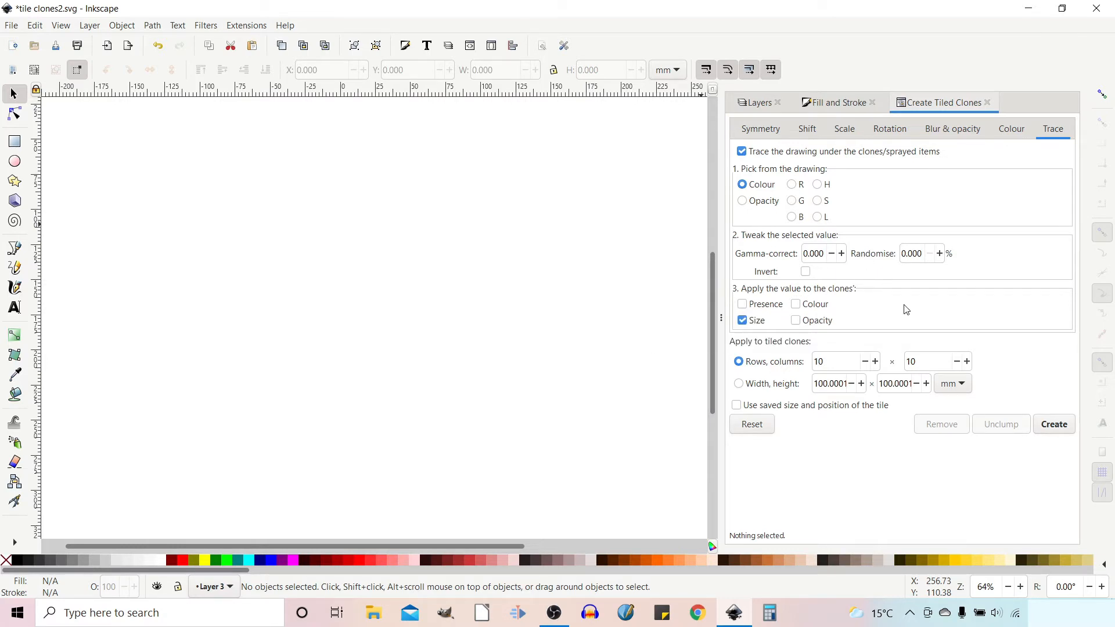
mouse_move(873, 311)
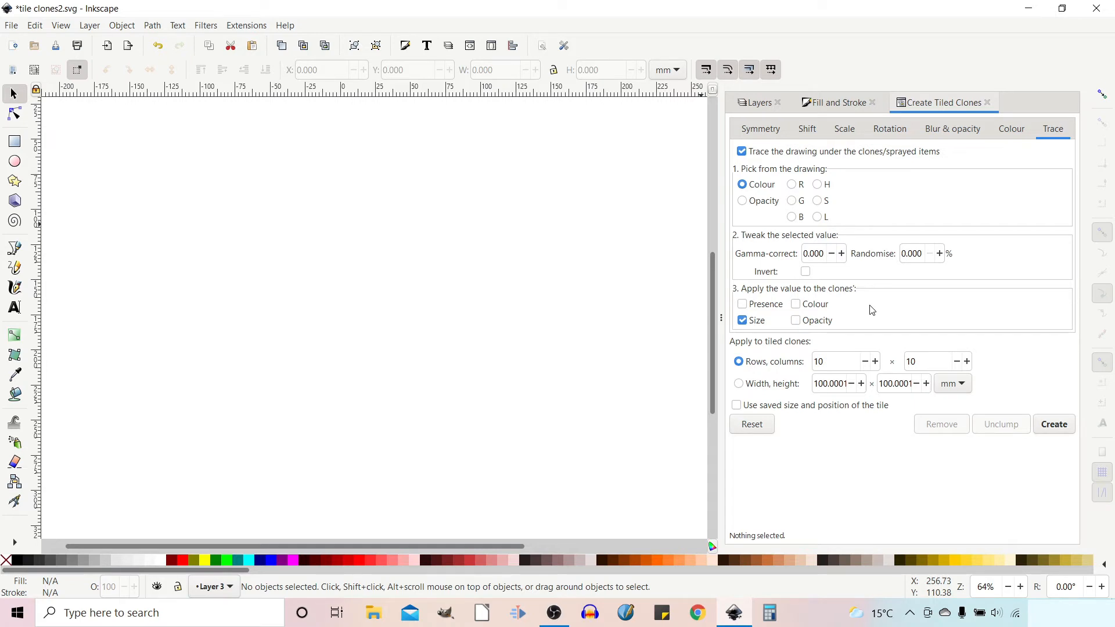
mouse_move(888, 349)
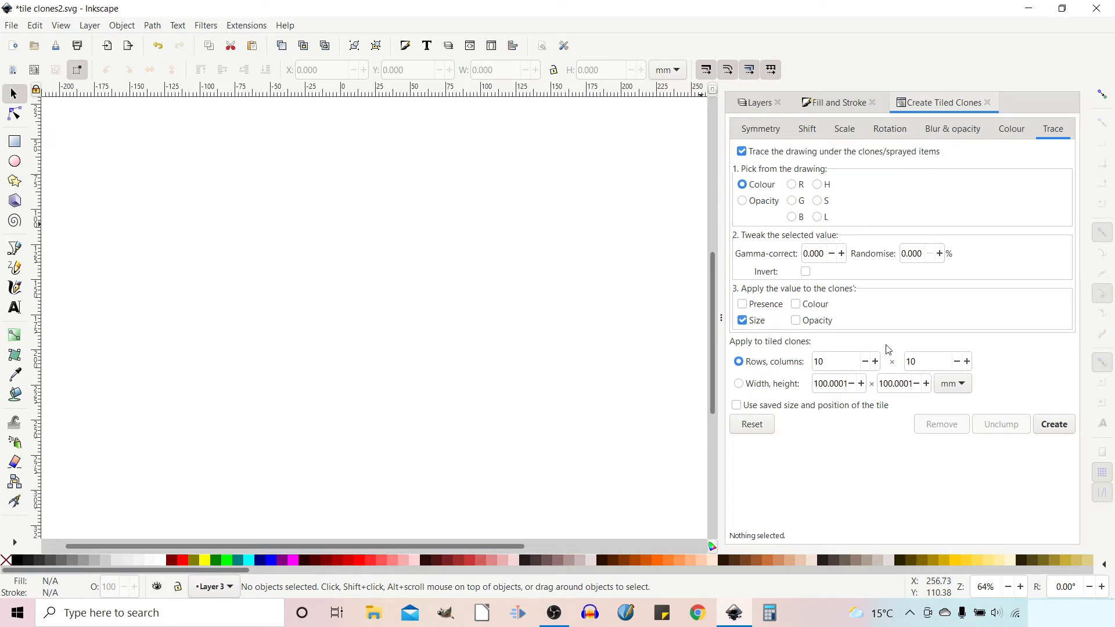
mouse_move(858, 316)
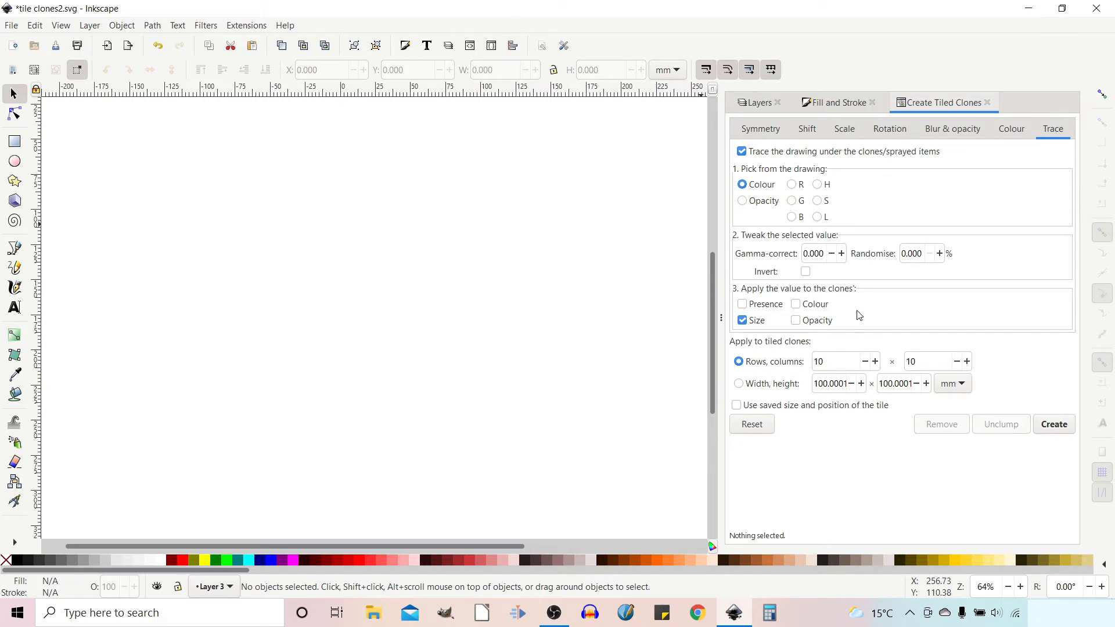
mouse_move(829, 318)
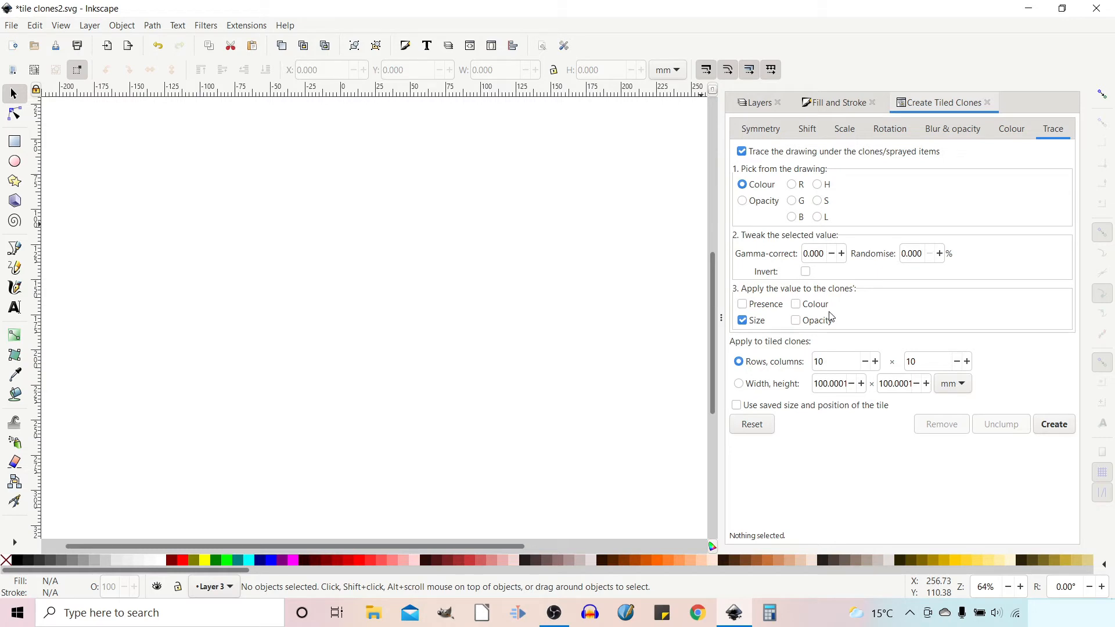
mouse_move(796, 303)
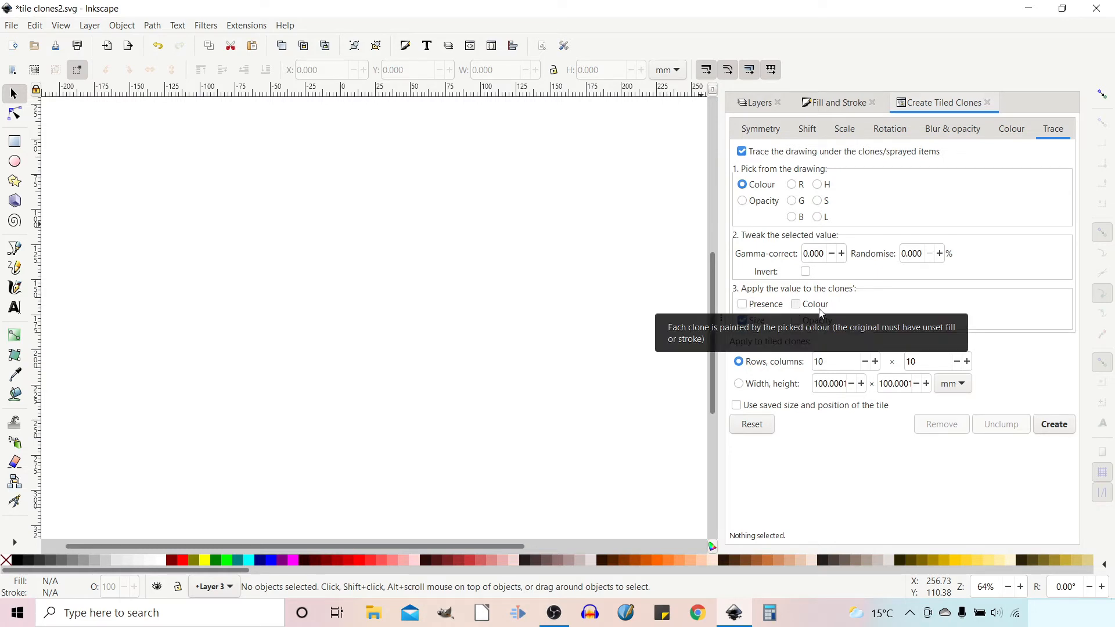
- Apply the traced value to clone Colour instead of Size
click(742, 321)
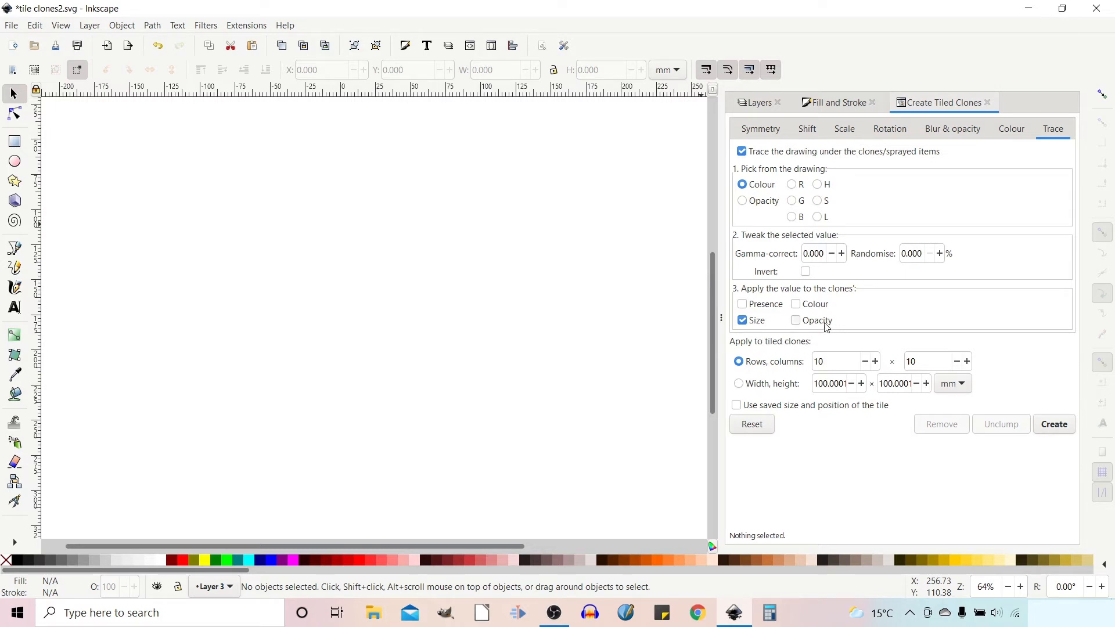
mouse_move(826, 337)
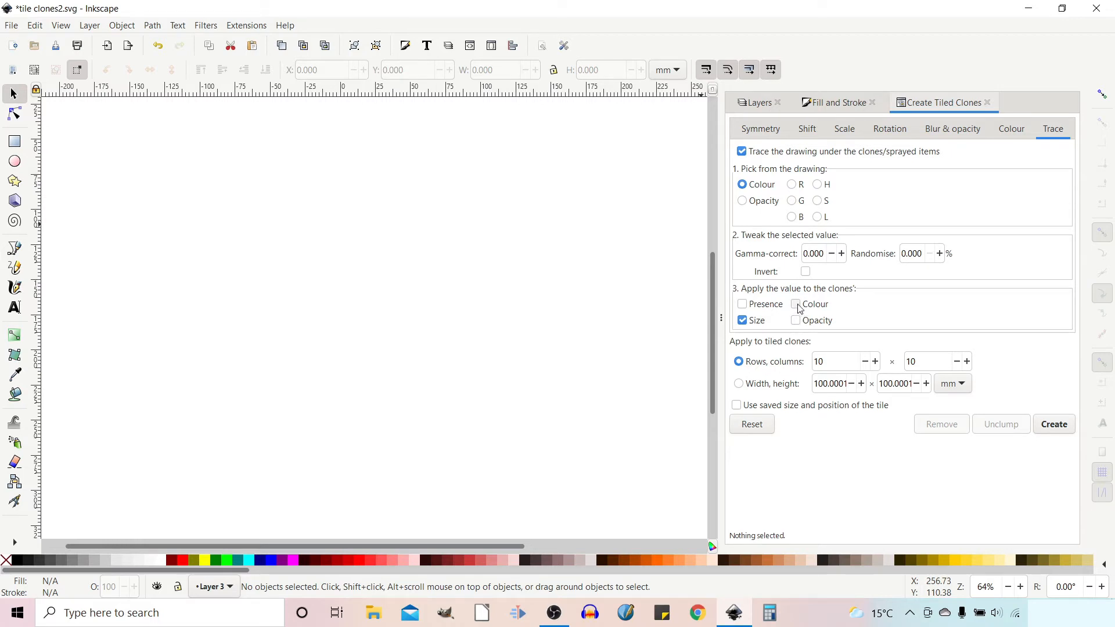
click(796, 303)
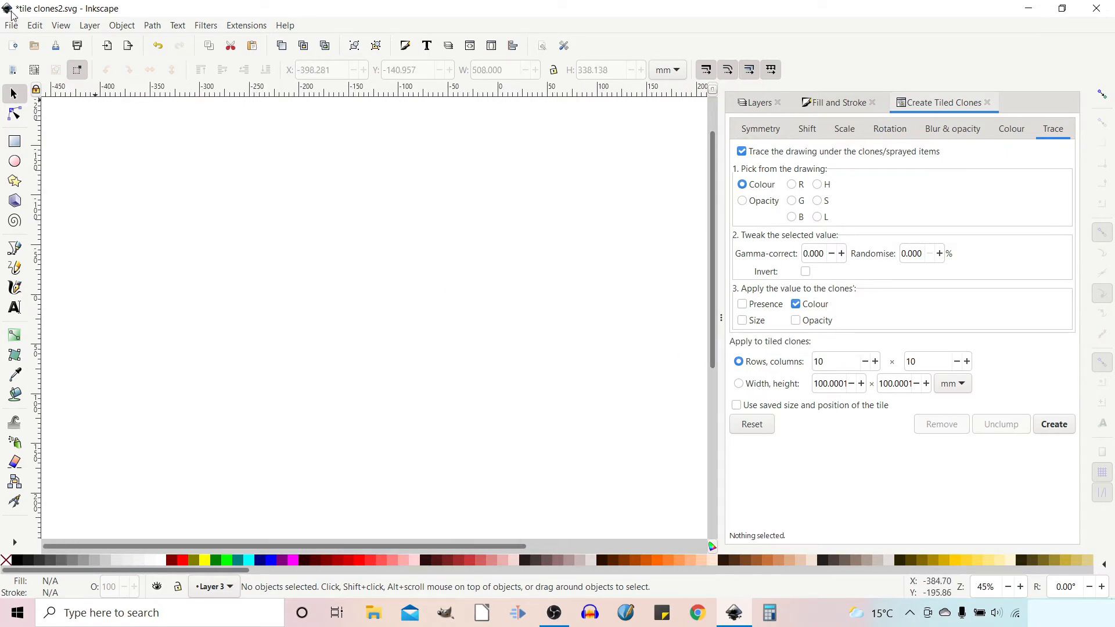
- Import woman-1361904_1920.jpg and embed it with default jpeg settings
click(11, 25)
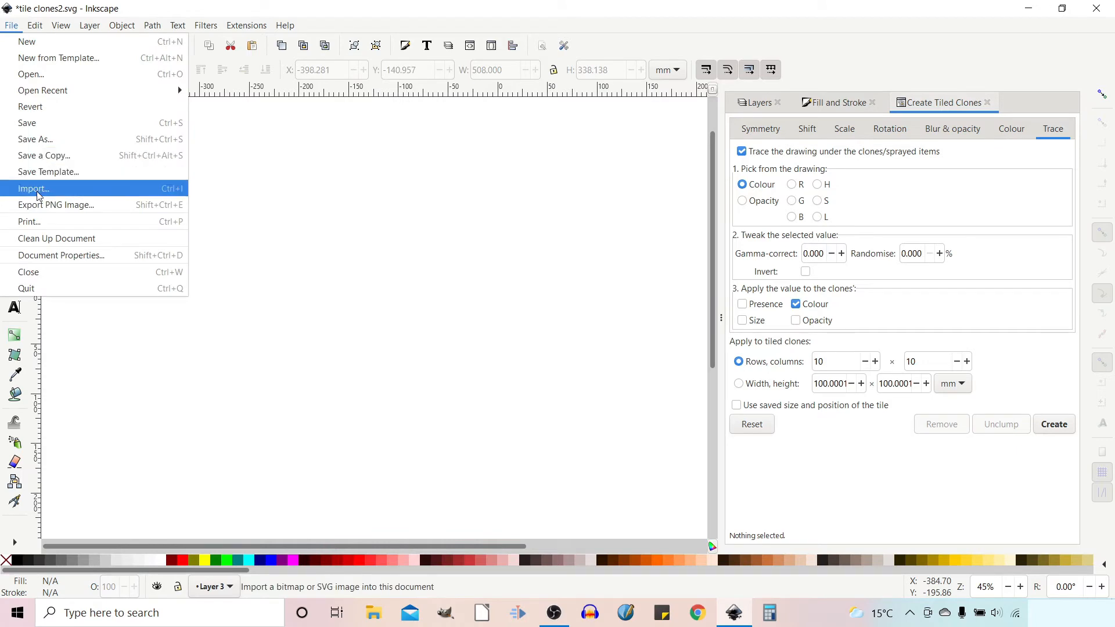
click(32, 189)
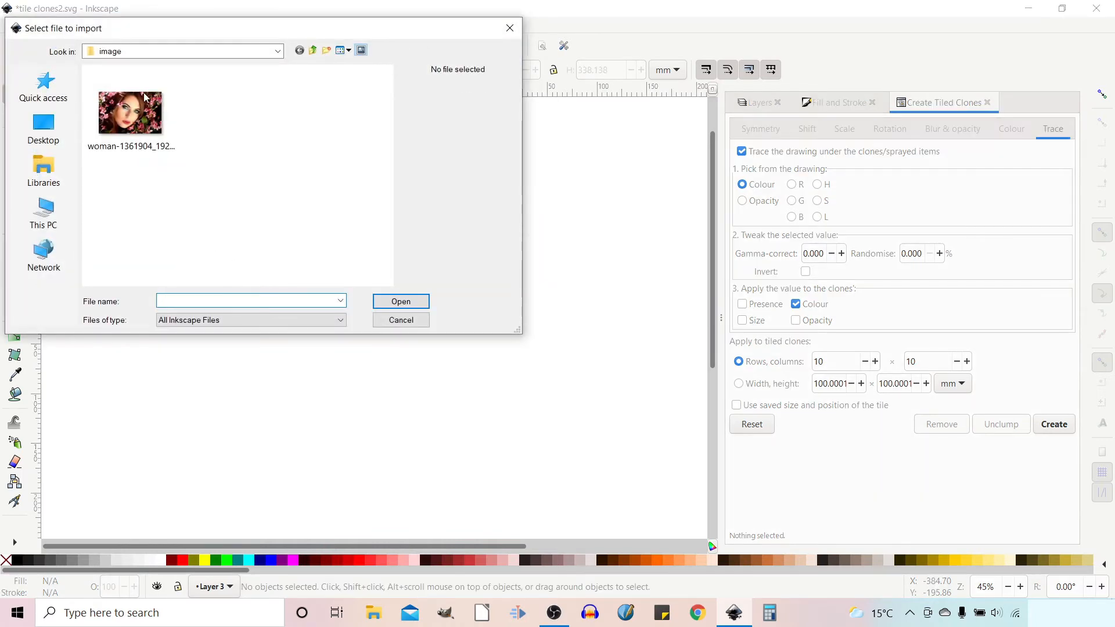
click(130, 112)
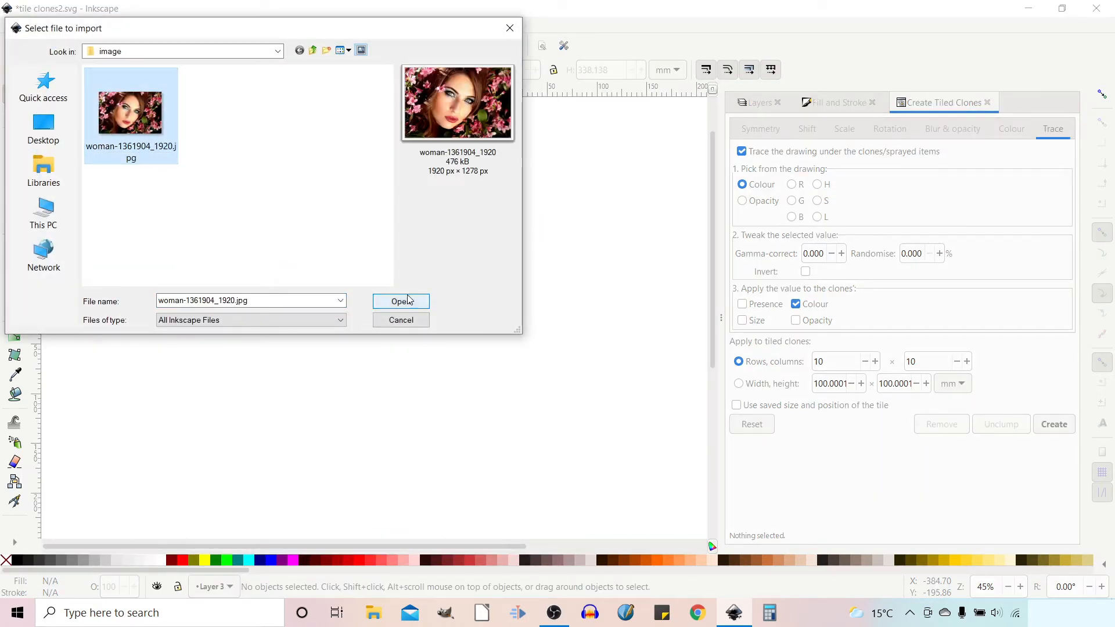
click(401, 301)
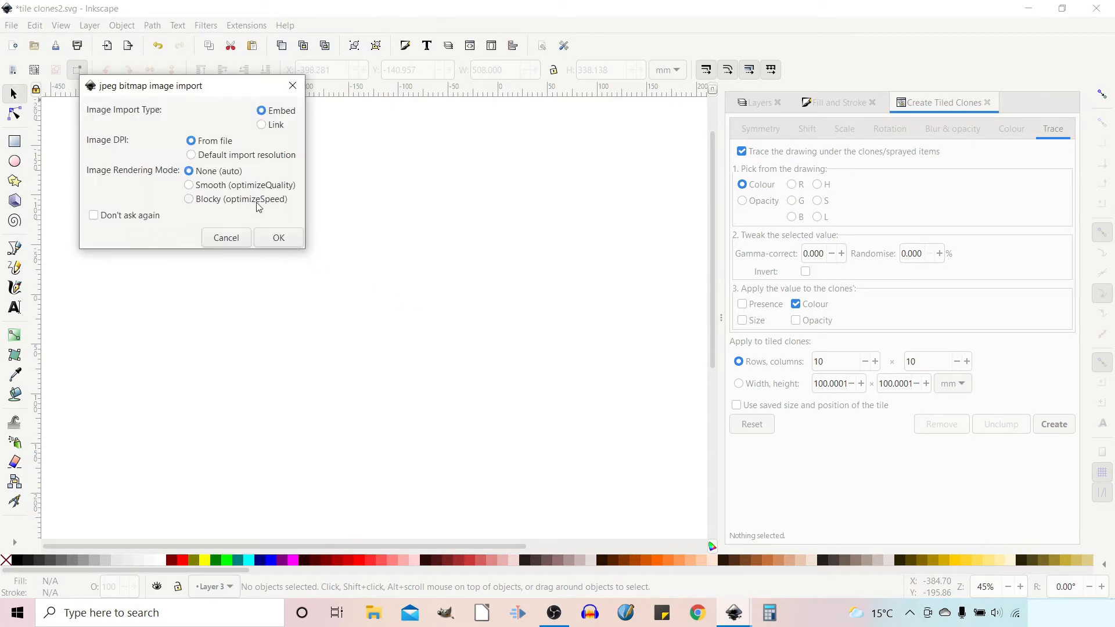
click(277, 237)
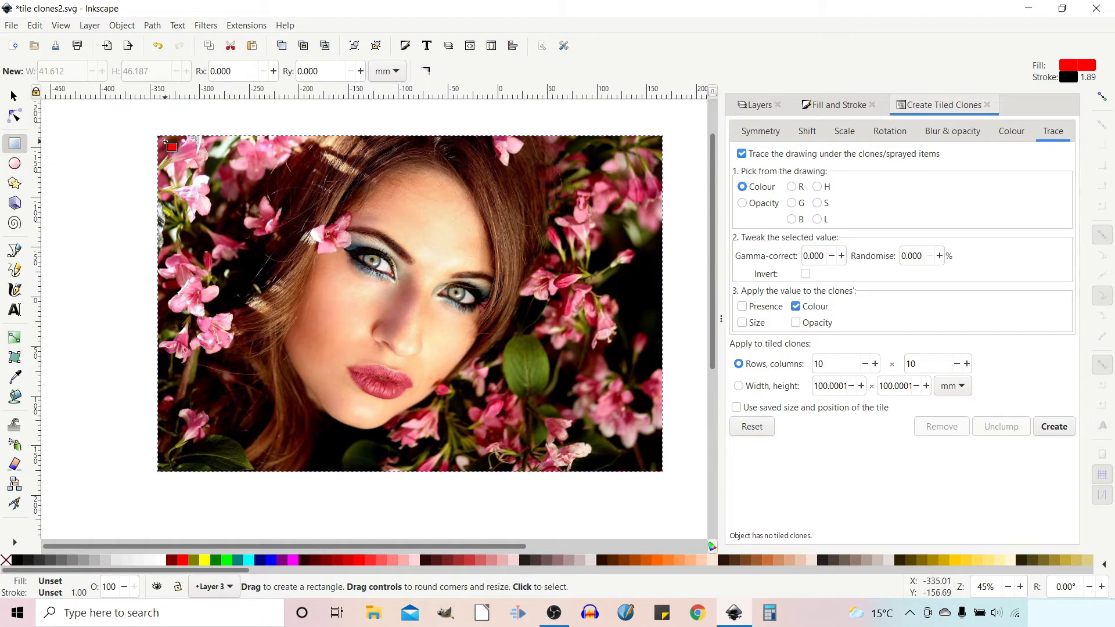
- Draw the red square at the photo's top-left and set Shift Y per row and X per column to 10%
drag(170, 146, 207, 198)
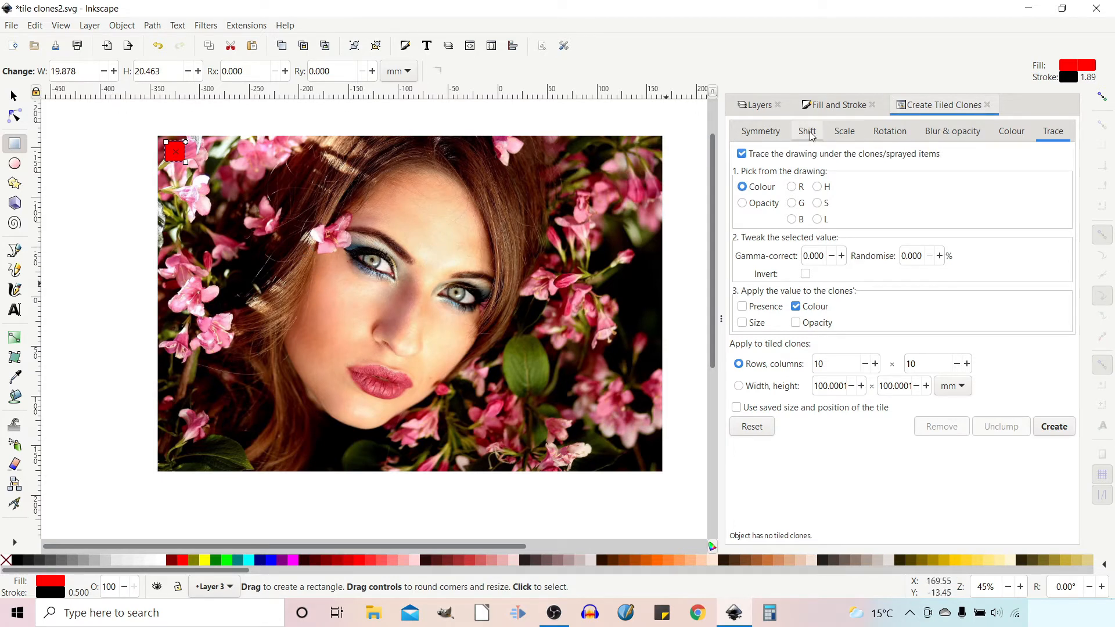
click(807, 131)
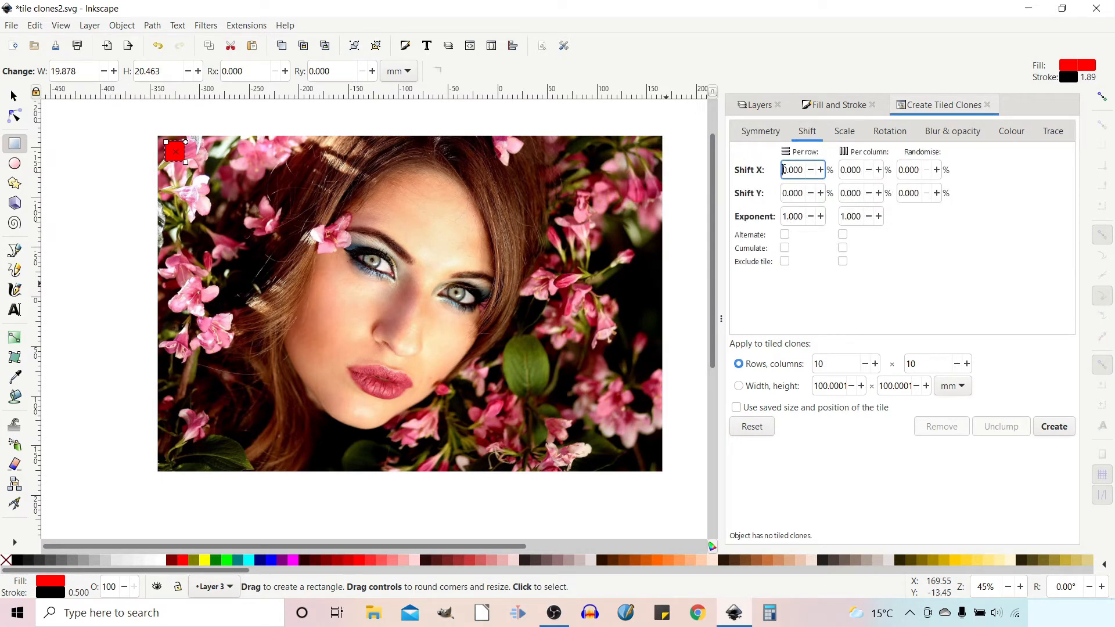
click(795, 193)
text(10.000)
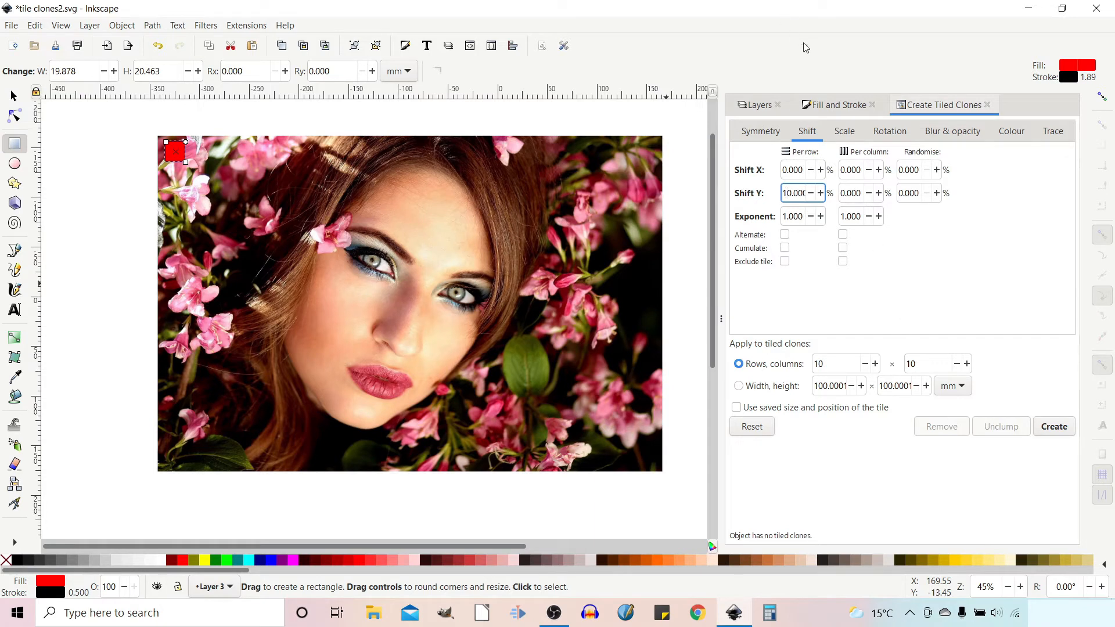
click(856, 170)
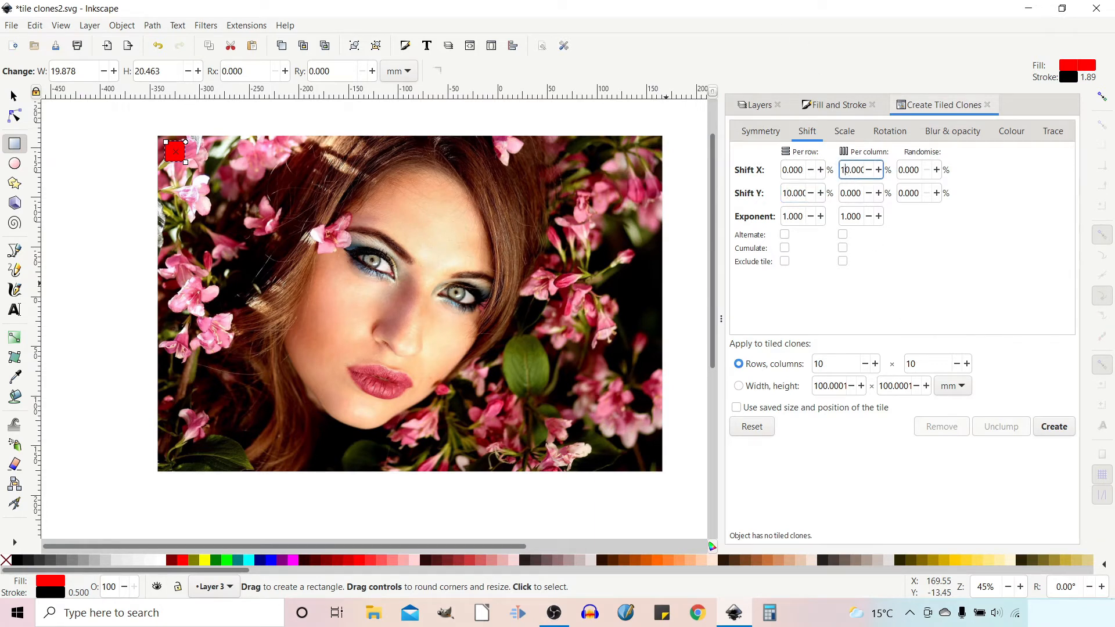
mouse_move(899, 78)
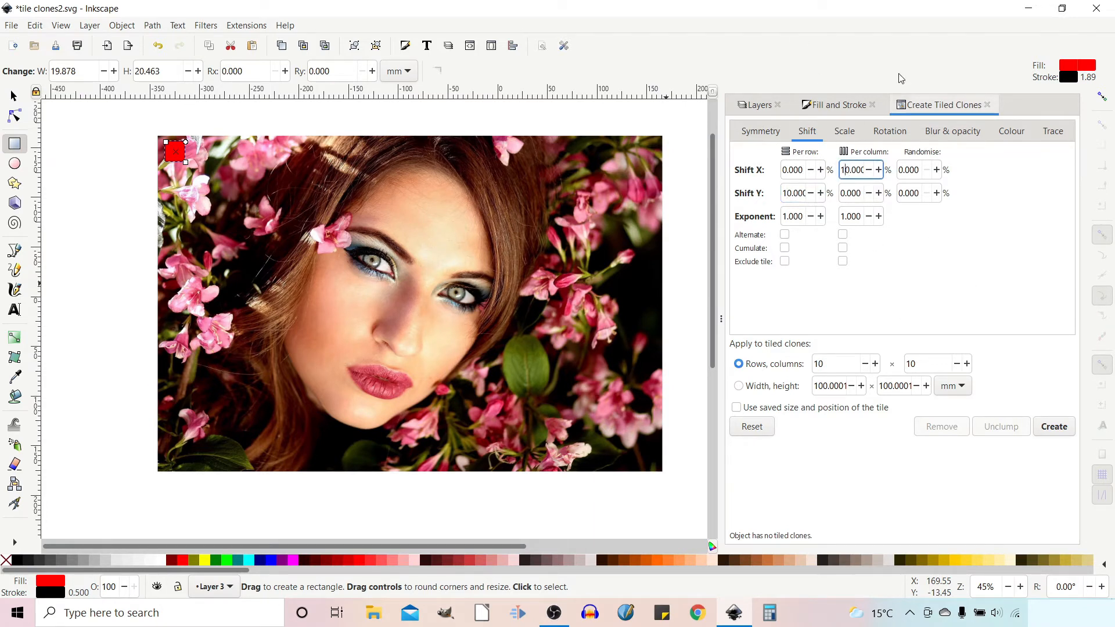
click(890, 131)
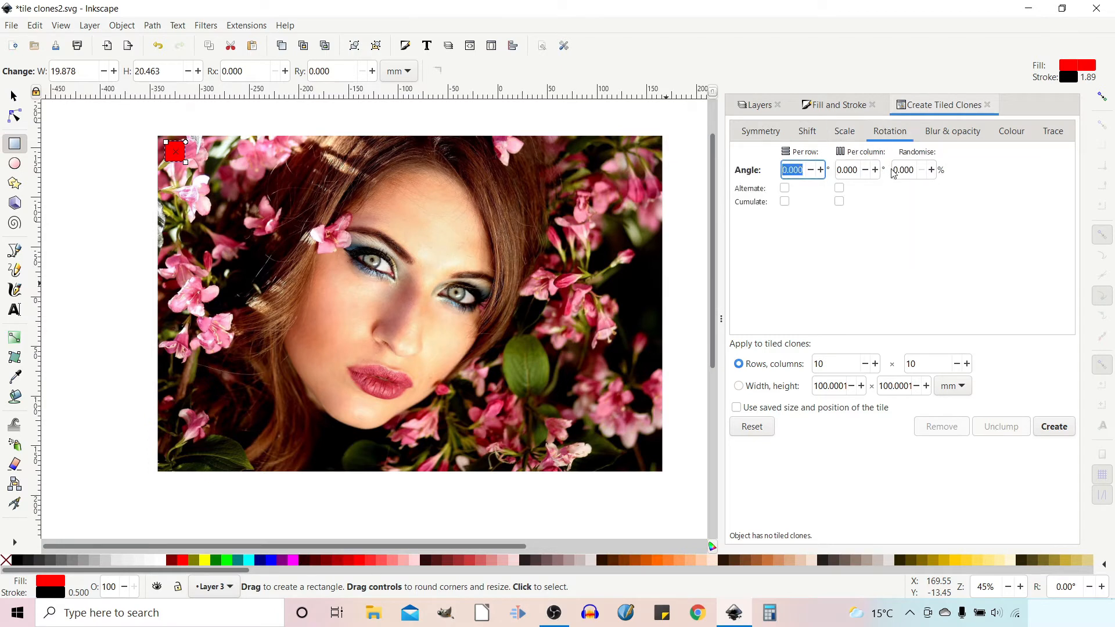
mouse_move(904, 170)
text(10.000)
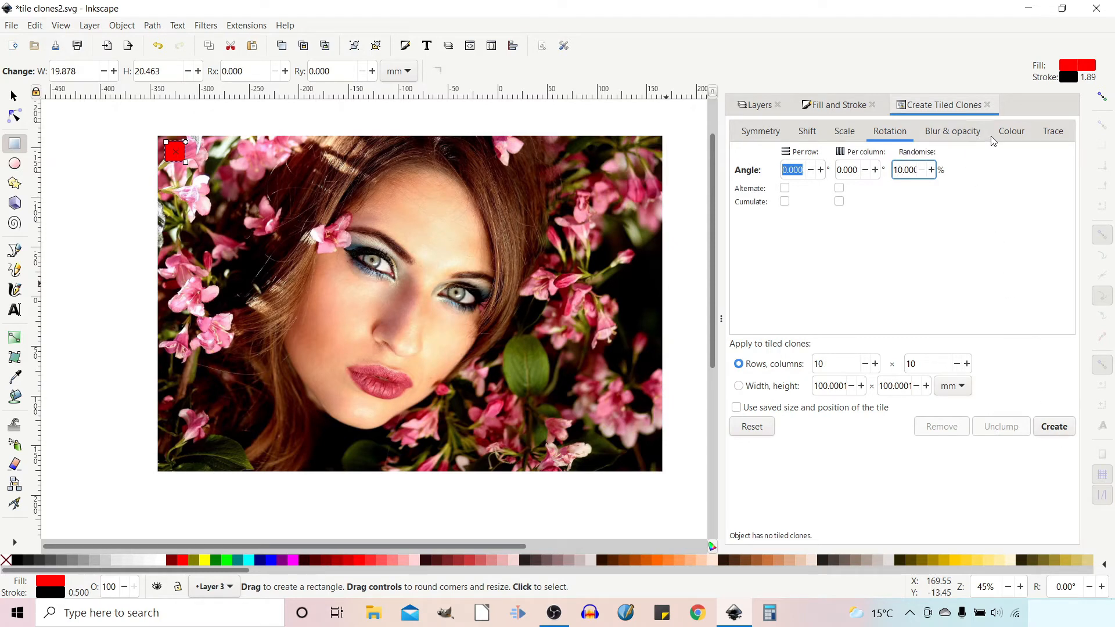
- Unset the red square's fill via Fill and Stroke and return to the Tiled Clones Trace settings
click(1052, 131)
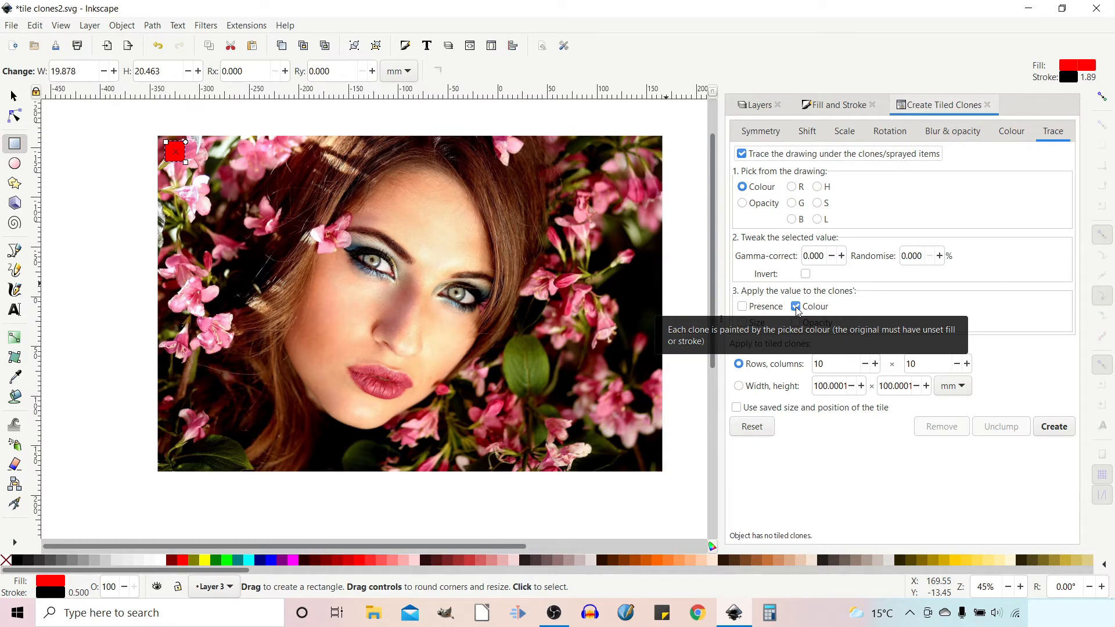
mouse_move(857, 264)
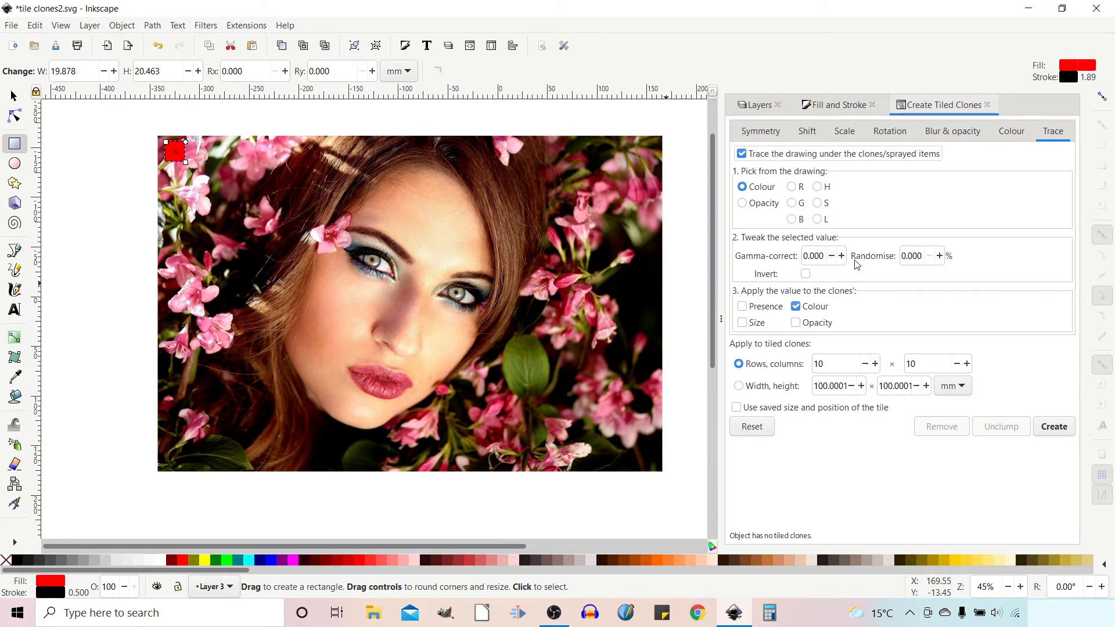
click(839, 105)
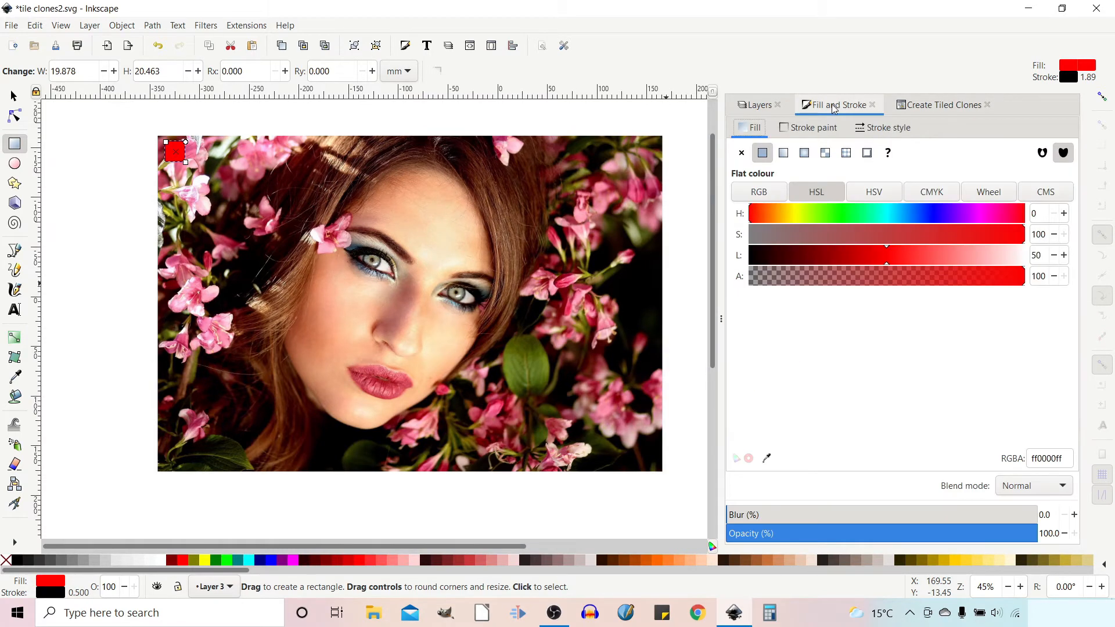
mouse_move(789, 175)
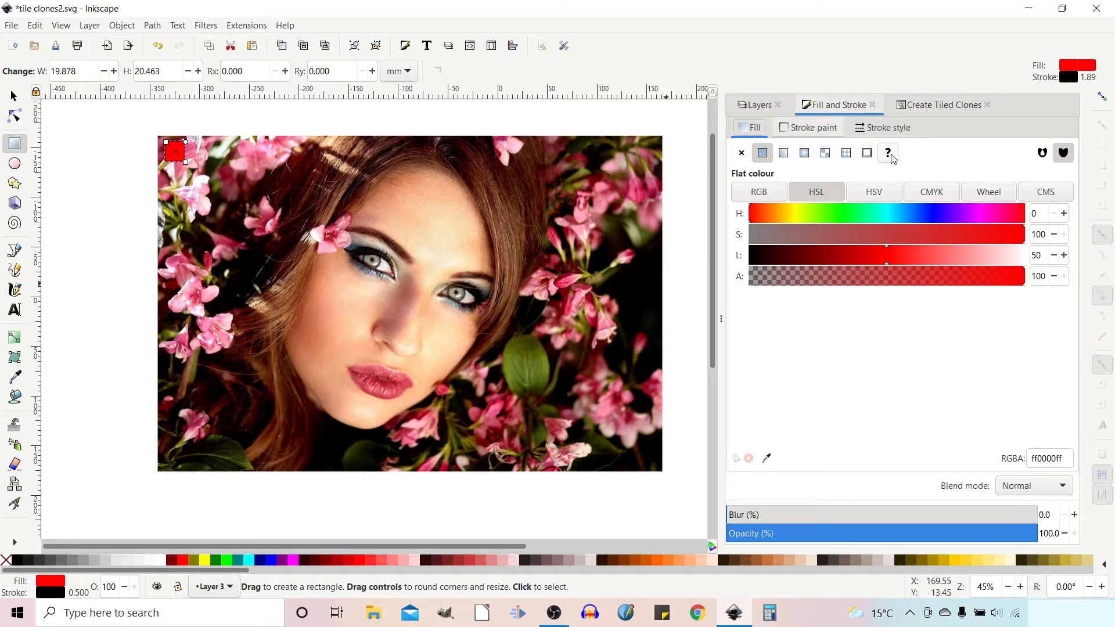
click(762, 152)
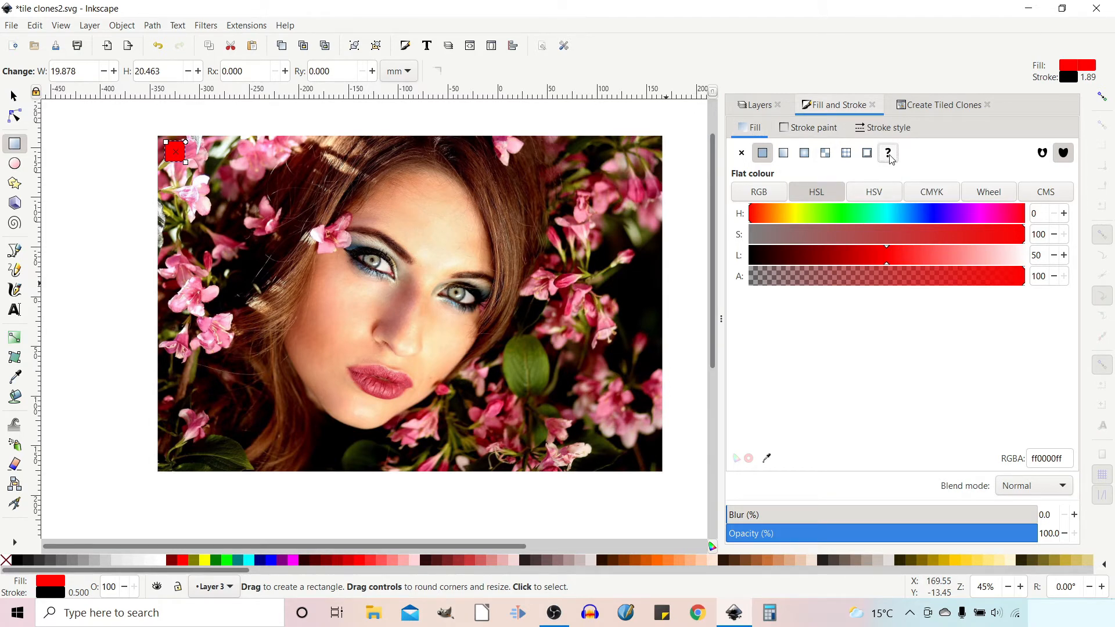
click(887, 152)
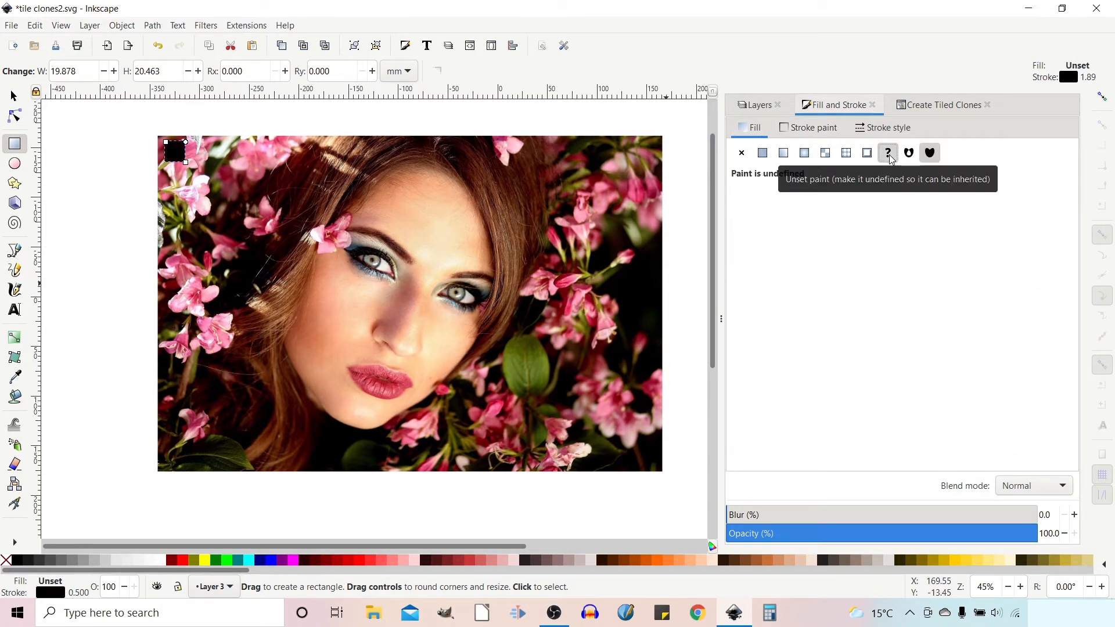
click(942, 104)
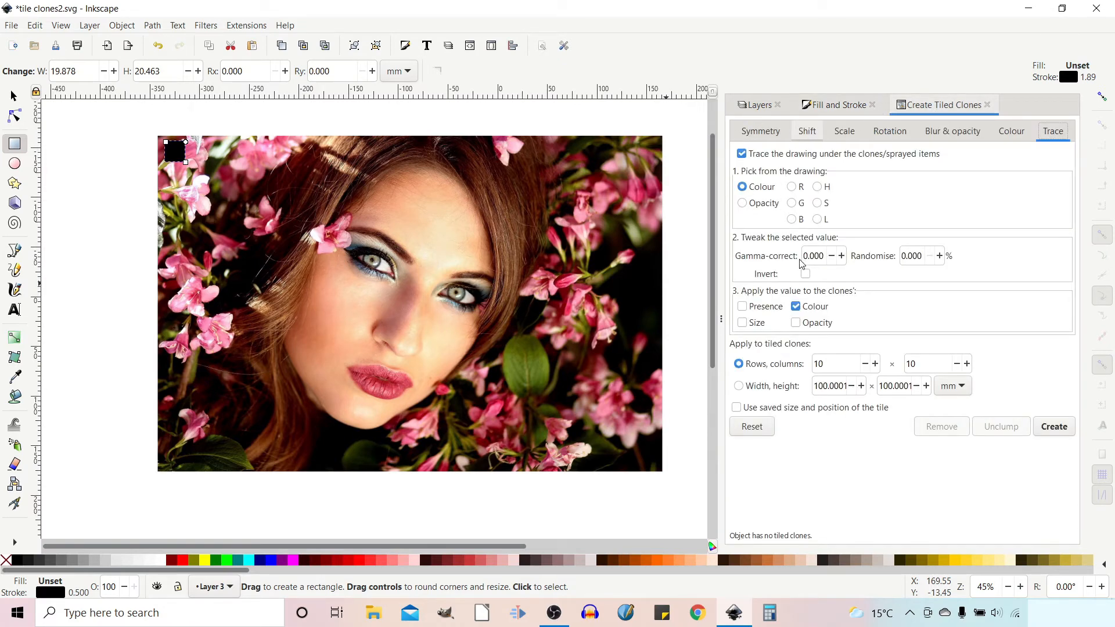
mouse_move(1017, 470)
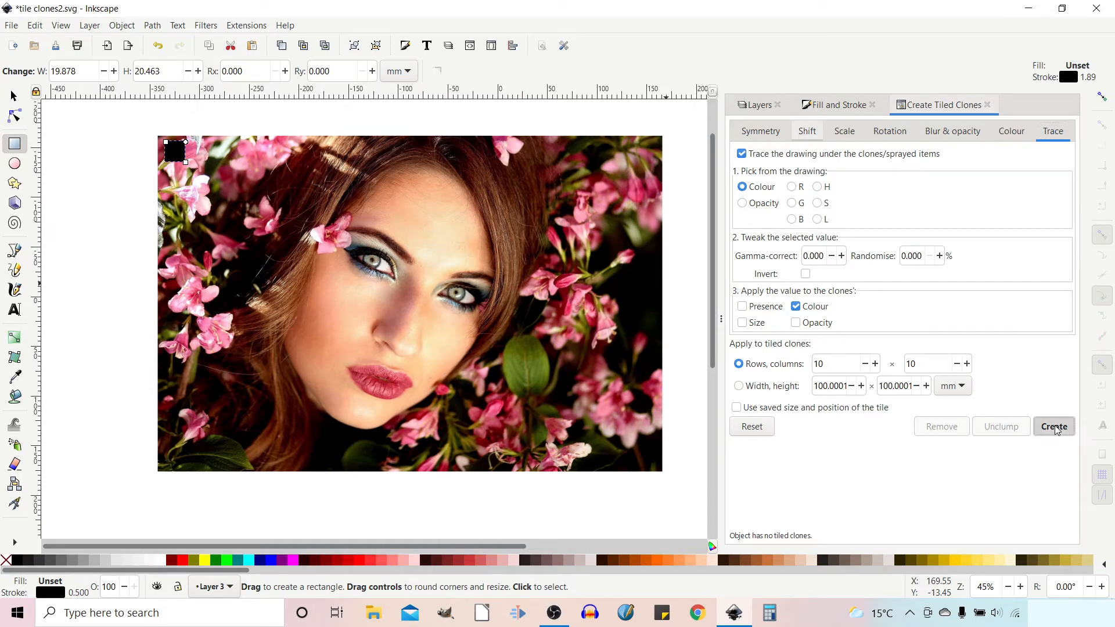
- Create a colour-traced clone grid, then regenerate it as 15 rows by 20 columns
click(1055, 427)
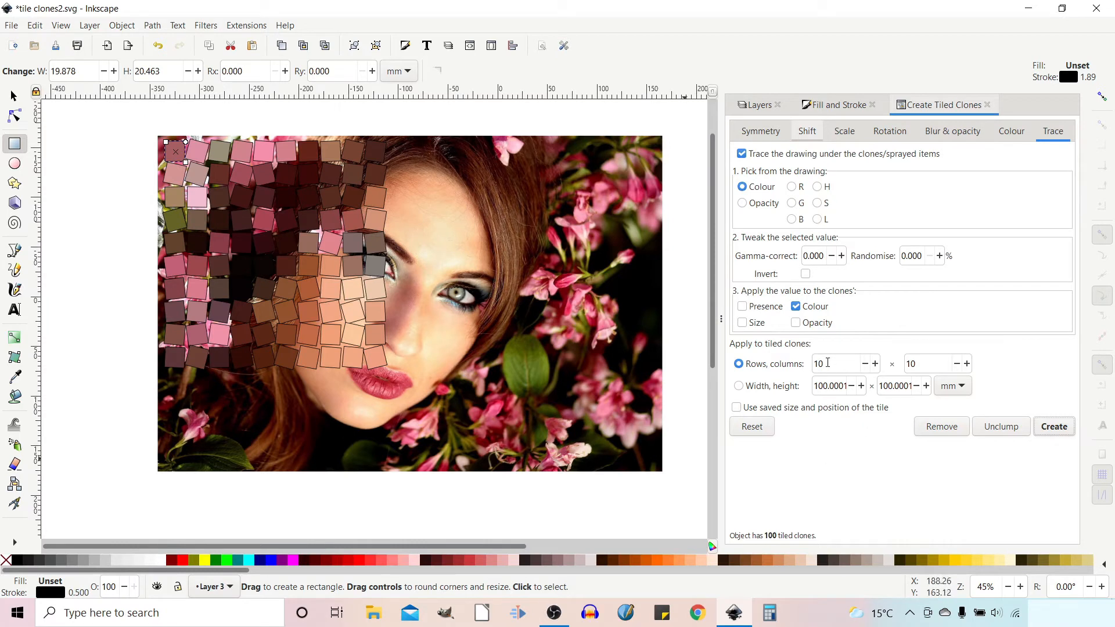
click(839, 363)
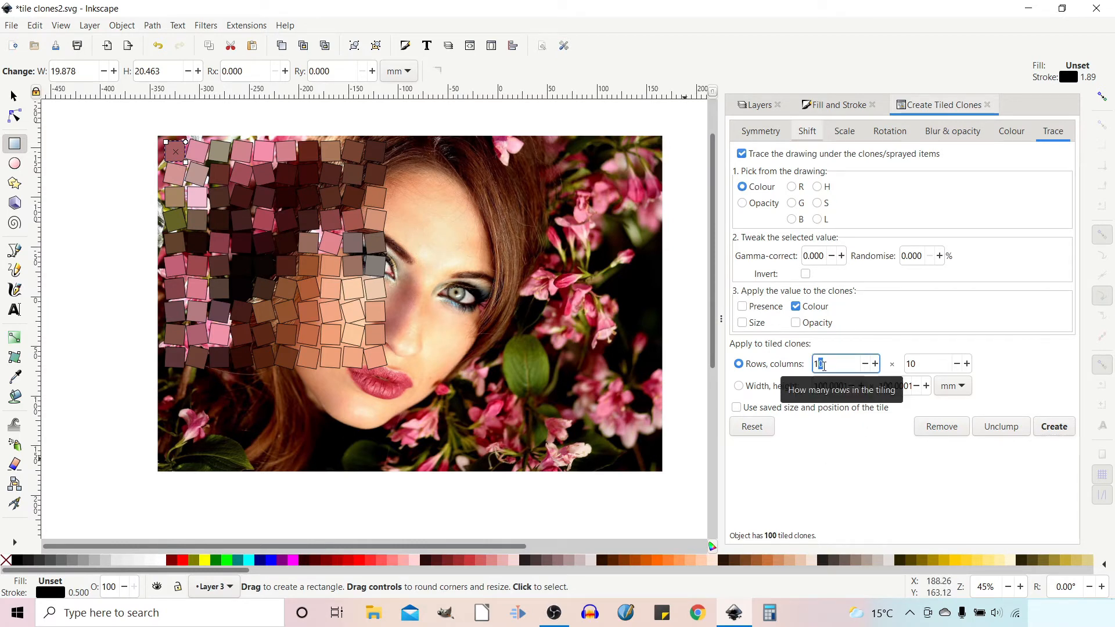
text(15)
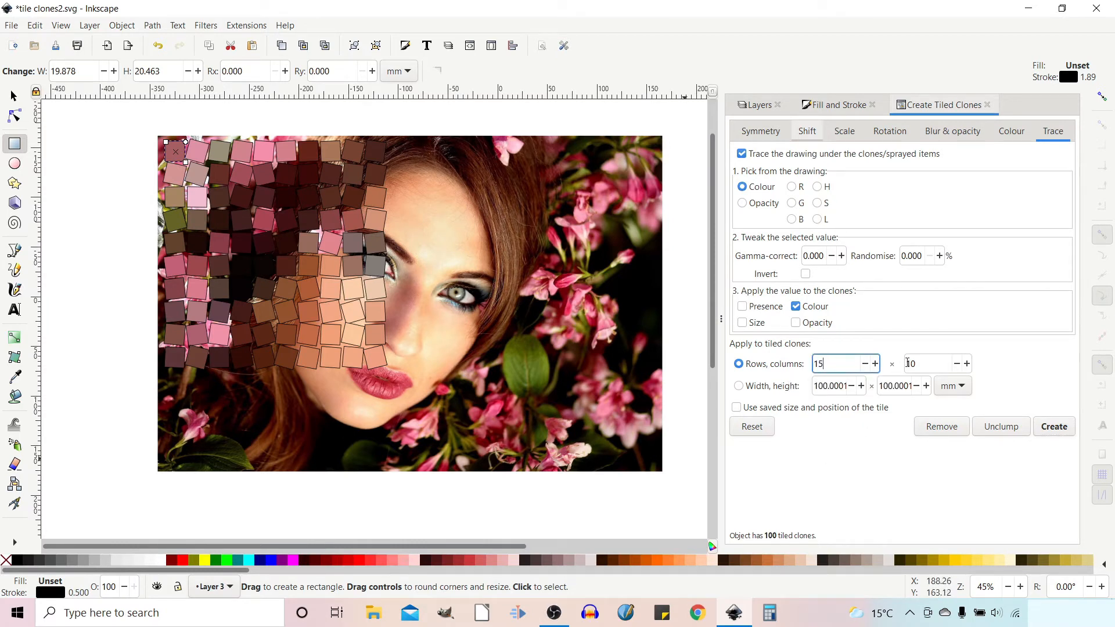
click(925, 364)
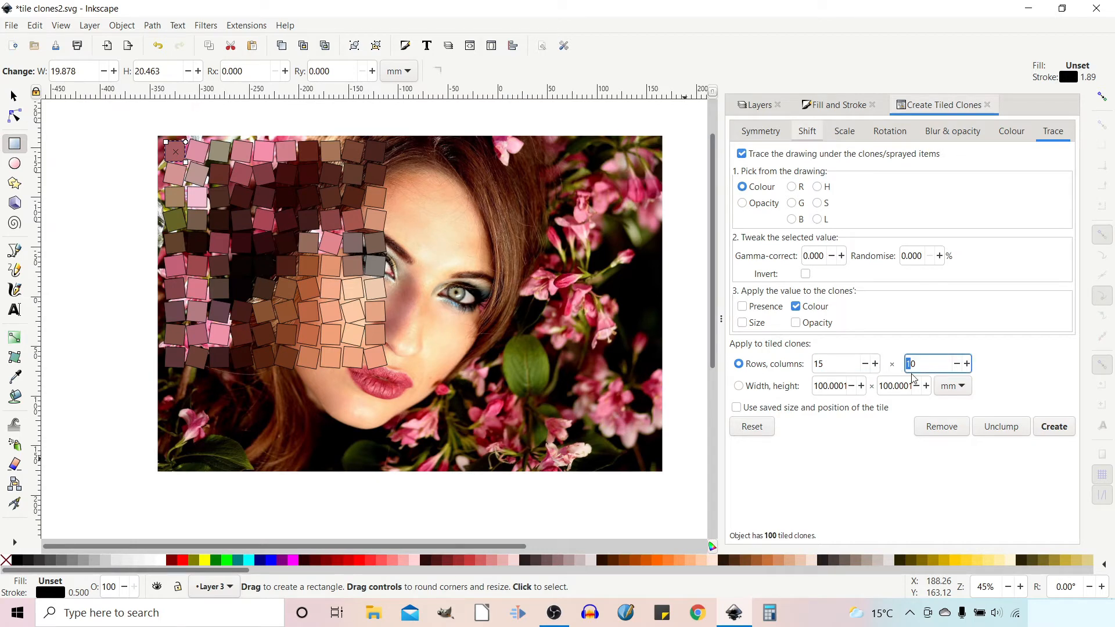
text(20)
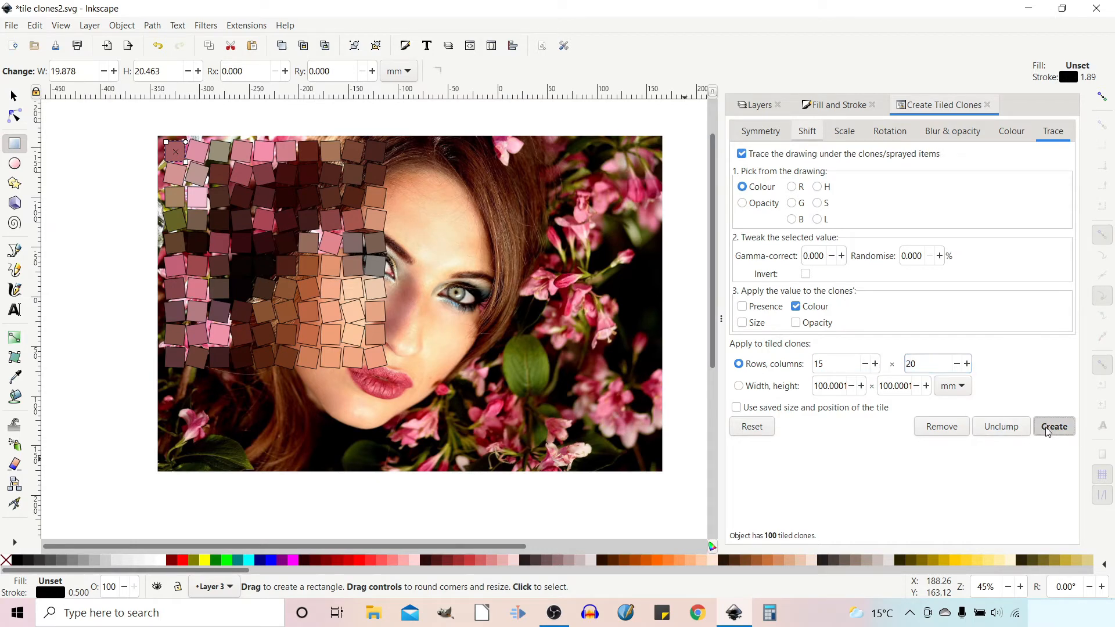
click(1053, 427)
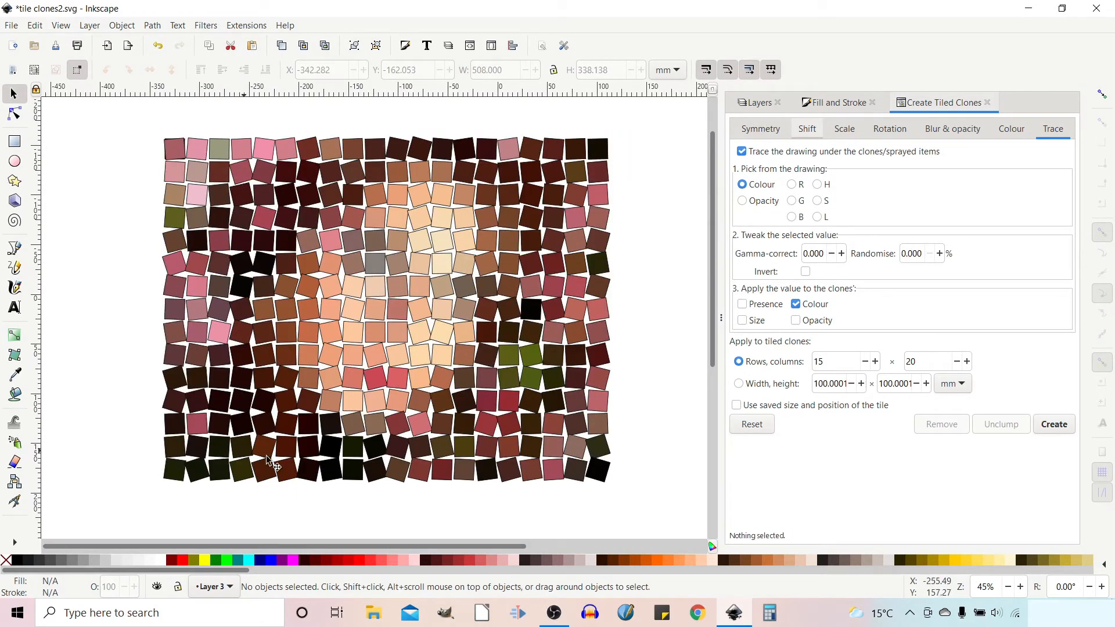
mouse_move(511, 451)
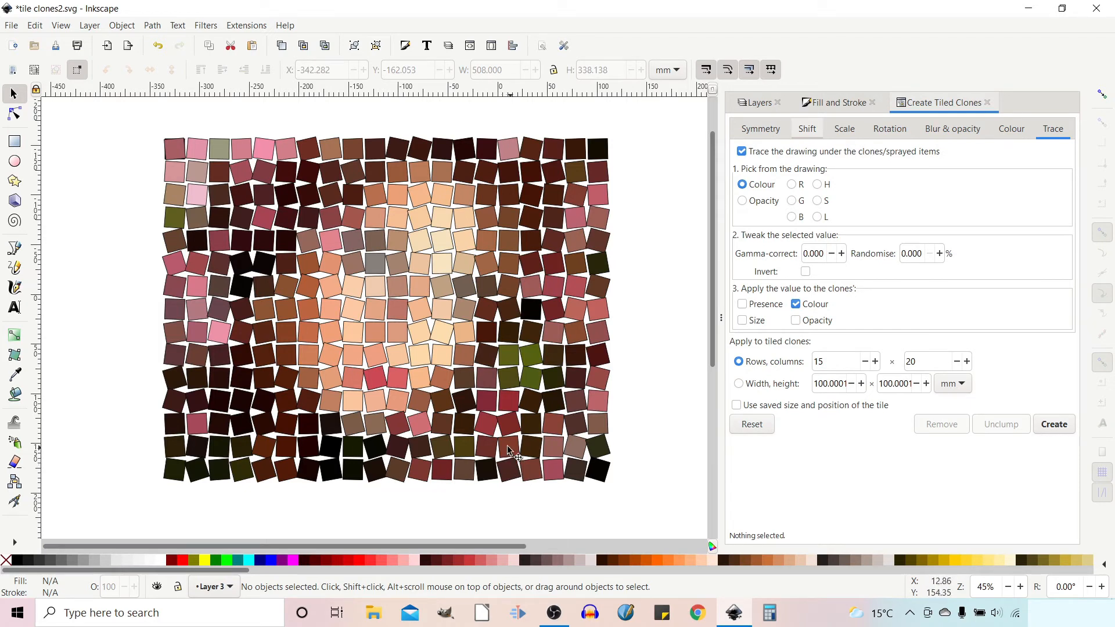
mouse_move(502, 451)
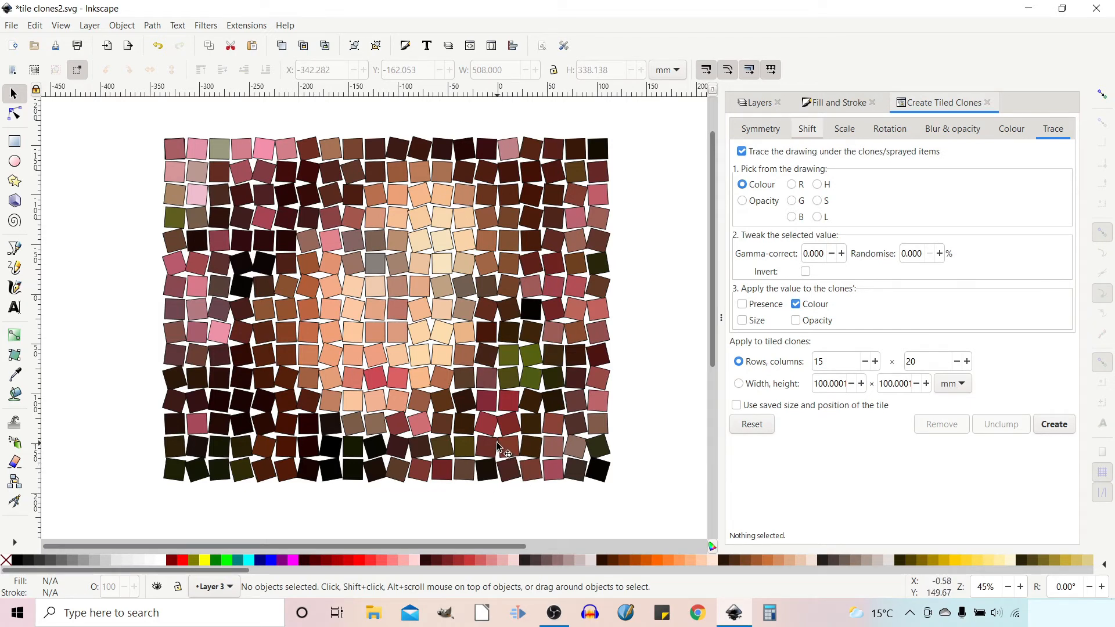
mouse_move(441, 280)
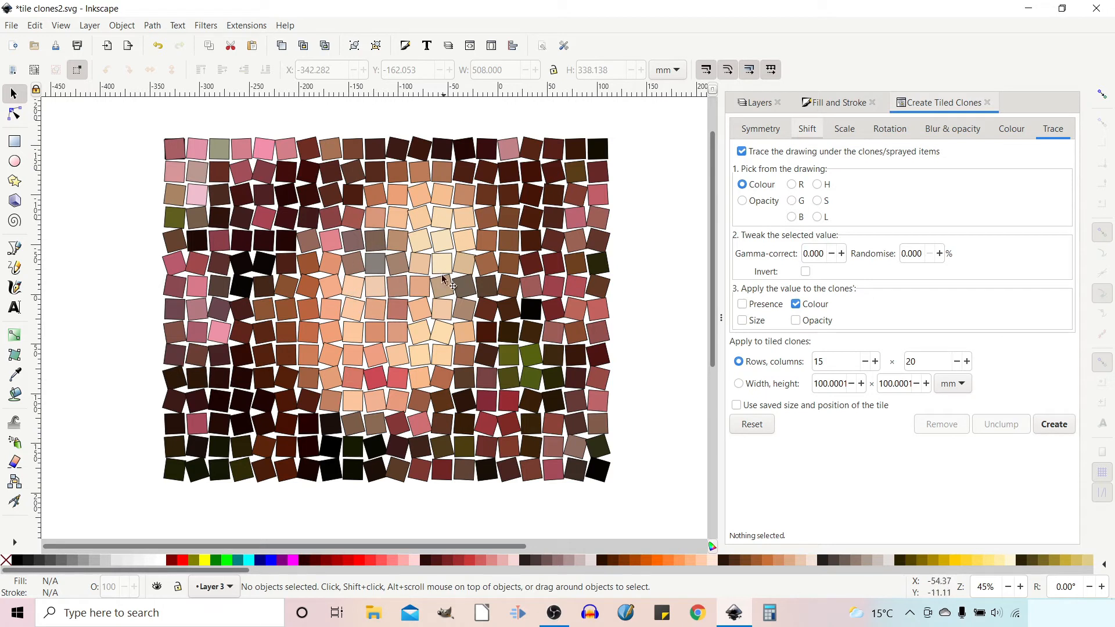
mouse_move(461, 287)
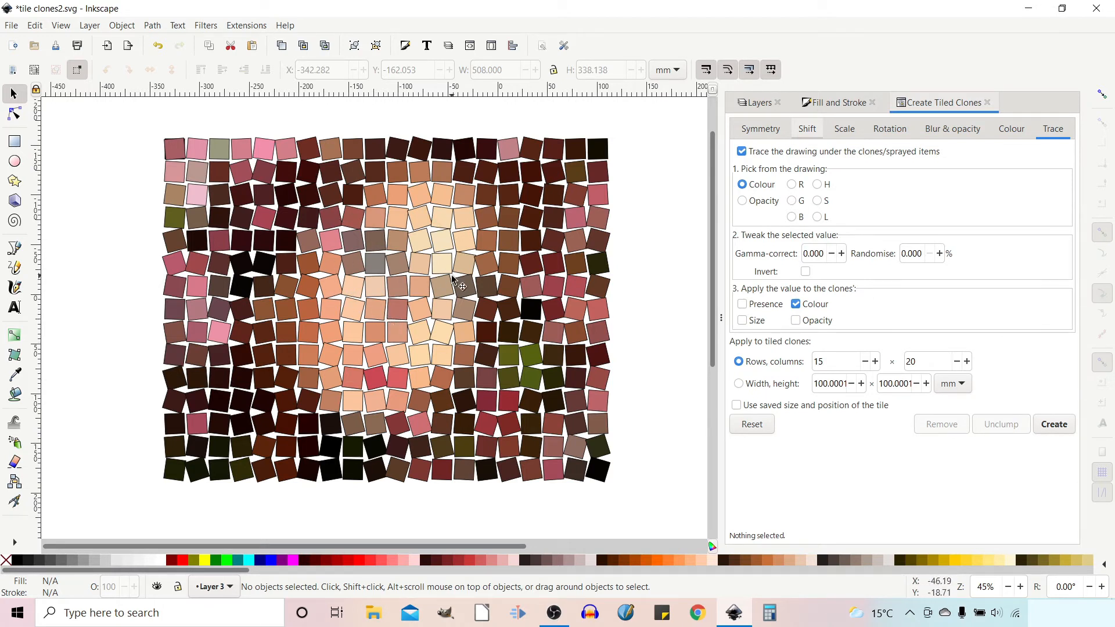
mouse_move(445, 298)
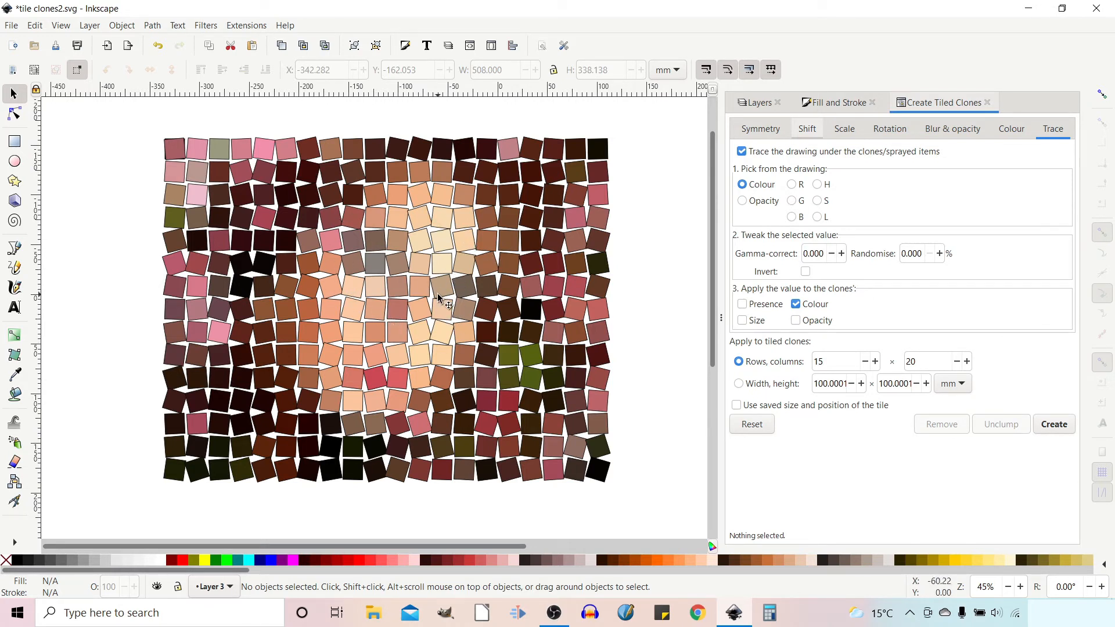
- Regenerate the colour-traced tiling as a 30 by 40 grid of 1200 clones
click(1054, 424)
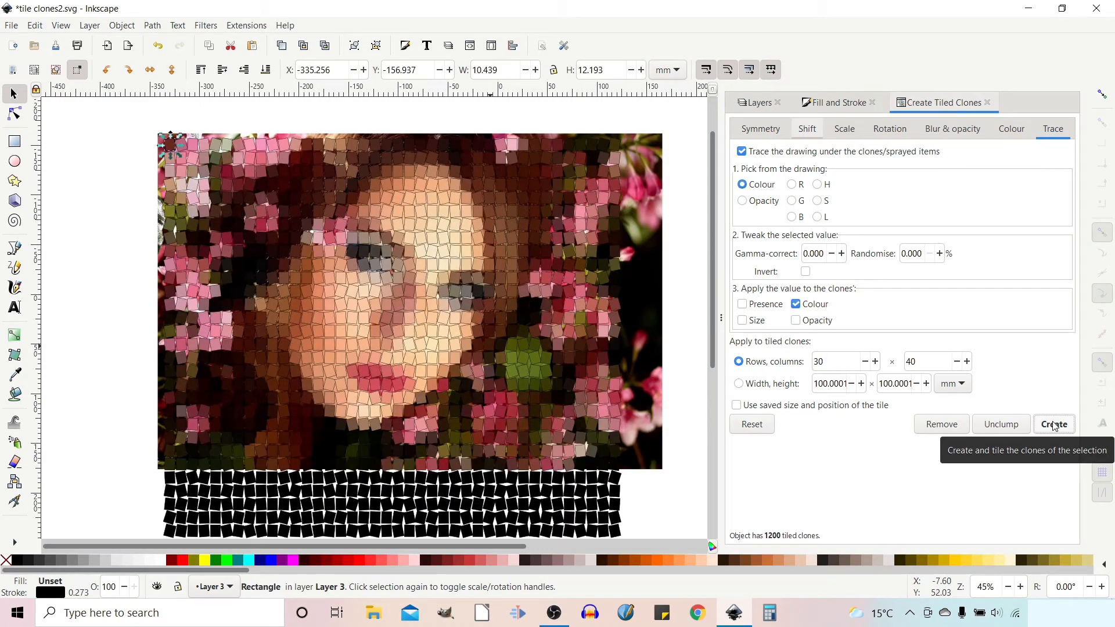
mouse_move(582, 426)
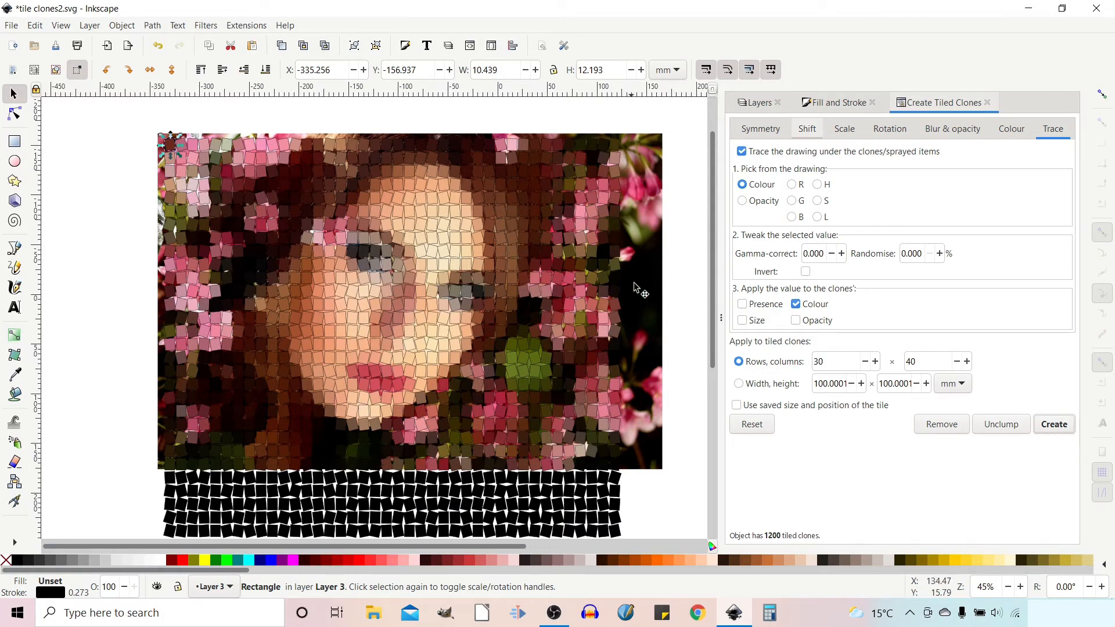
mouse_move(443, 445)
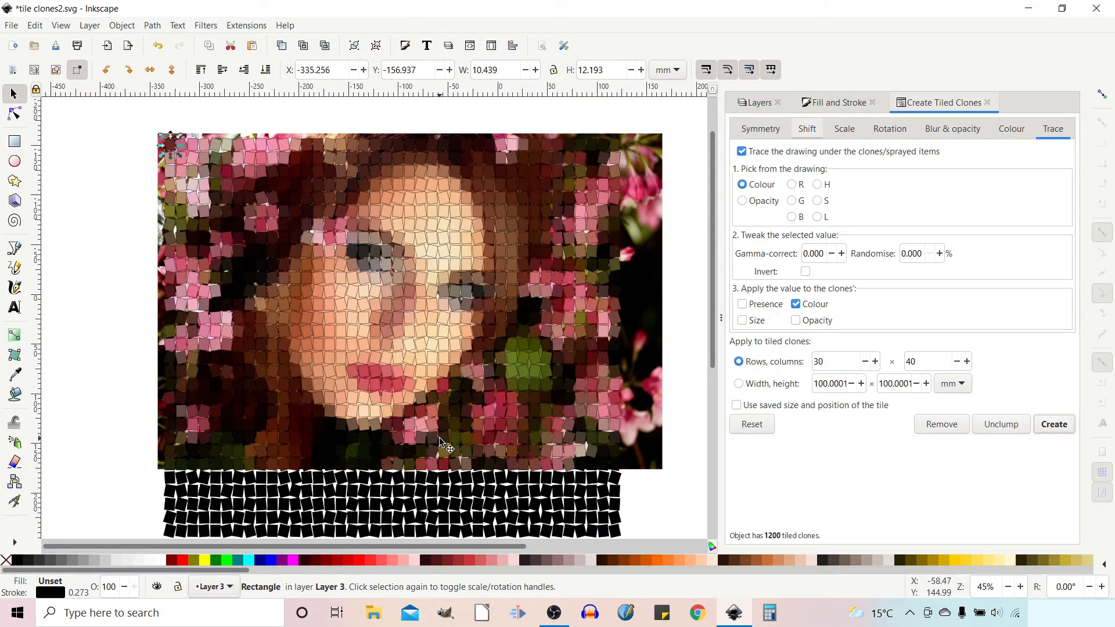
mouse_move(576, 366)
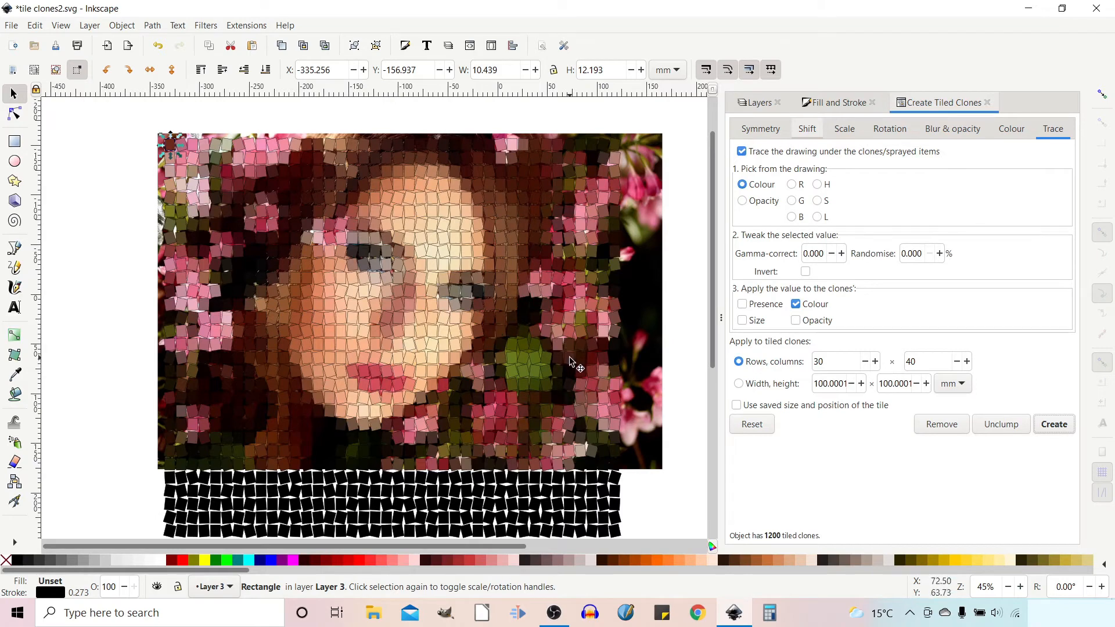
mouse_move(1070, 130)
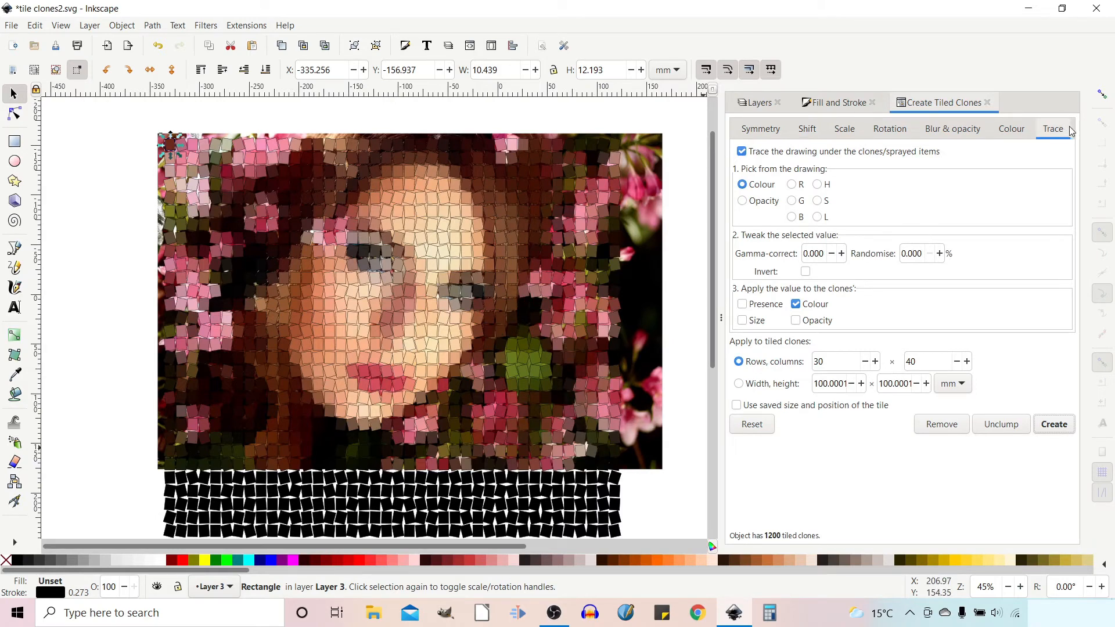
mouse_move(494, 324)
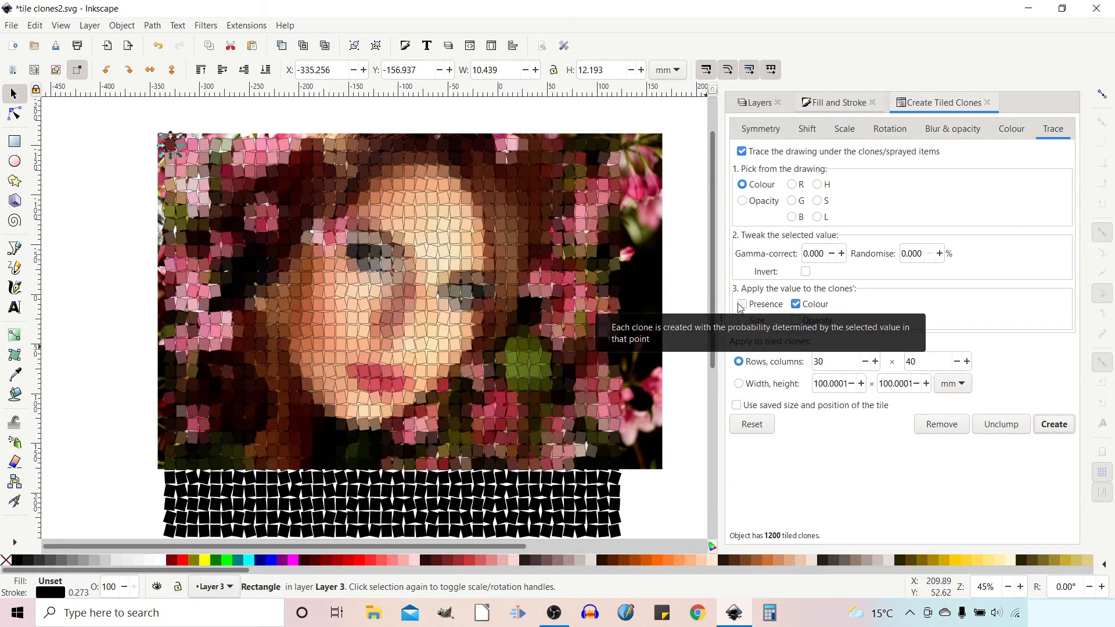
- Switch tracing from Colour to Presence and regenerate, giving 826 scattered red clones
click(742, 304)
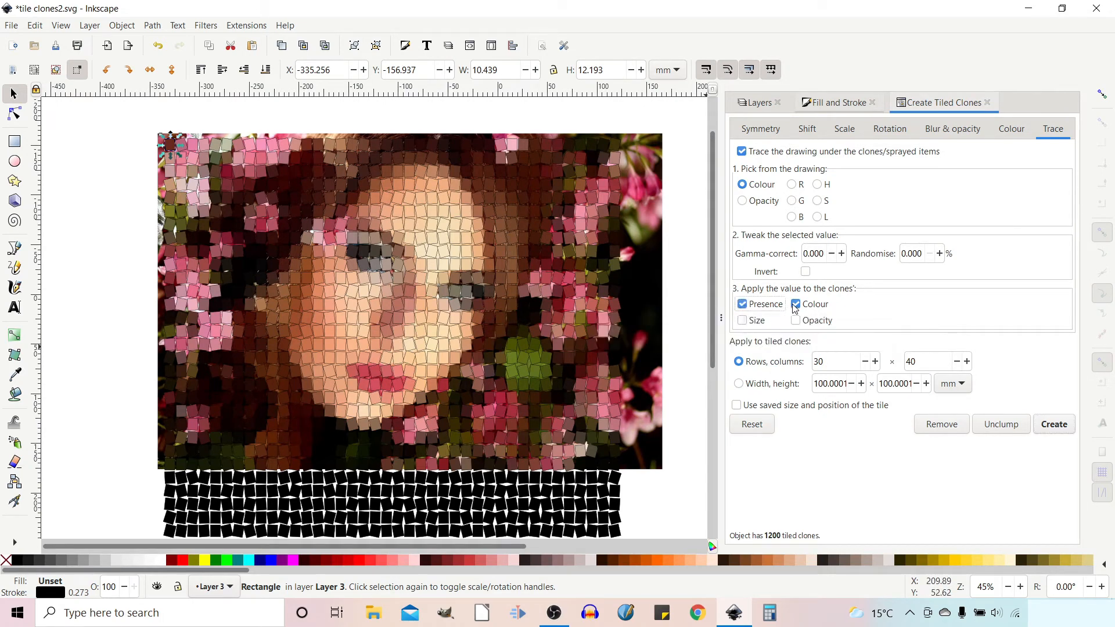
click(794, 304)
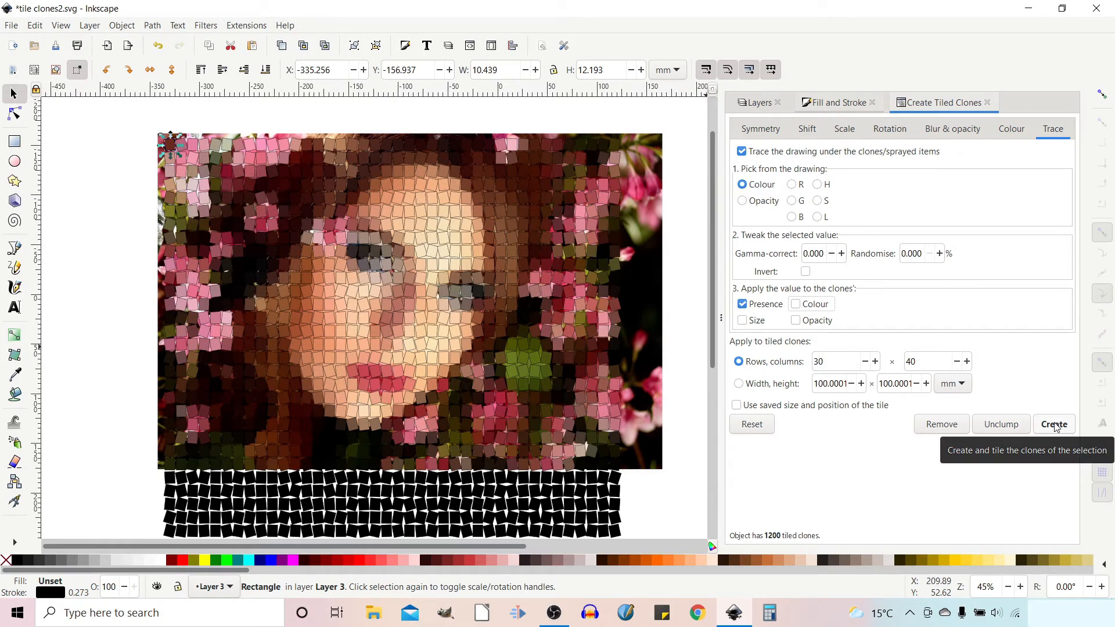
click(1054, 424)
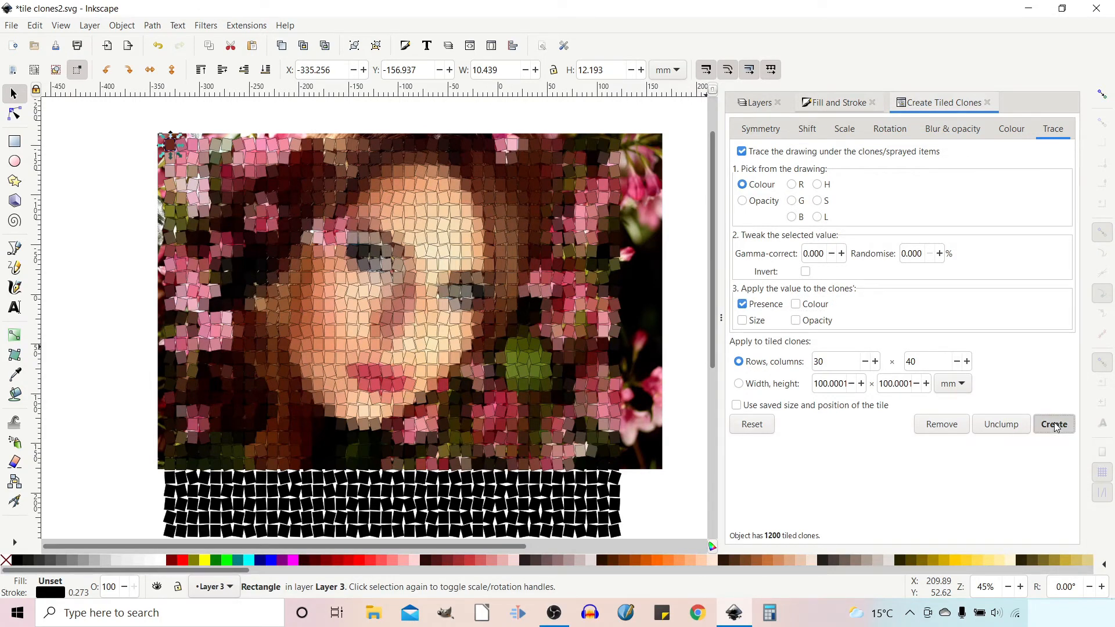
click(1053, 424)
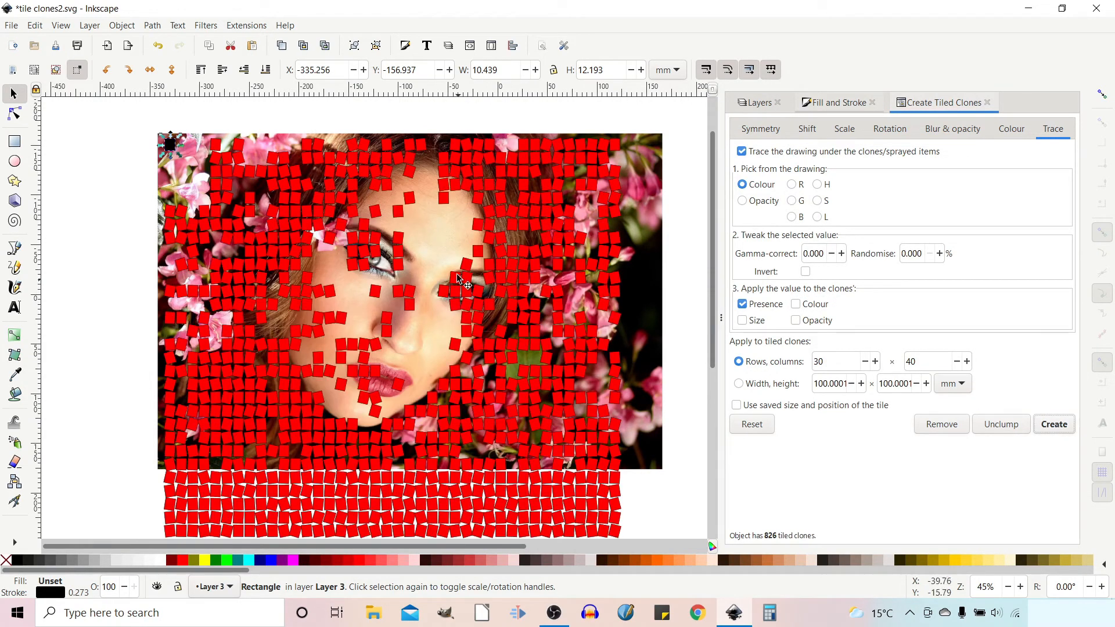
mouse_move(295, 157)
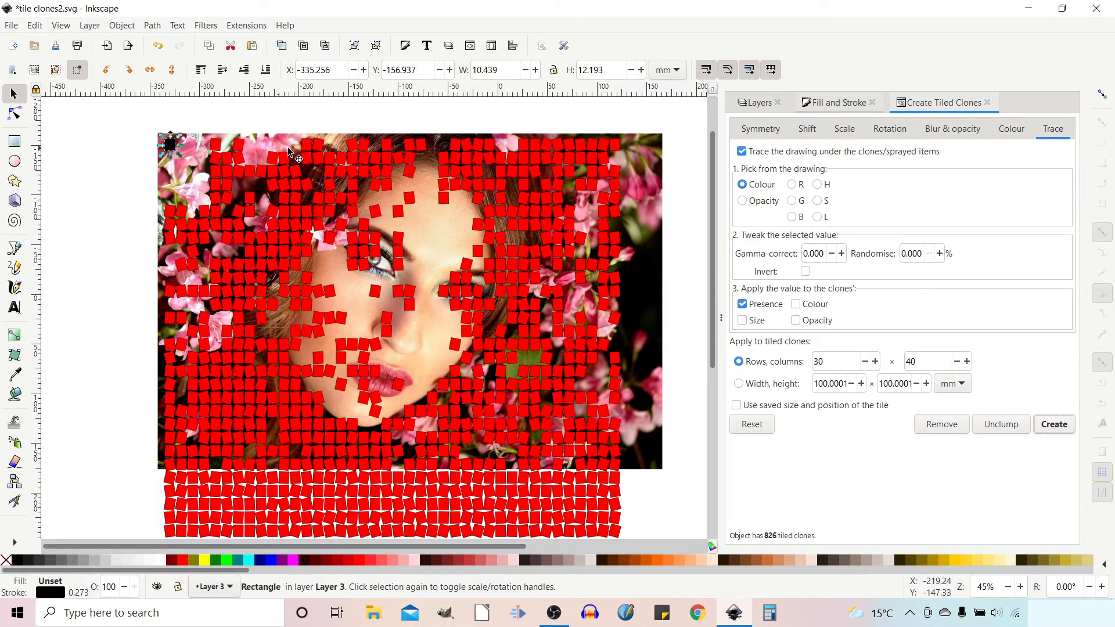
mouse_move(512, 277)
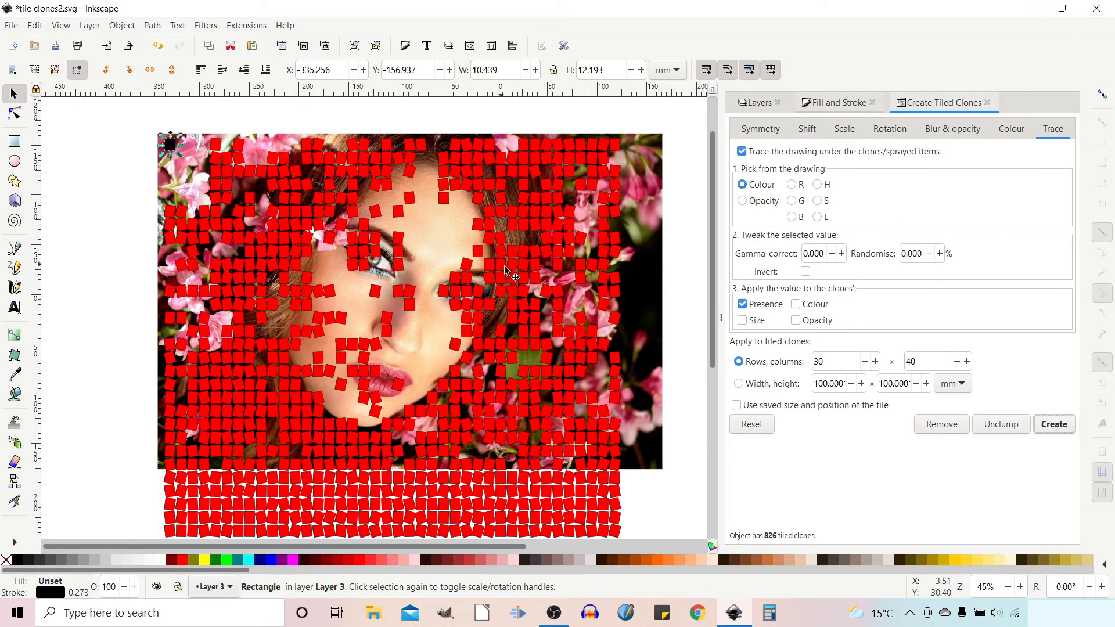
mouse_move(459, 238)
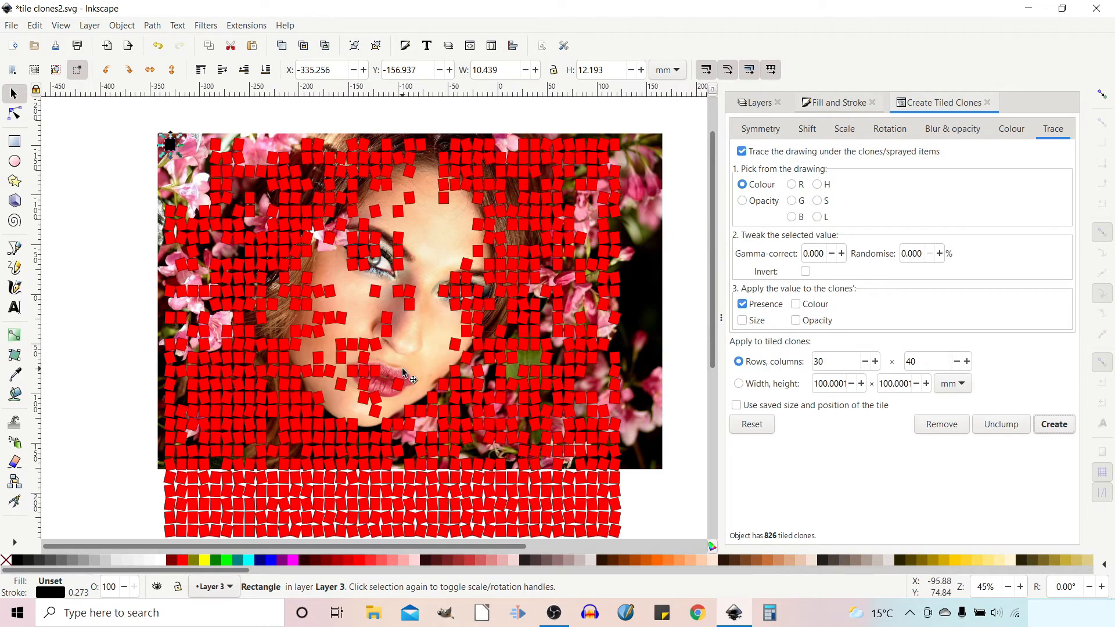
mouse_move(423, 364)
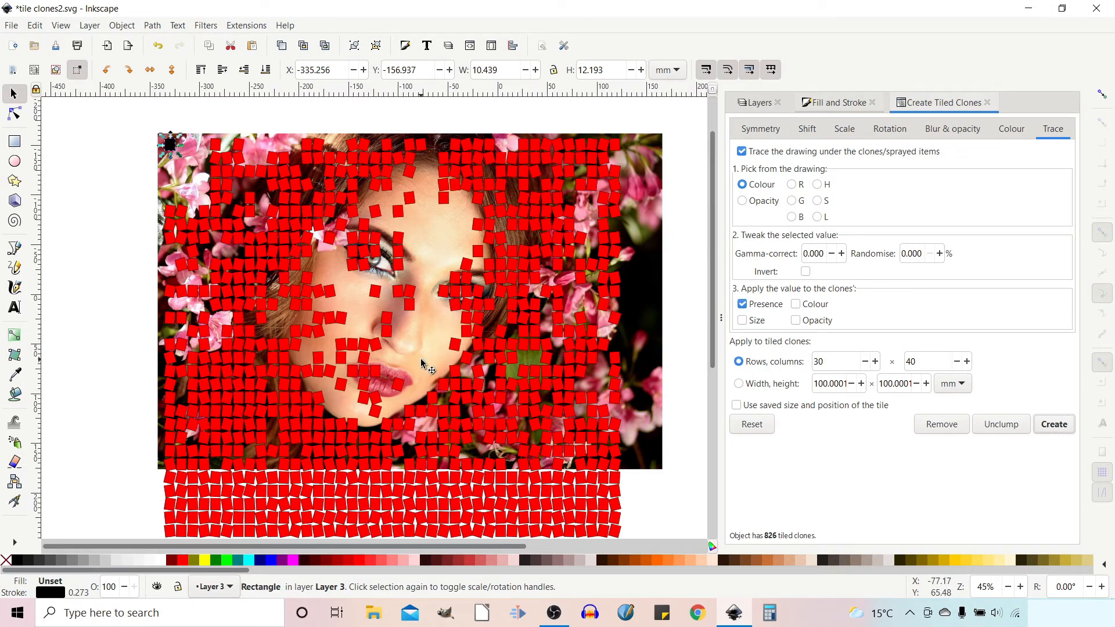
mouse_move(597, 349)
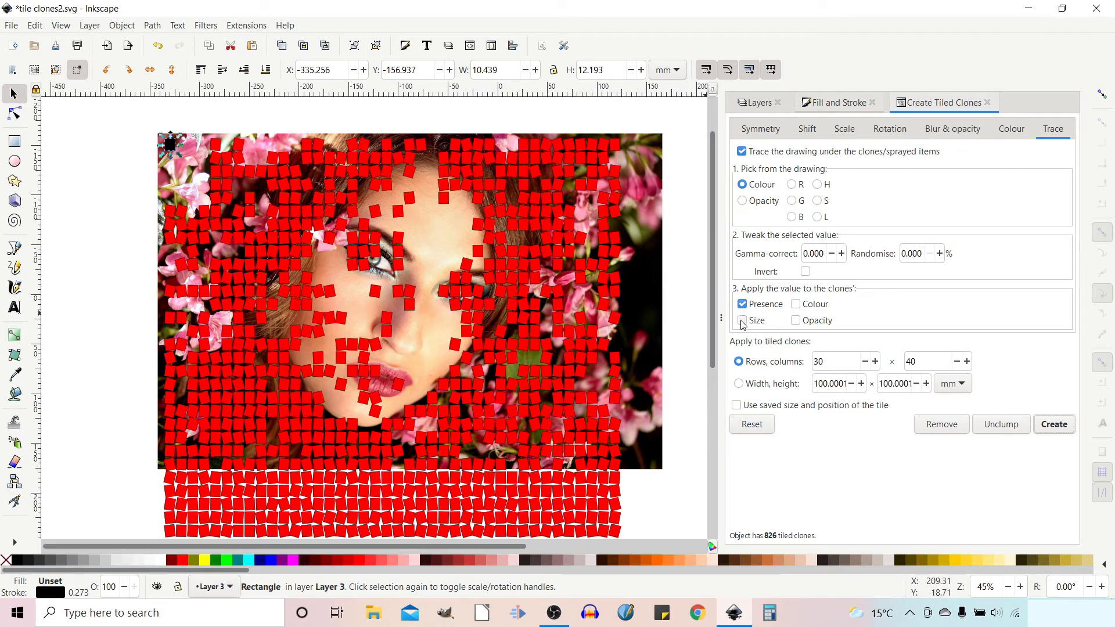
- Make the trace drive clone Size and regenerate the 30 by 40 grid of 1200 red squares
click(742, 321)
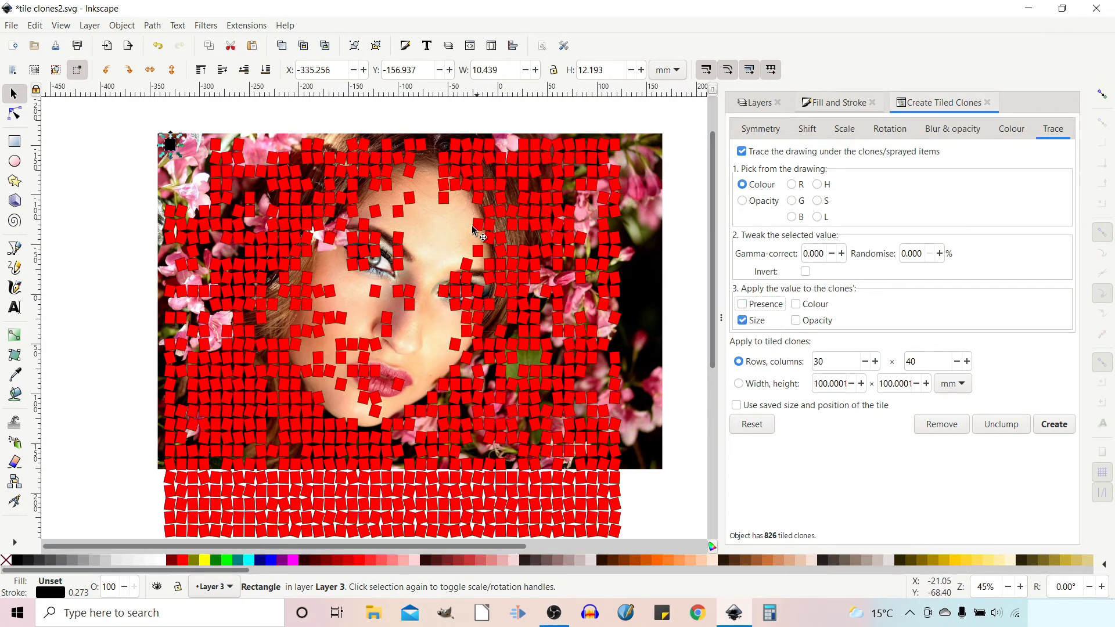
click(1054, 424)
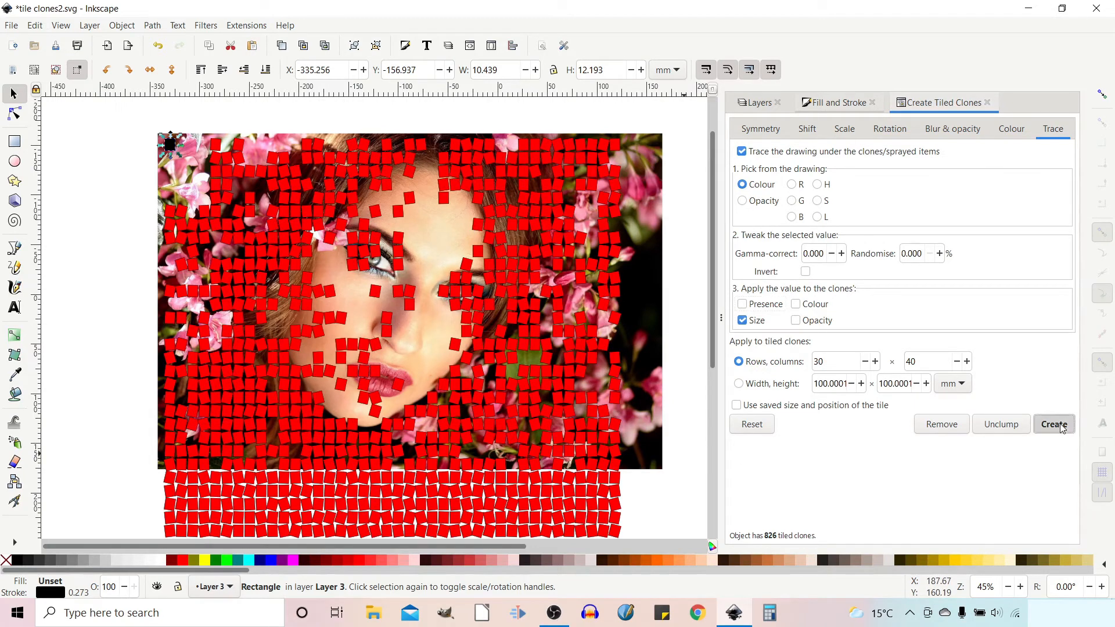
click(1053, 424)
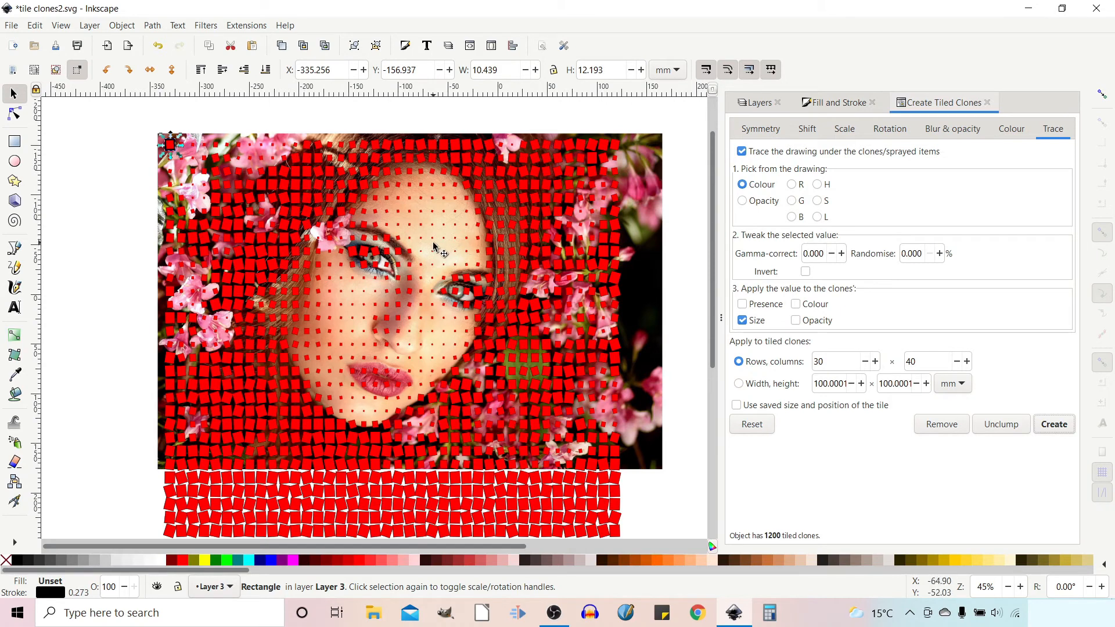
mouse_move(446, 236)
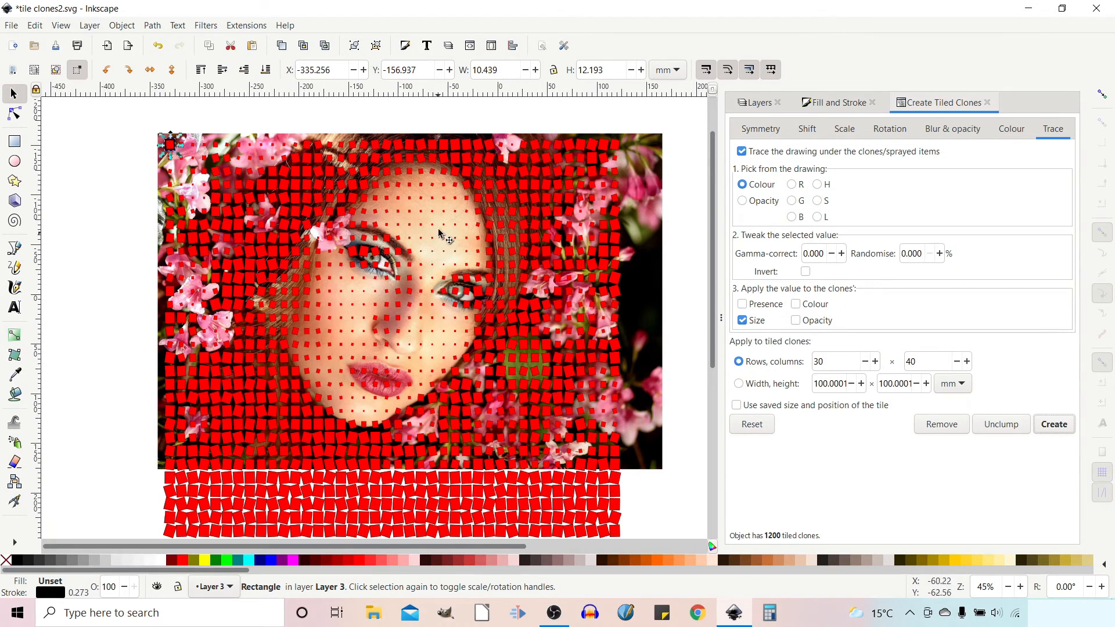
mouse_move(434, 345)
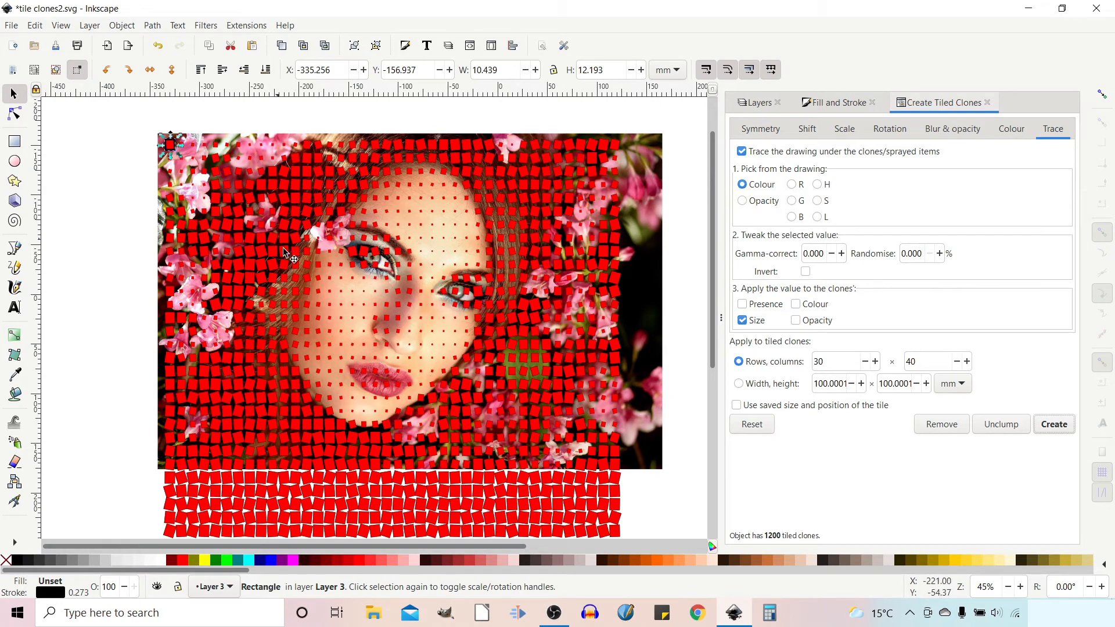
mouse_move(376, 327)
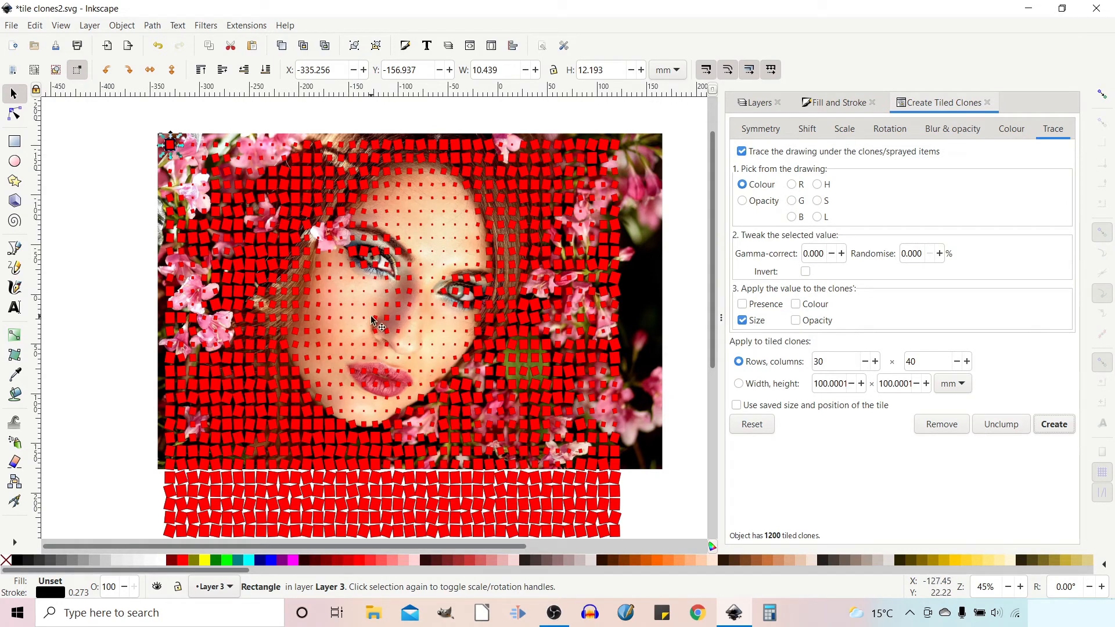
mouse_move(381, 328)
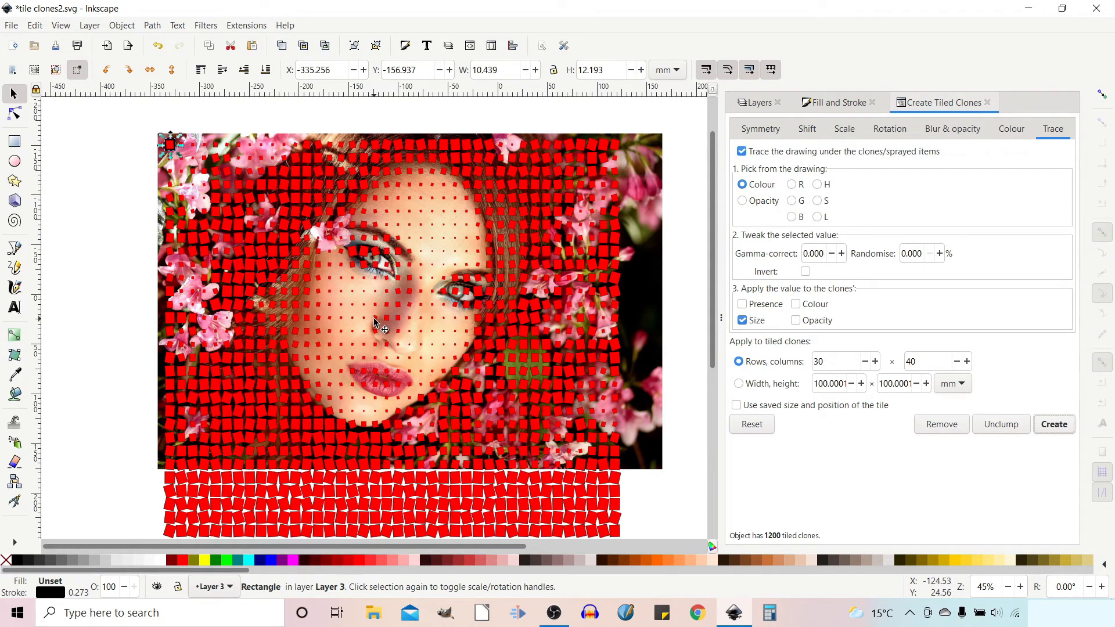
mouse_move(676, 325)
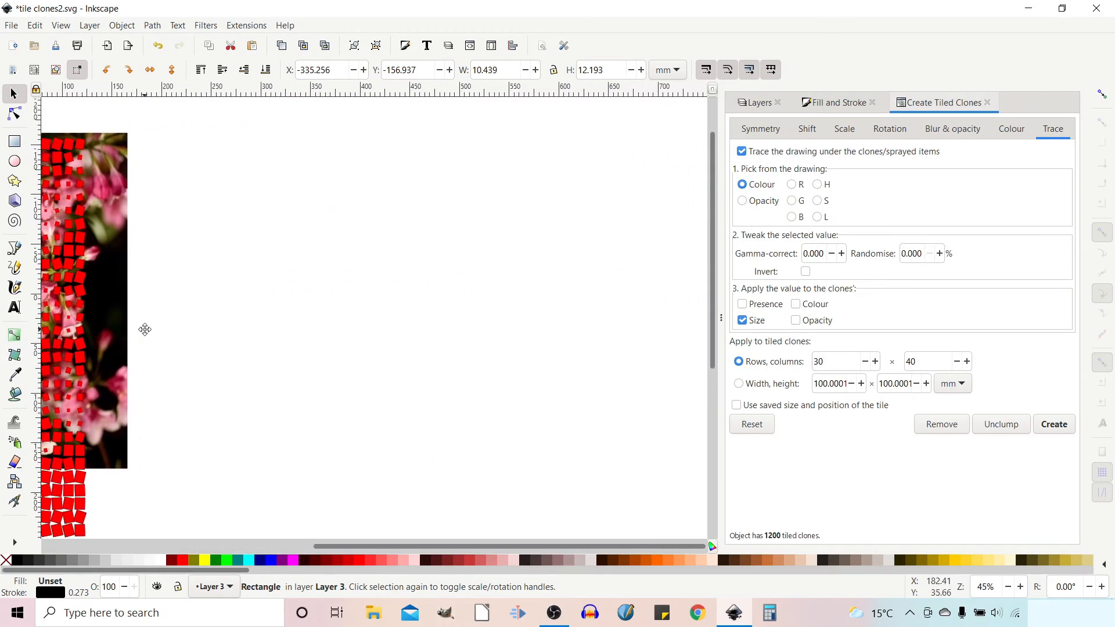
mouse_move(268, 158)
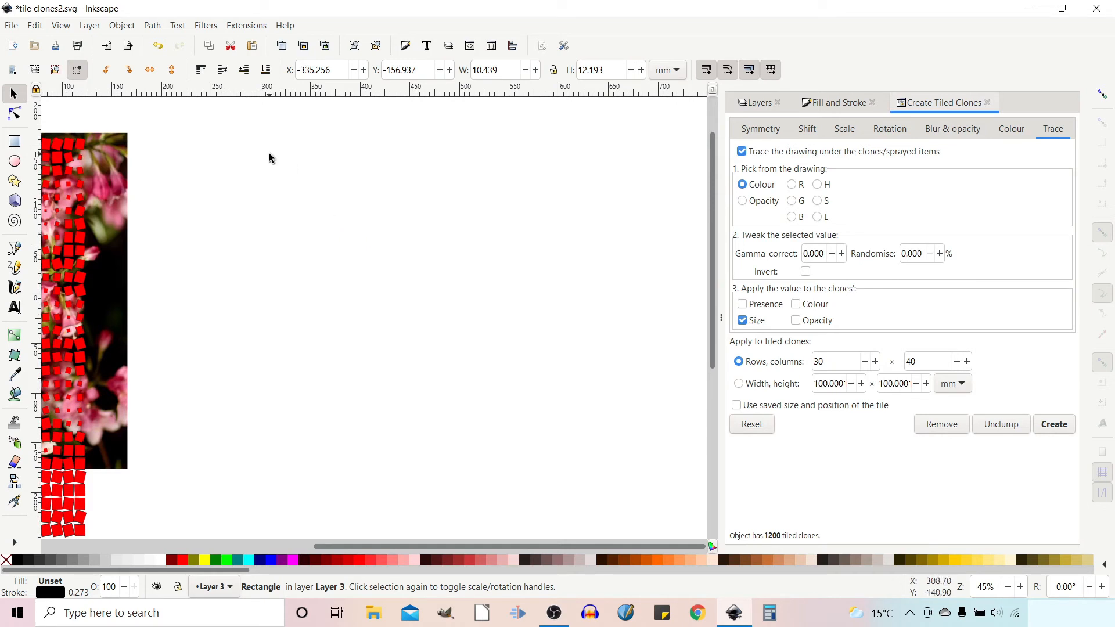
- Draw a large circle with the Ellipse tool and show its fill settings
click(14, 163)
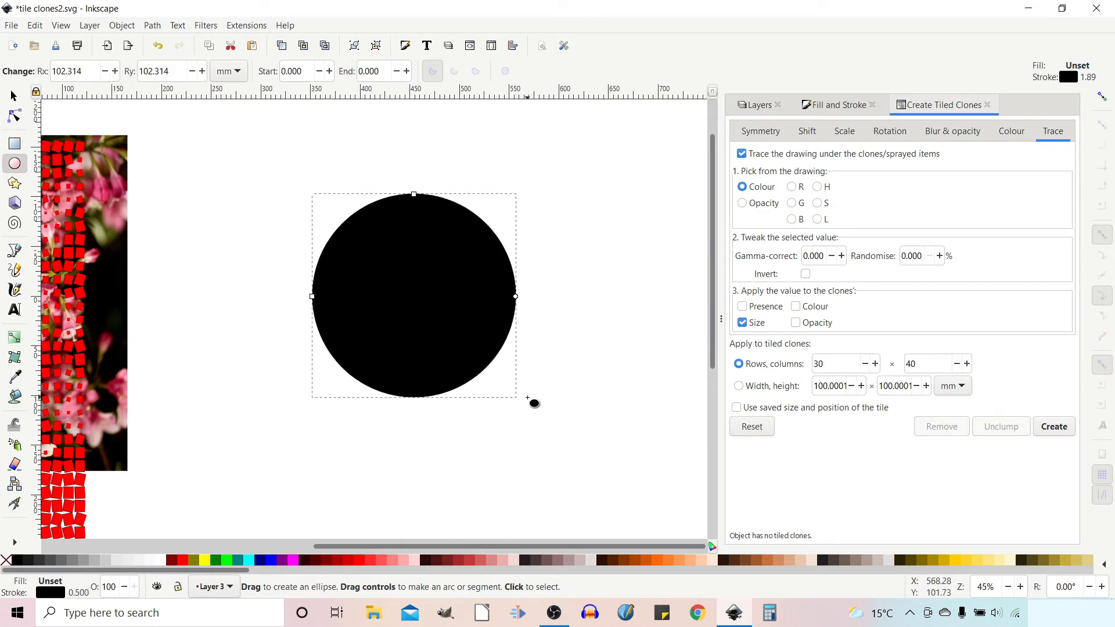
click(837, 105)
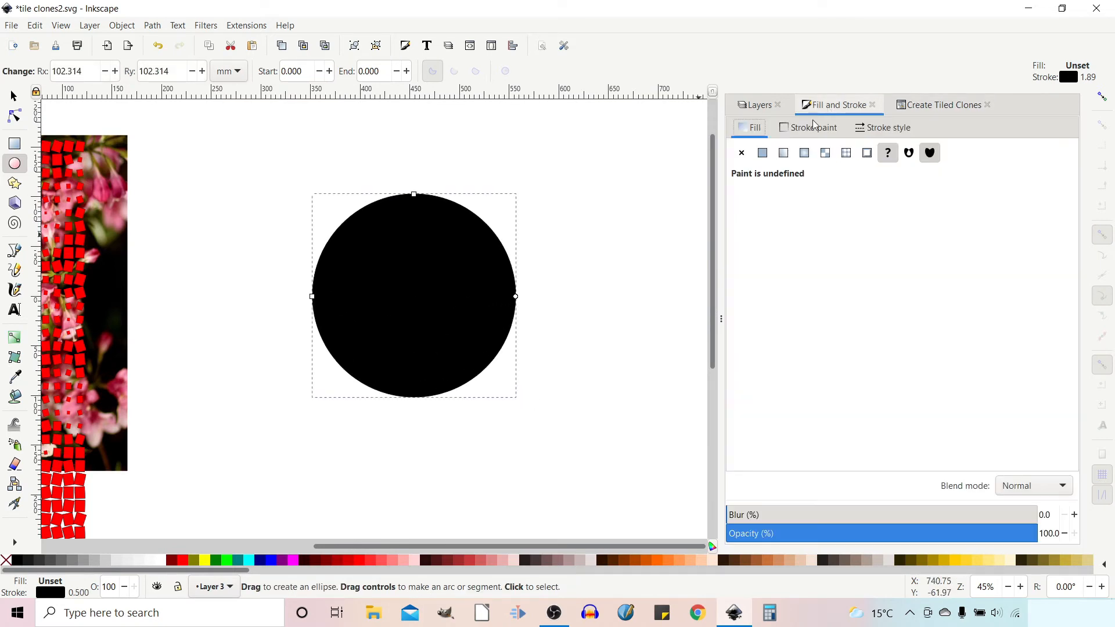
- Give the circle a radial gradient with a darkened middle stop and no stroke
click(804, 153)
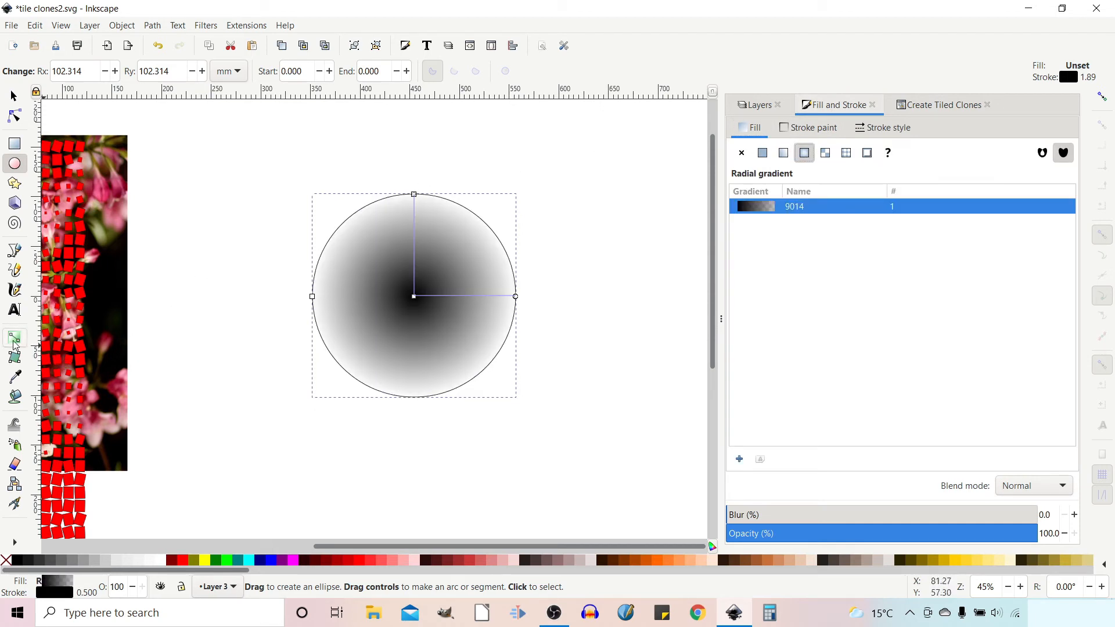
click(14, 335)
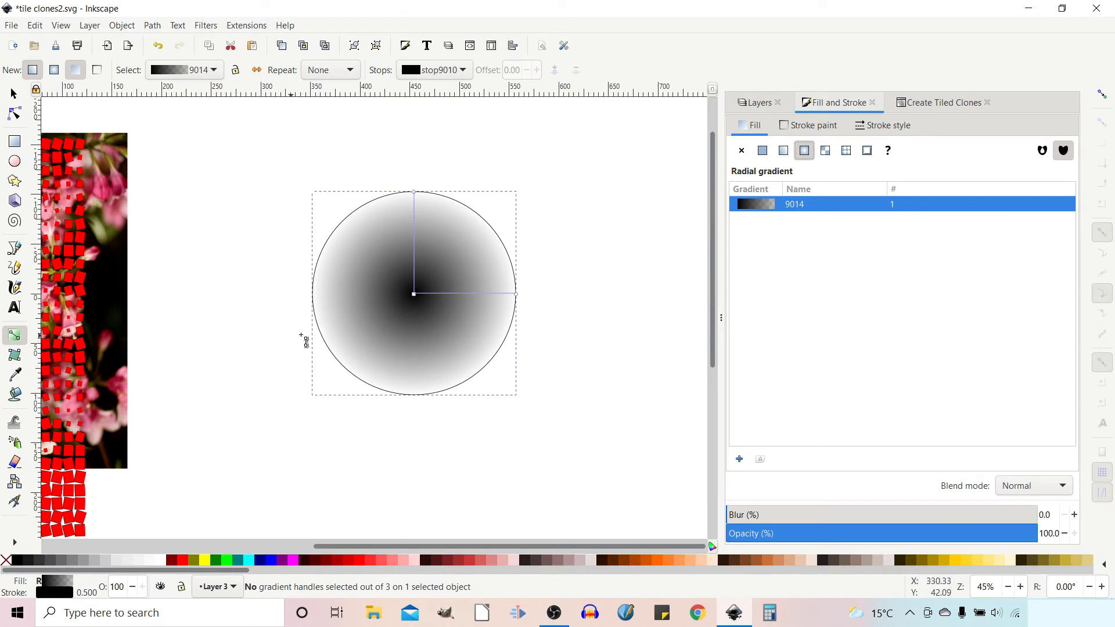
mouse_move(423, 302)
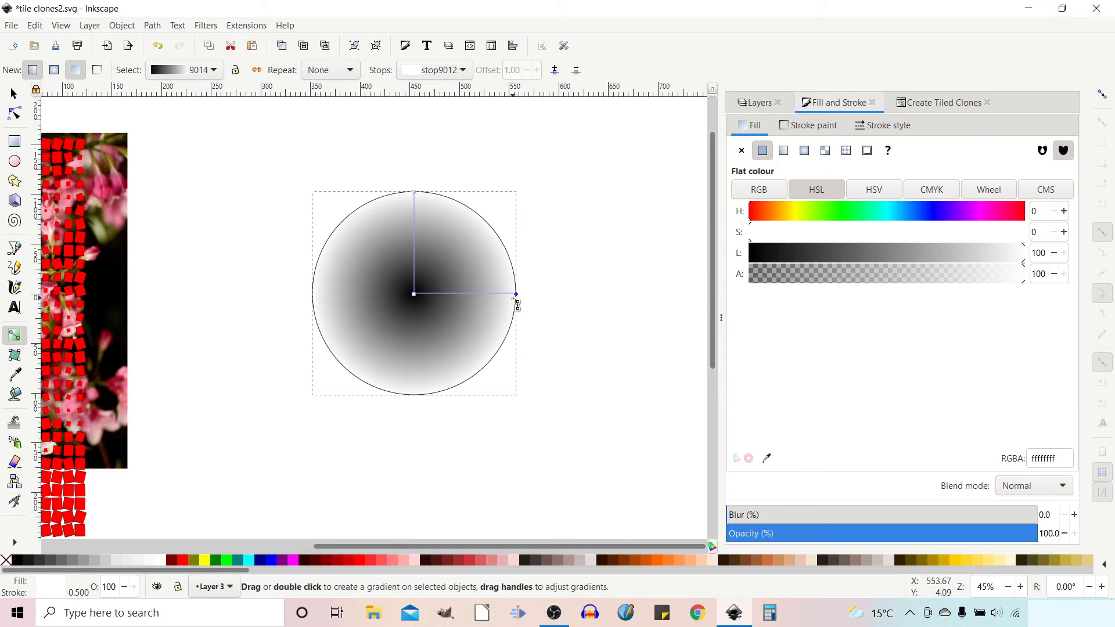
mouse_move(433, 301)
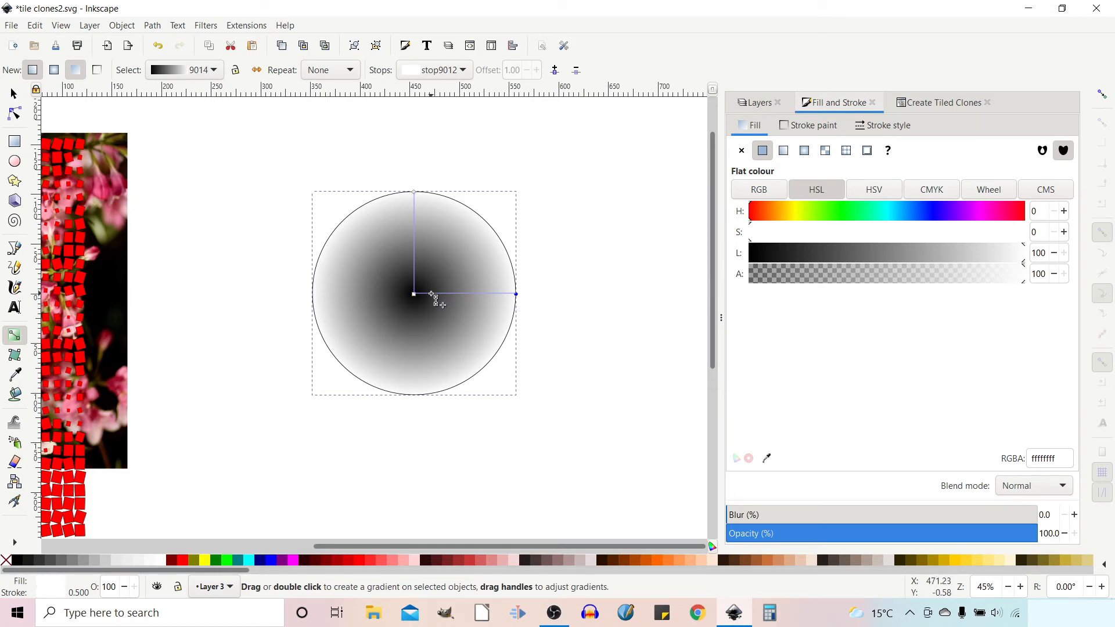
drag(1021, 252, 795, 252)
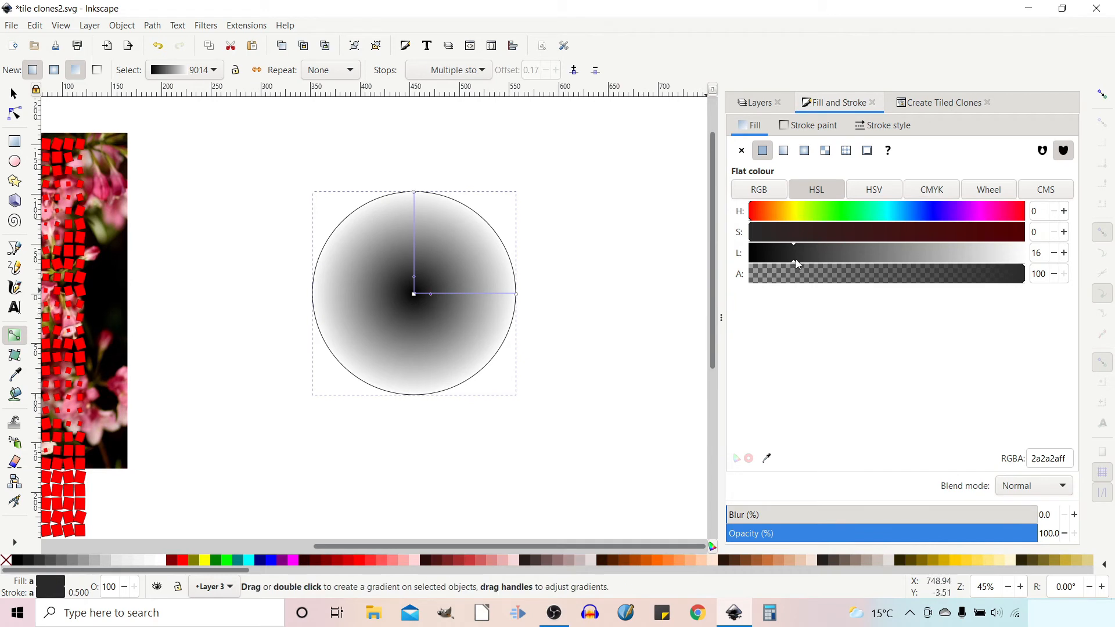
click(413, 293)
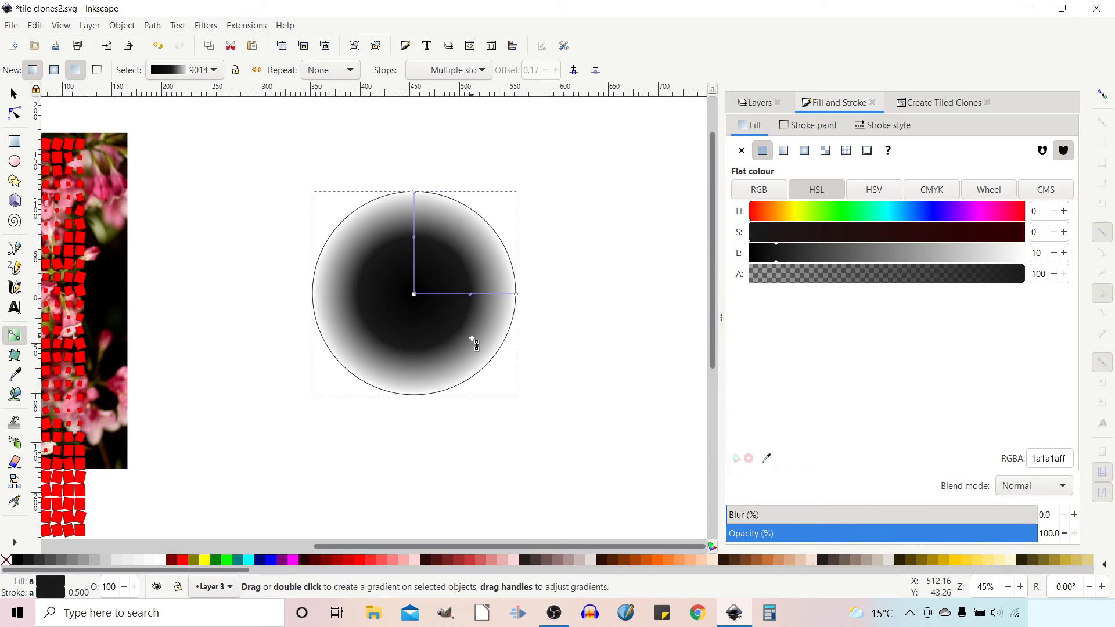
click(797, 252)
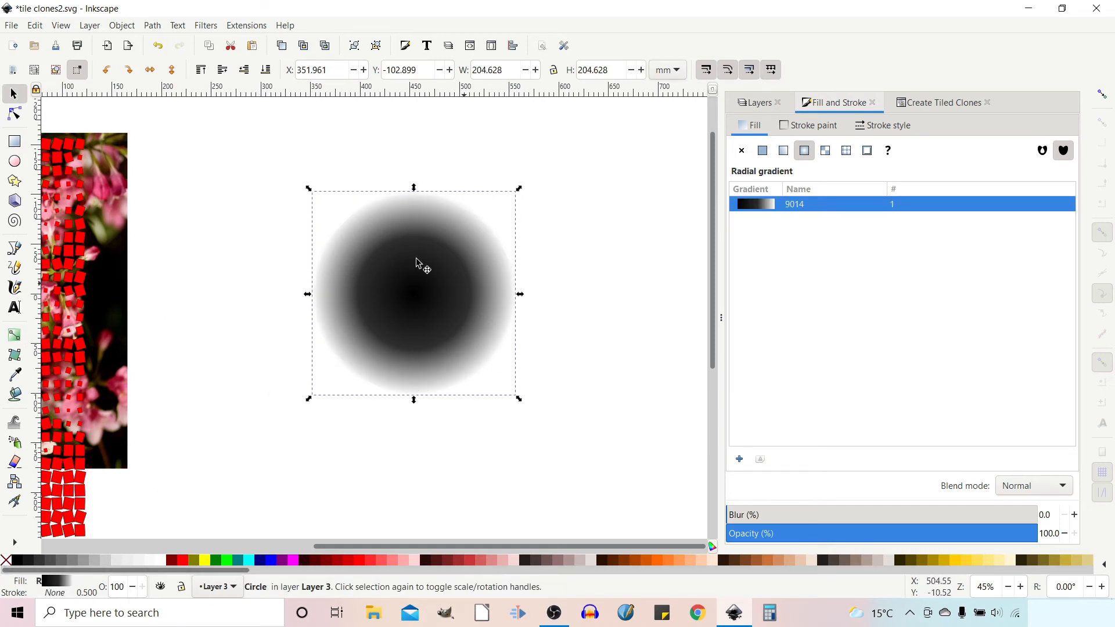
mouse_move(384, 147)
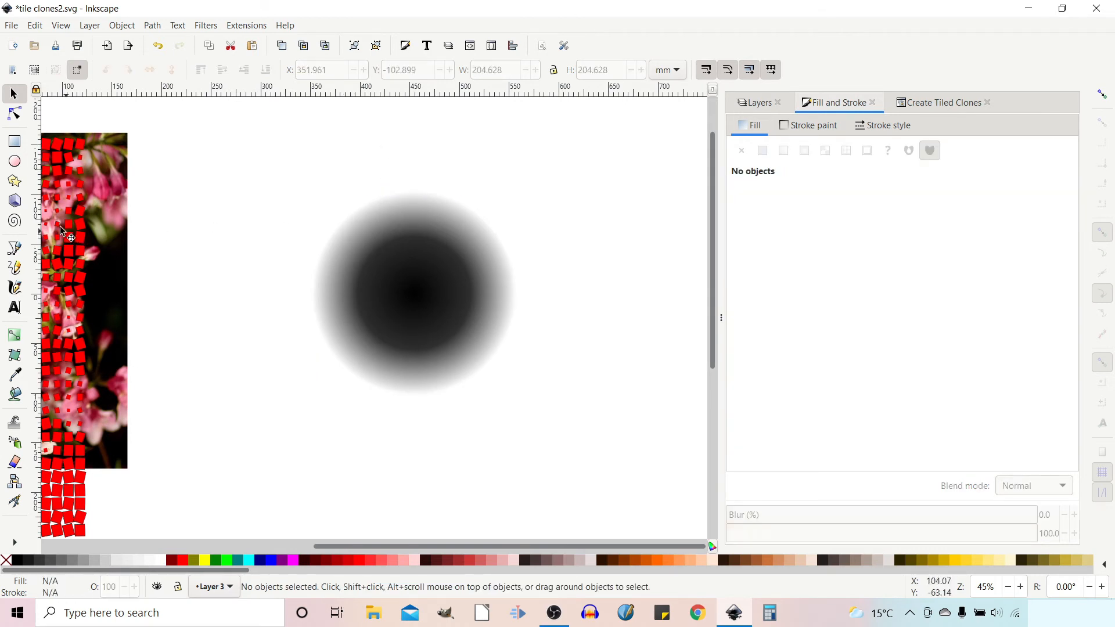
- Draw a small dark dot and set the tiled-clone grid to 10 rows by 10 columns
click(14, 164)
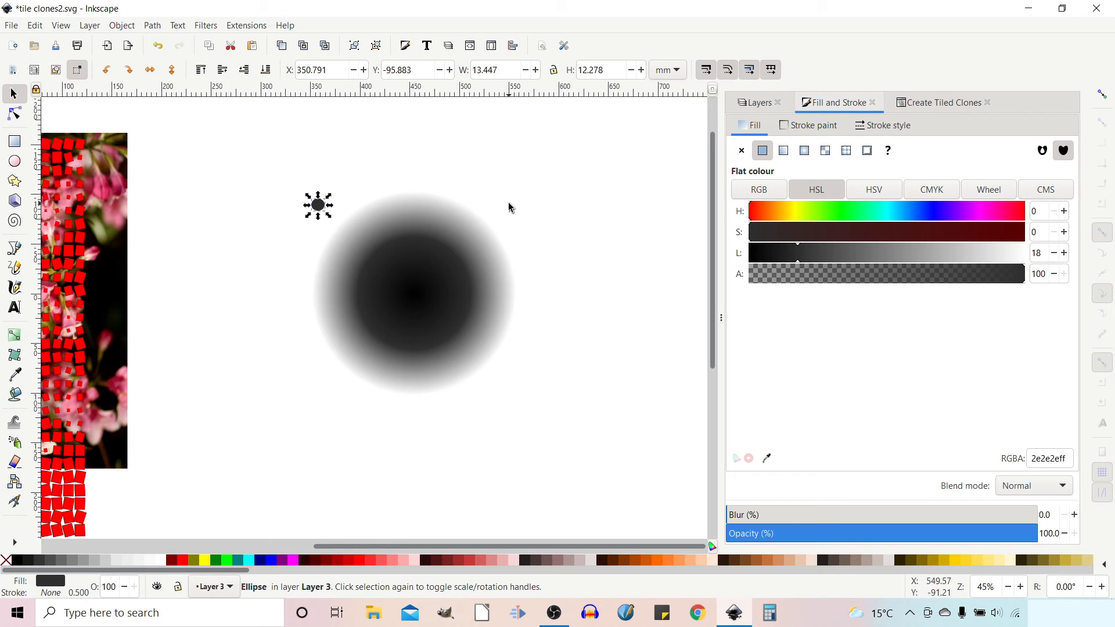
mouse_move(949, 90)
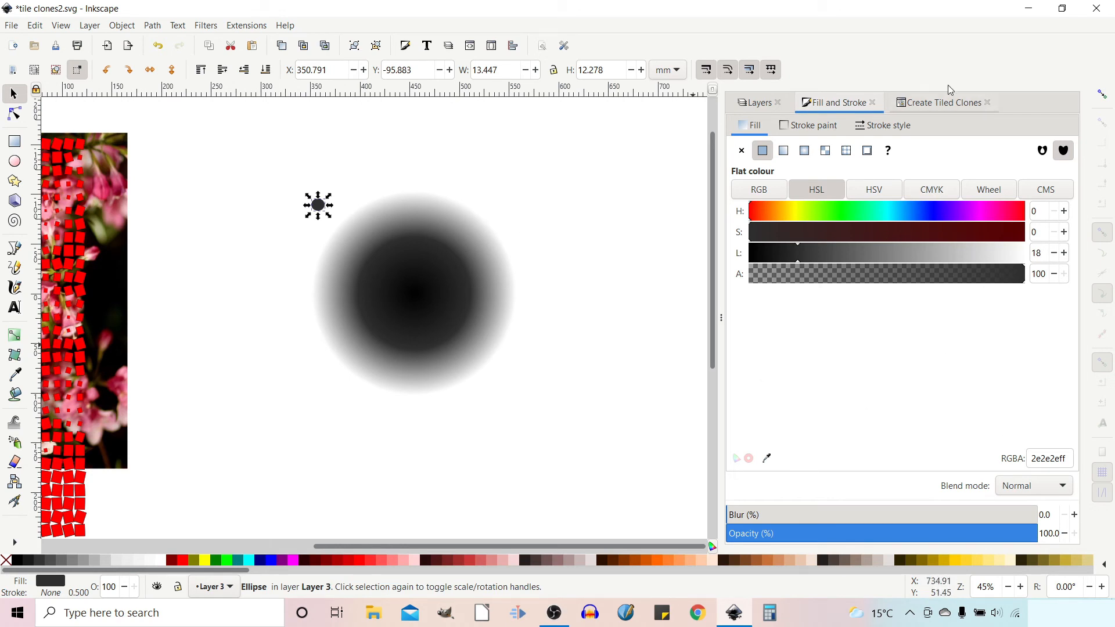
click(943, 102)
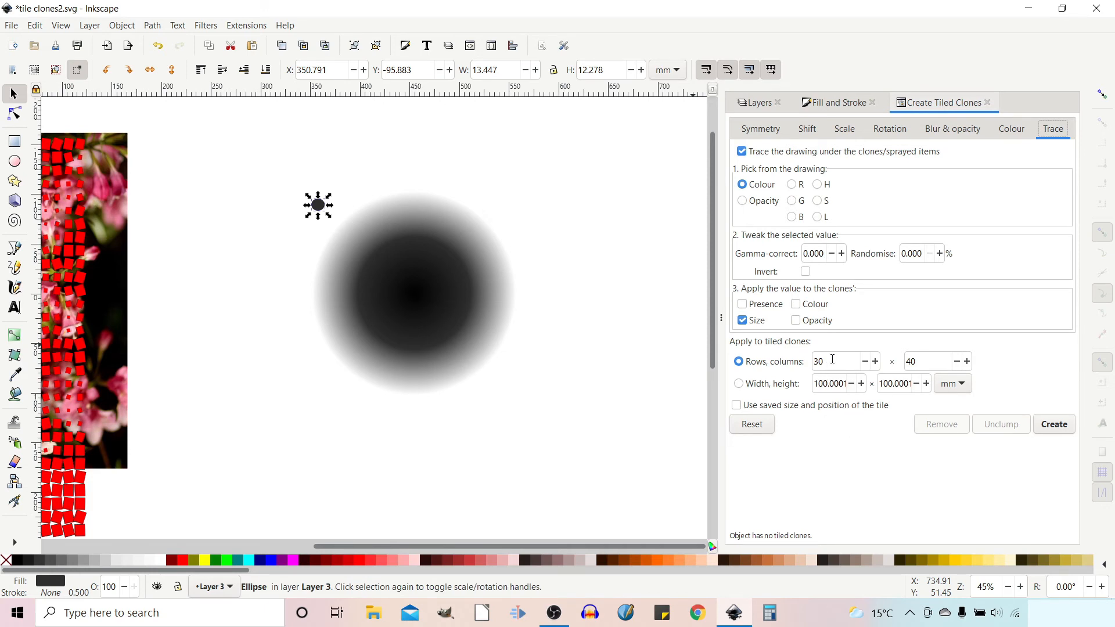
text(10)
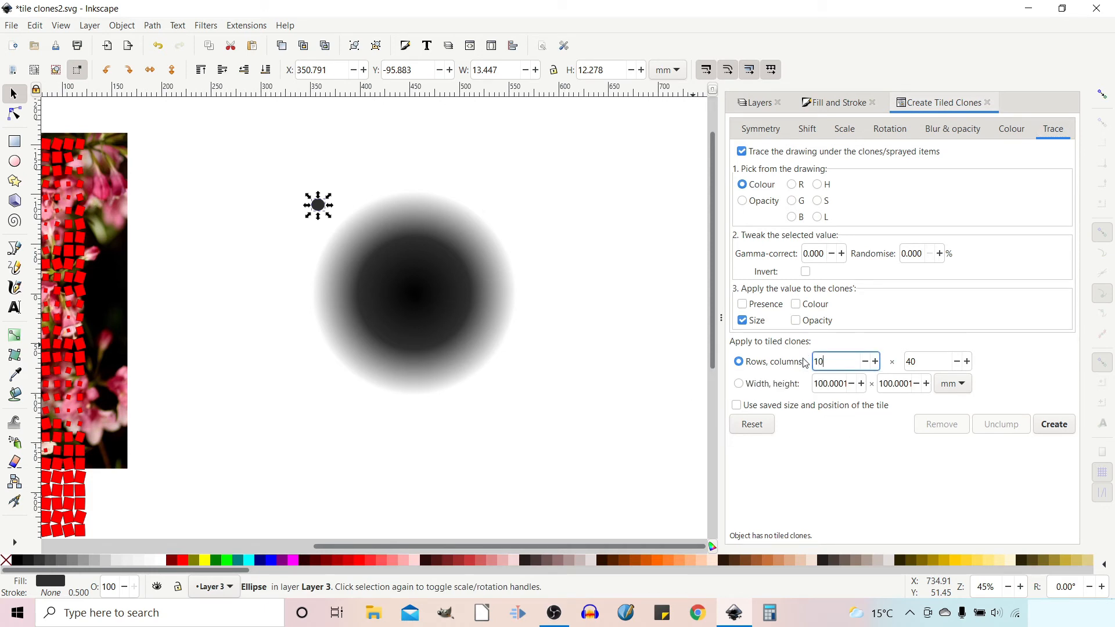
click(935, 361)
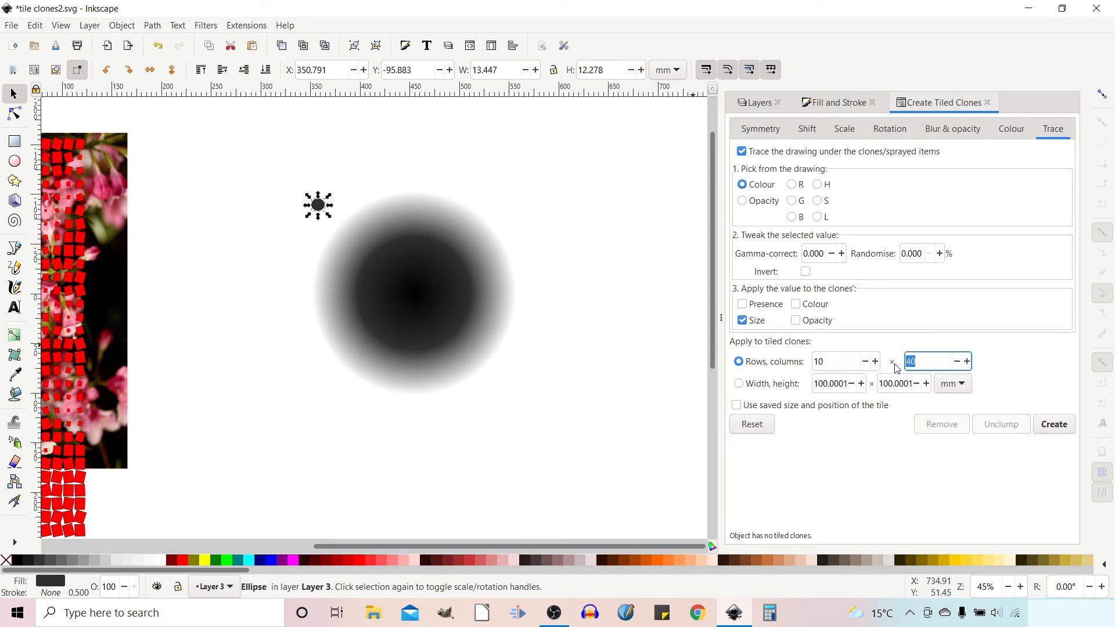
text(10)
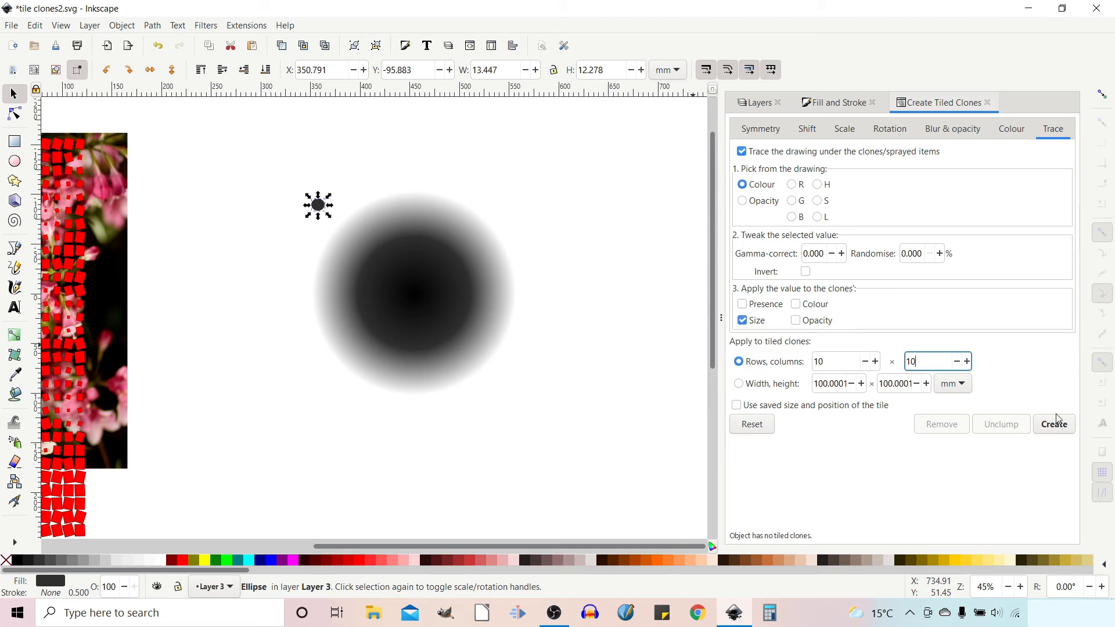
- Check scale, shift and rotation settings, zero the rotation randomness, and create the 10 by 10 dot grid
click(844, 129)
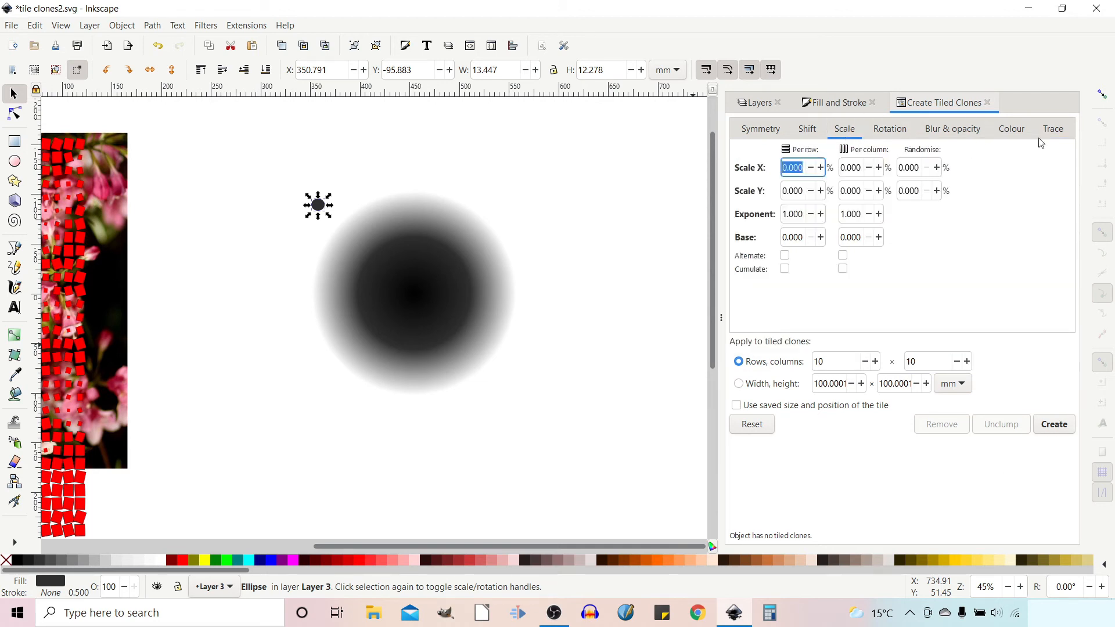
click(807, 129)
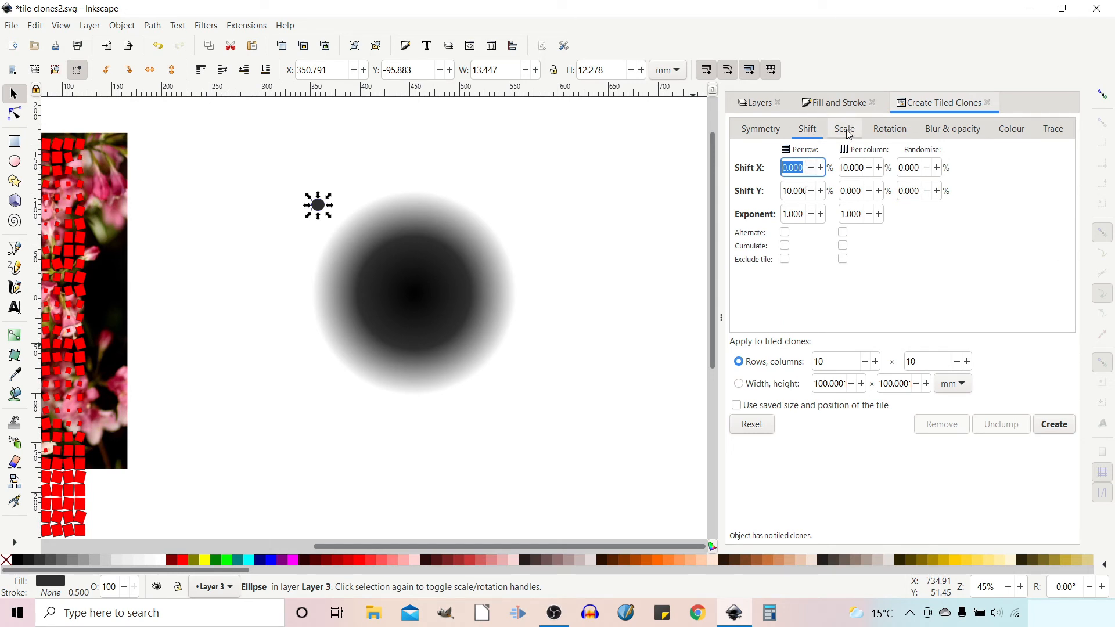
click(890, 129)
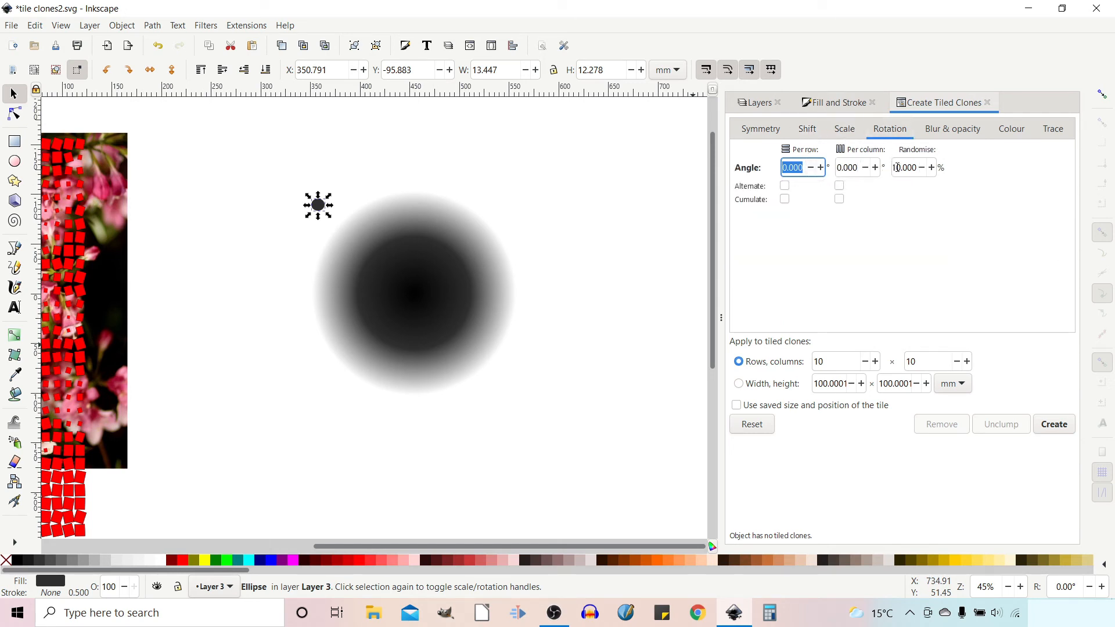
click(911, 168)
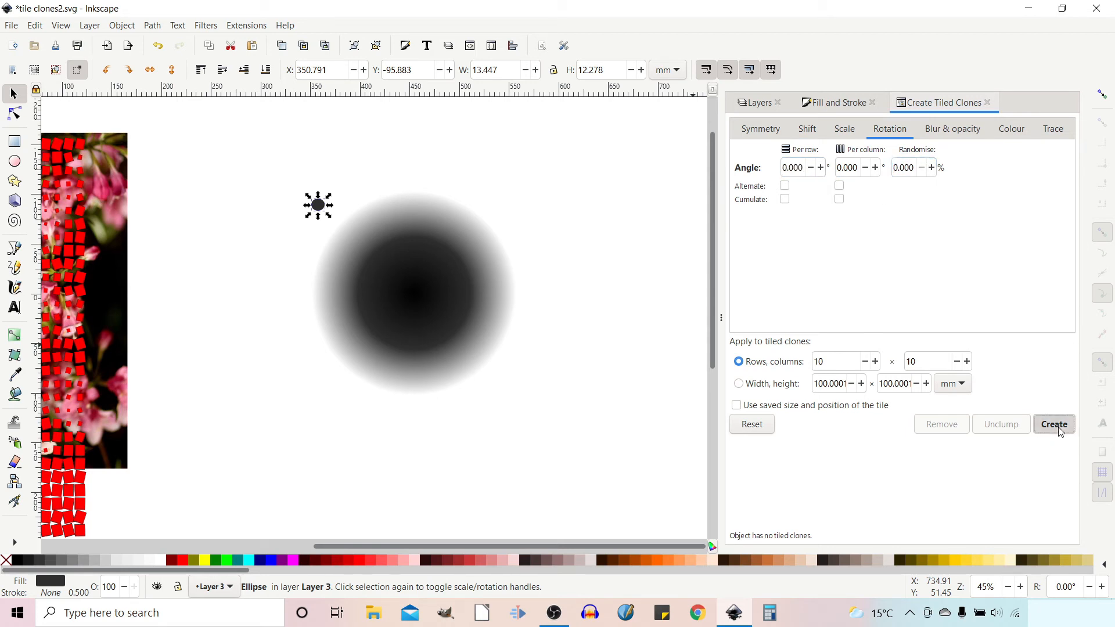
click(1054, 424)
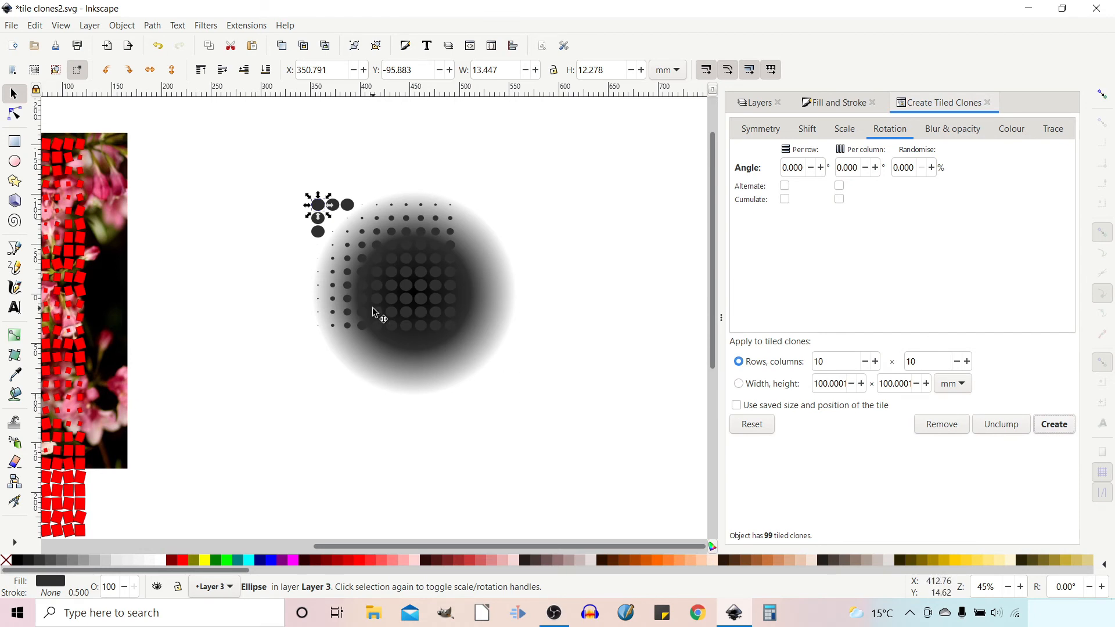
mouse_move(595, 277)
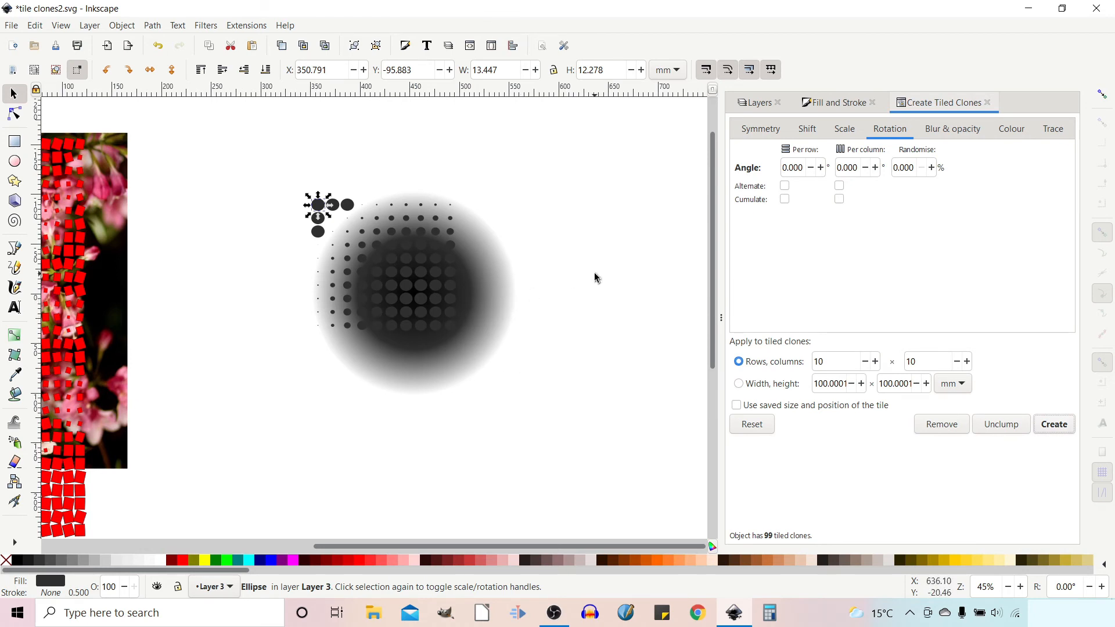
- Remove the dot clones and retile them as a 20 by 20 grid sized by the gradient
click(940, 424)
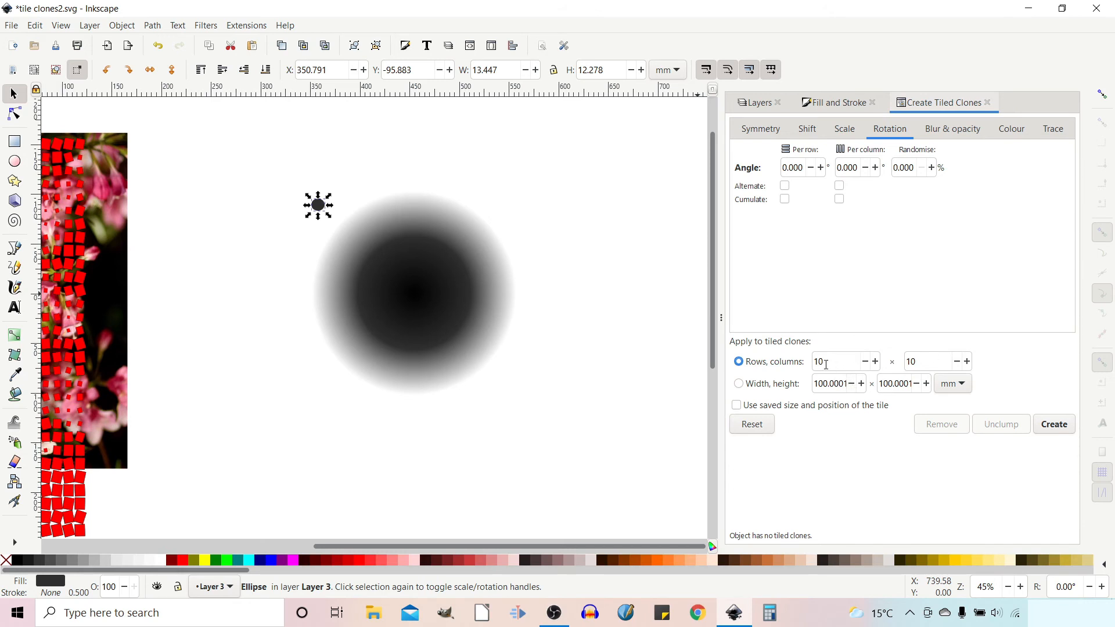
text(20)
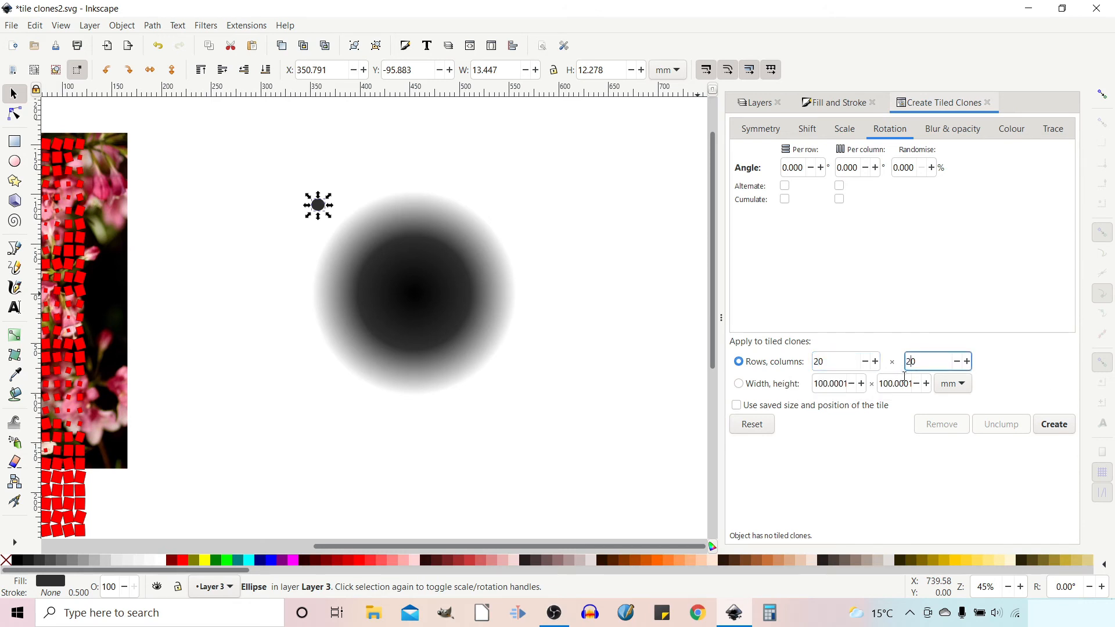
click(1054, 424)
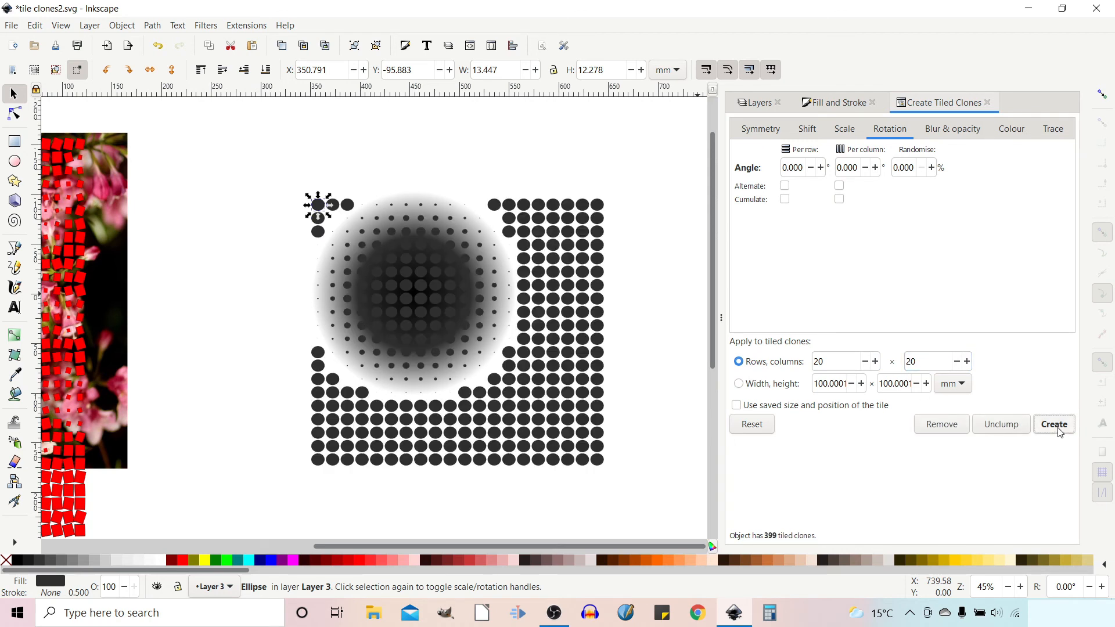
mouse_move(859, 470)
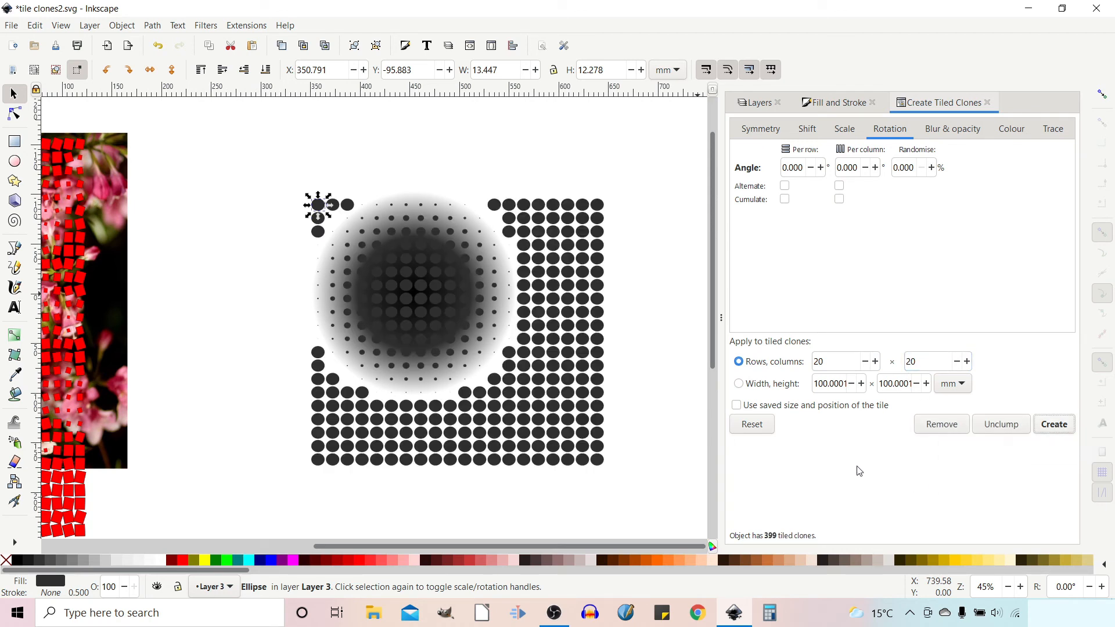
mouse_move(470, 246)
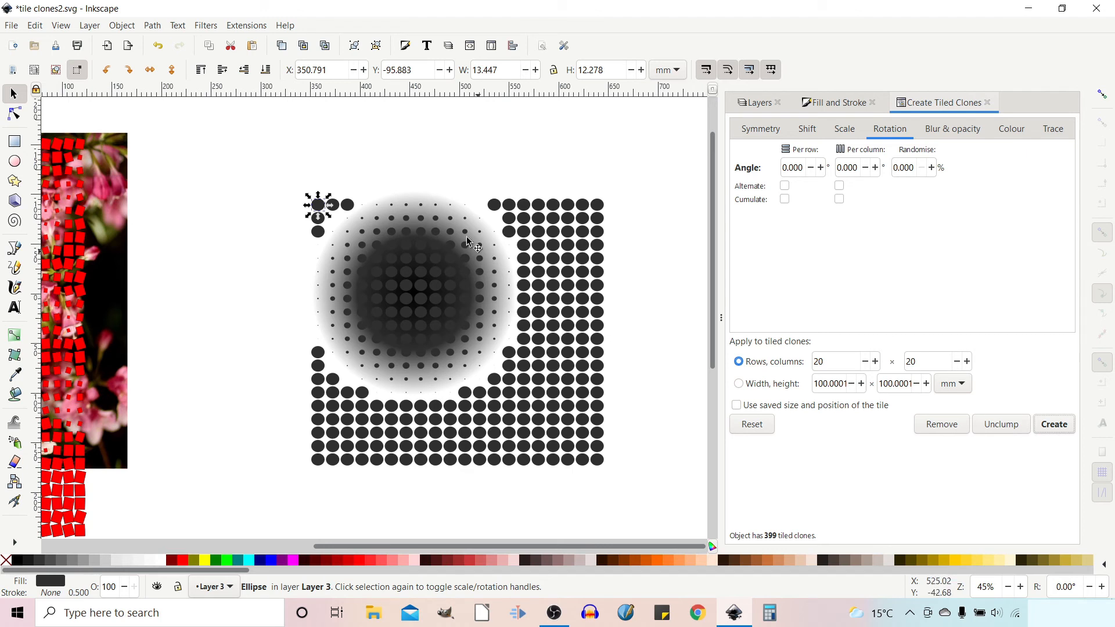
mouse_move(409, 306)
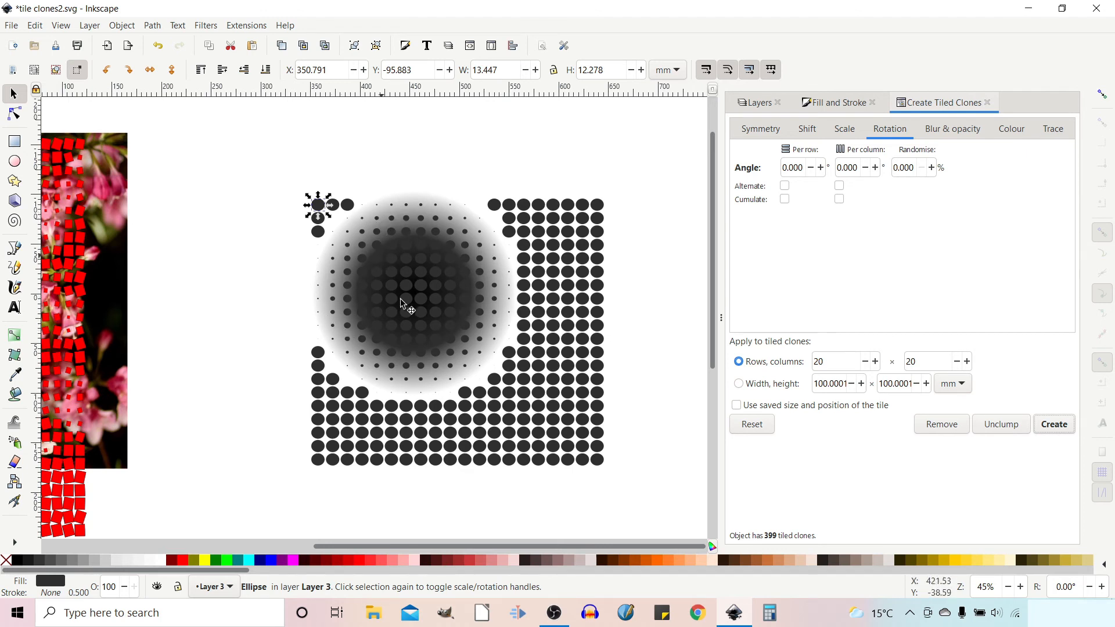
mouse_move(575, 399)
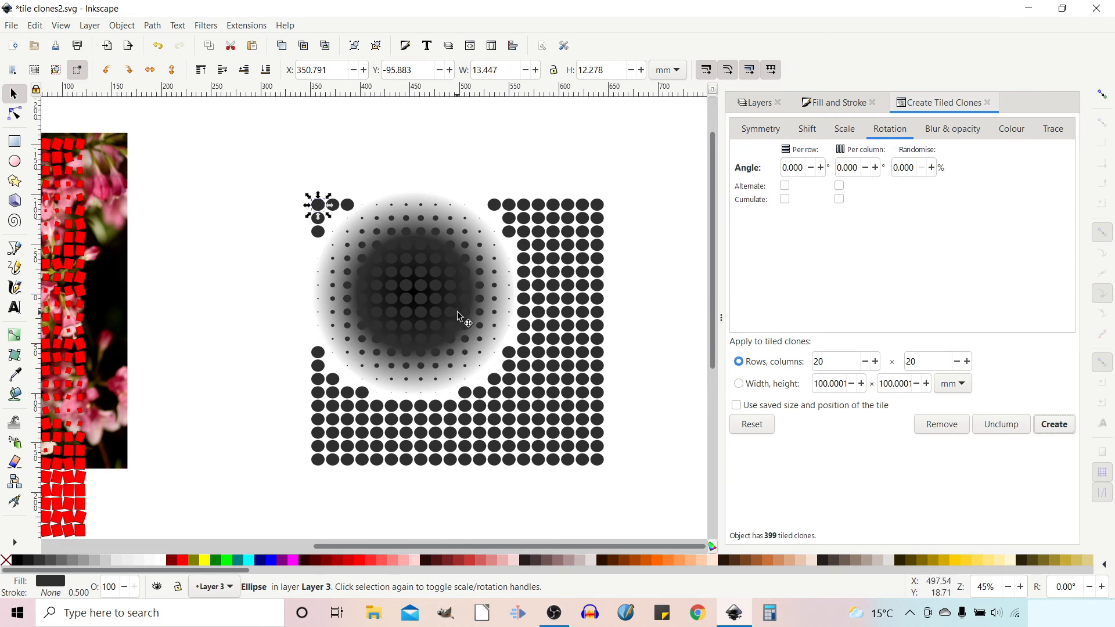
mouse_move(429, 311)
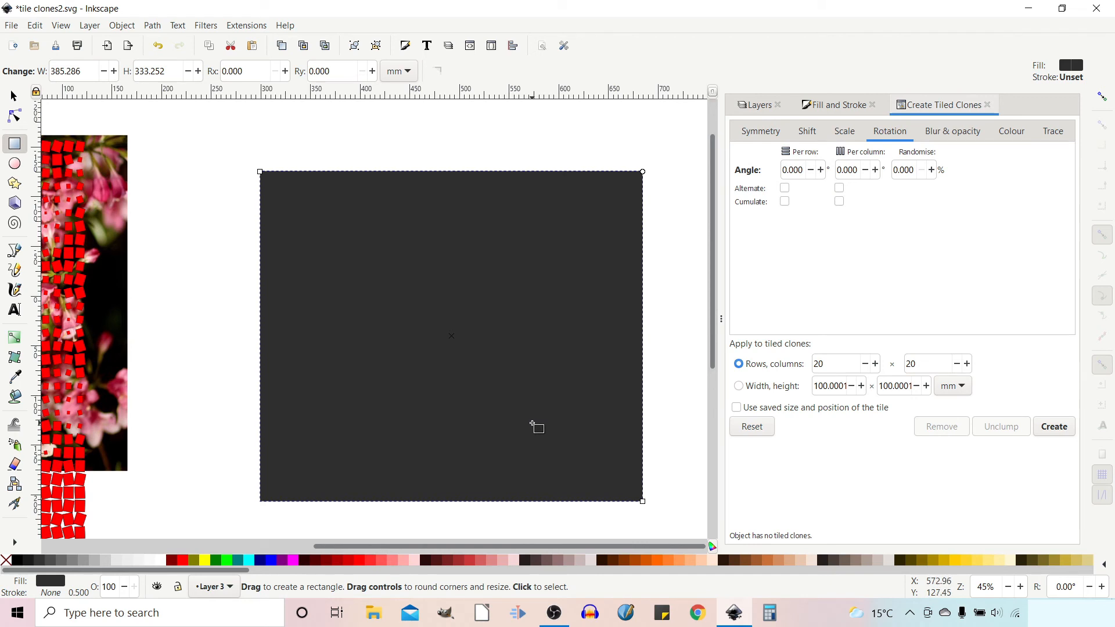
- Fill the new rectangle white and lower it to the bottom behind the artwork
click(837, 104)
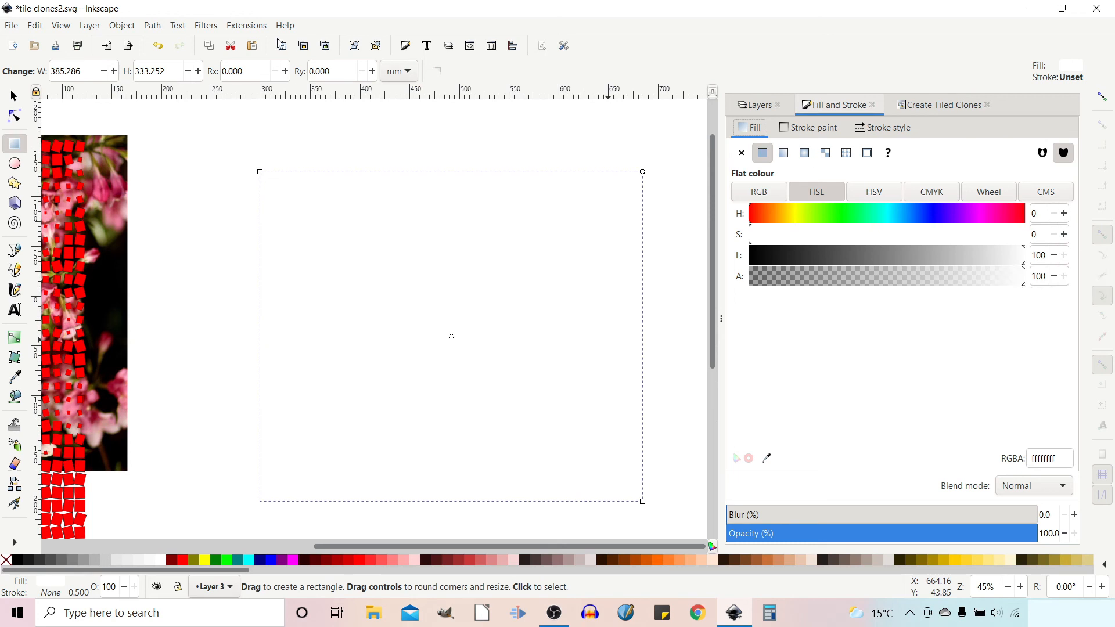
mouse_move(17, 98)
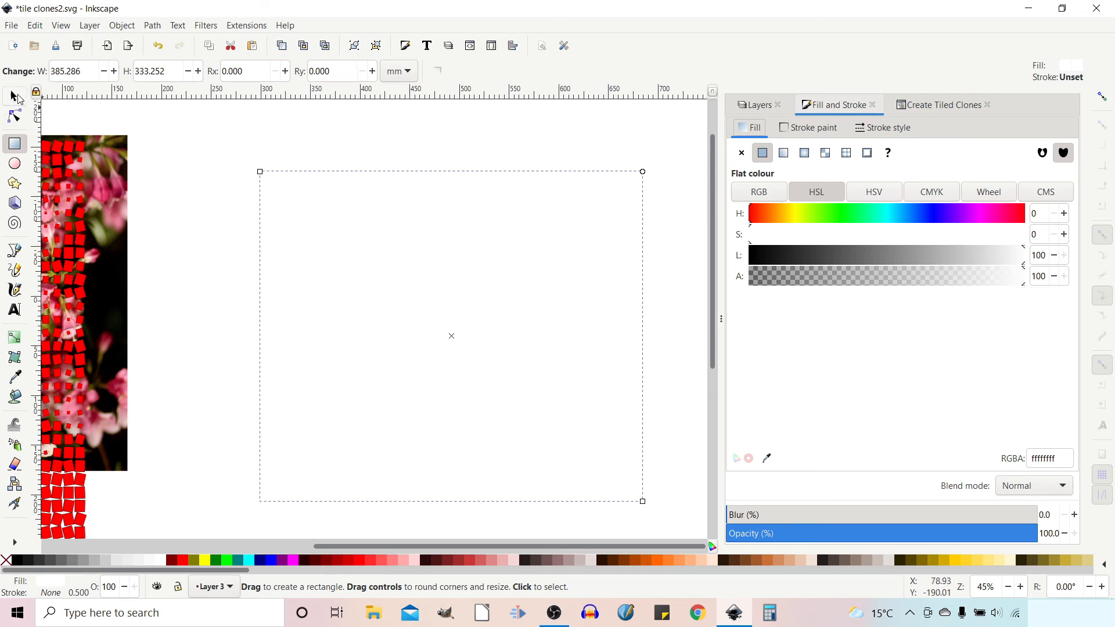
click(12, 94)
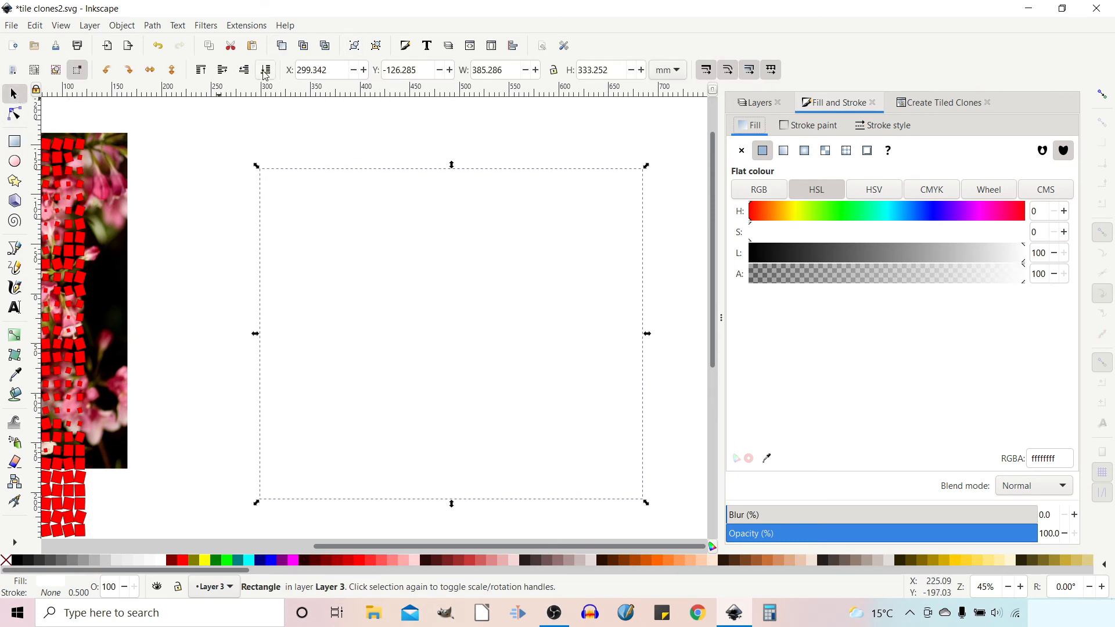
click(1054, 424)
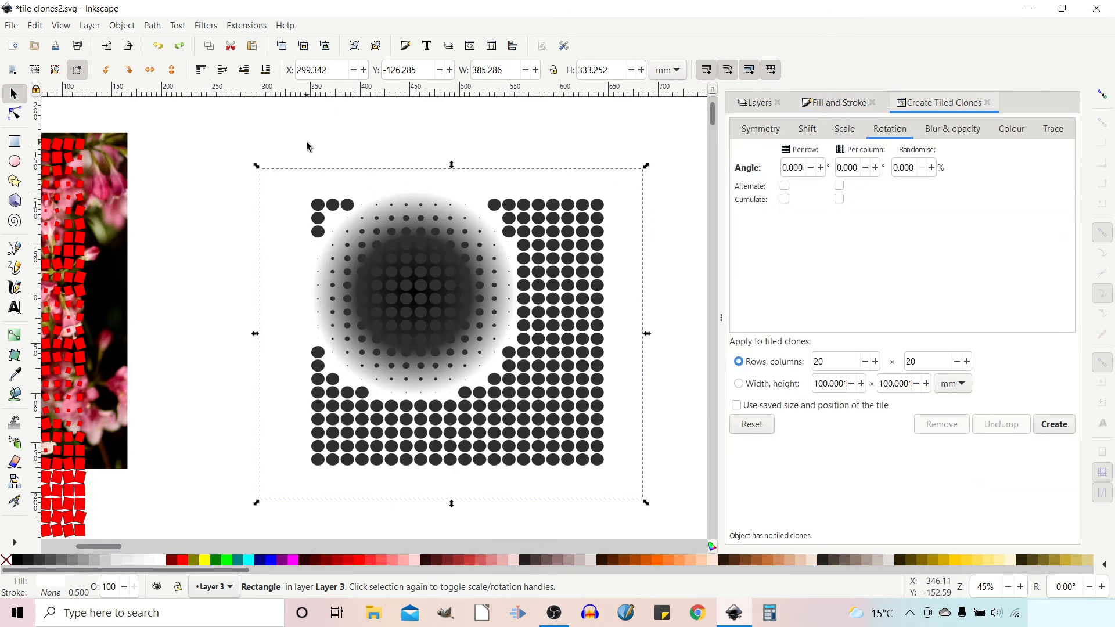
- Select the original dot and remove its existing tiled clones
click(319, 205)
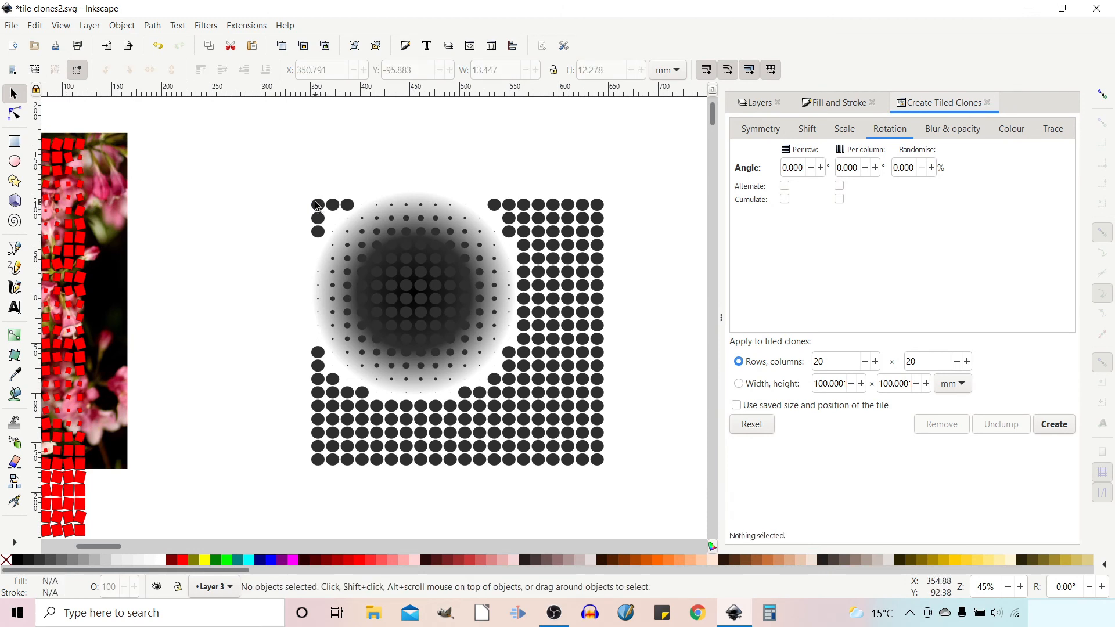
click(318, 206)
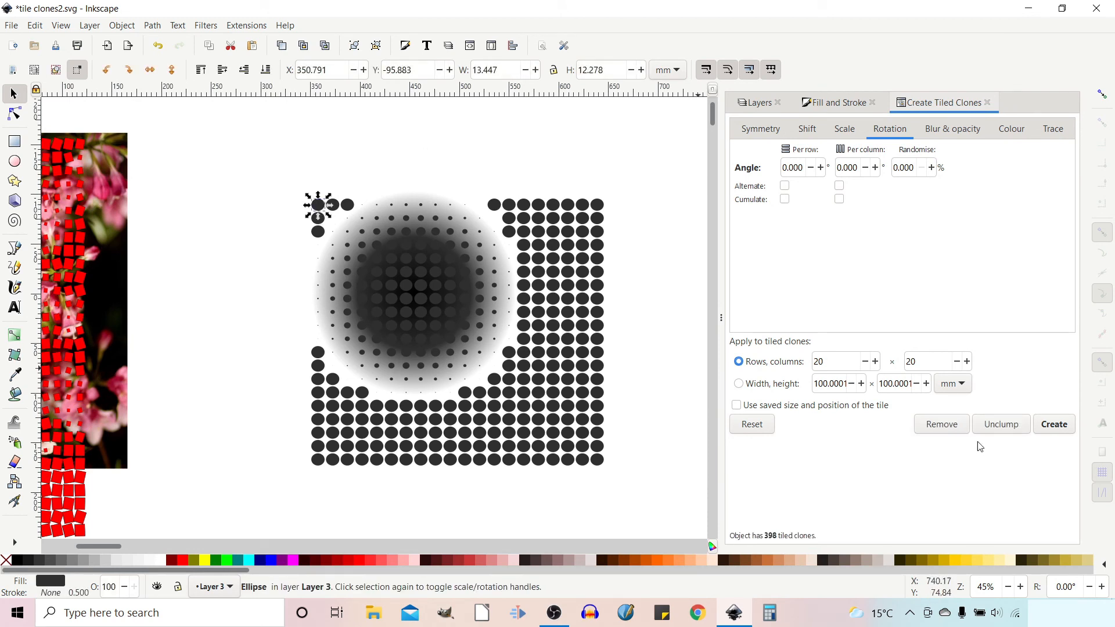
click(939, 424)
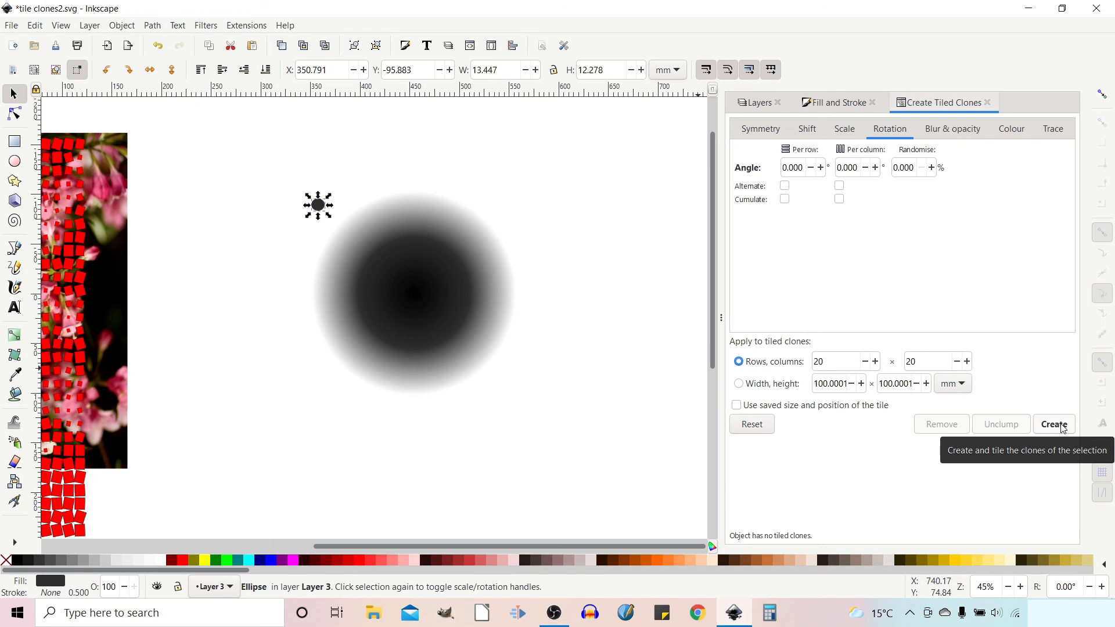
- Re-create the traced tiled clones so the dots form a round halftone pattern
click(1054, 424)
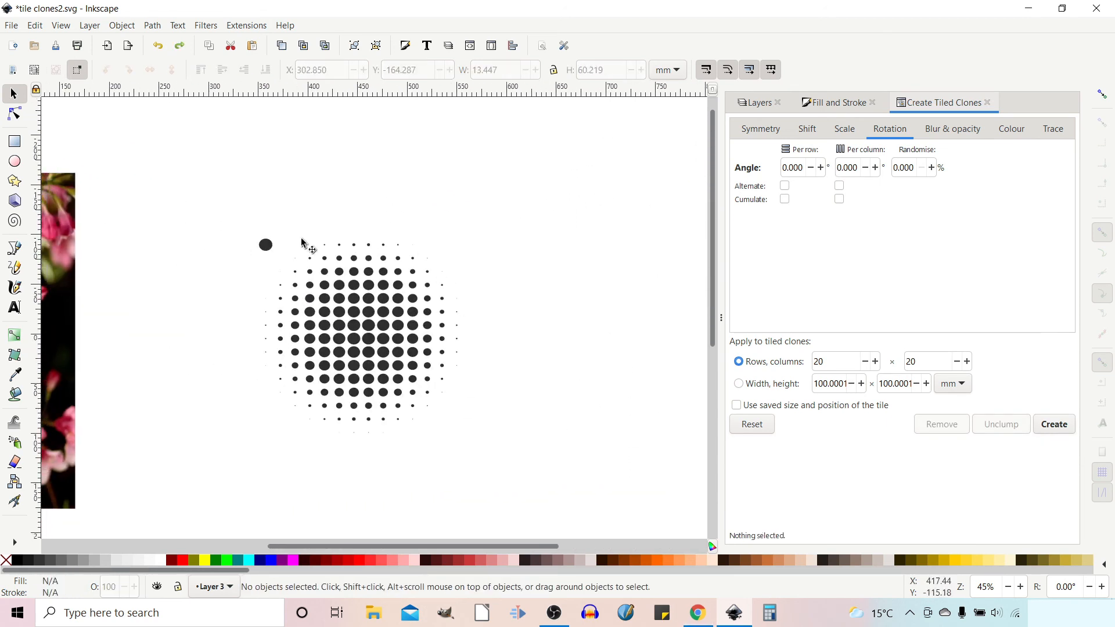
mouse_move(409, 430)
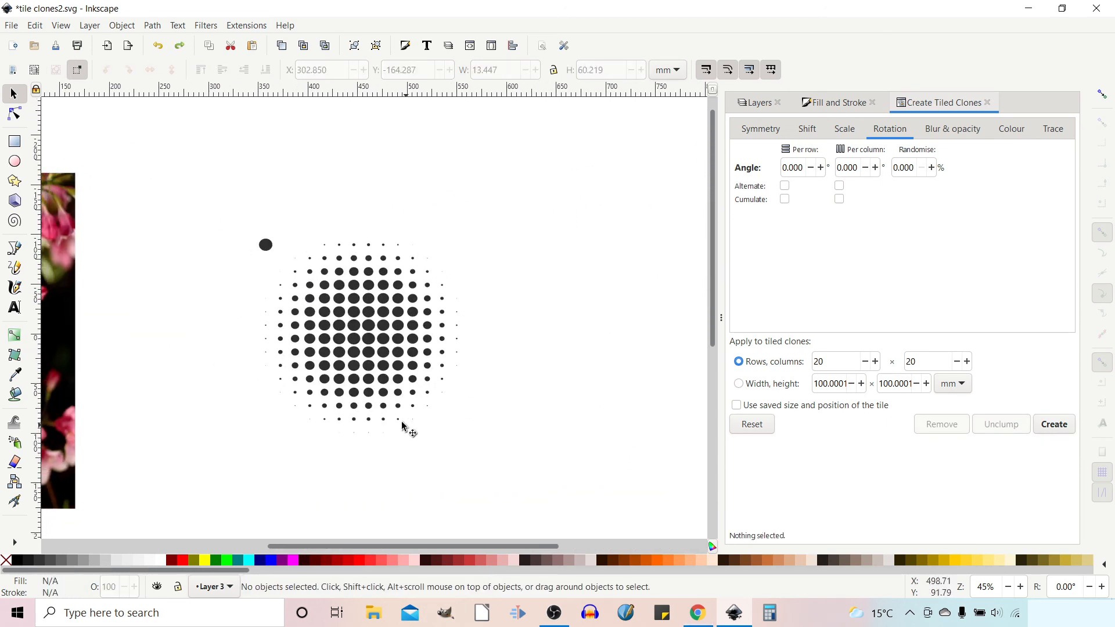
mouse_move(377, 324)
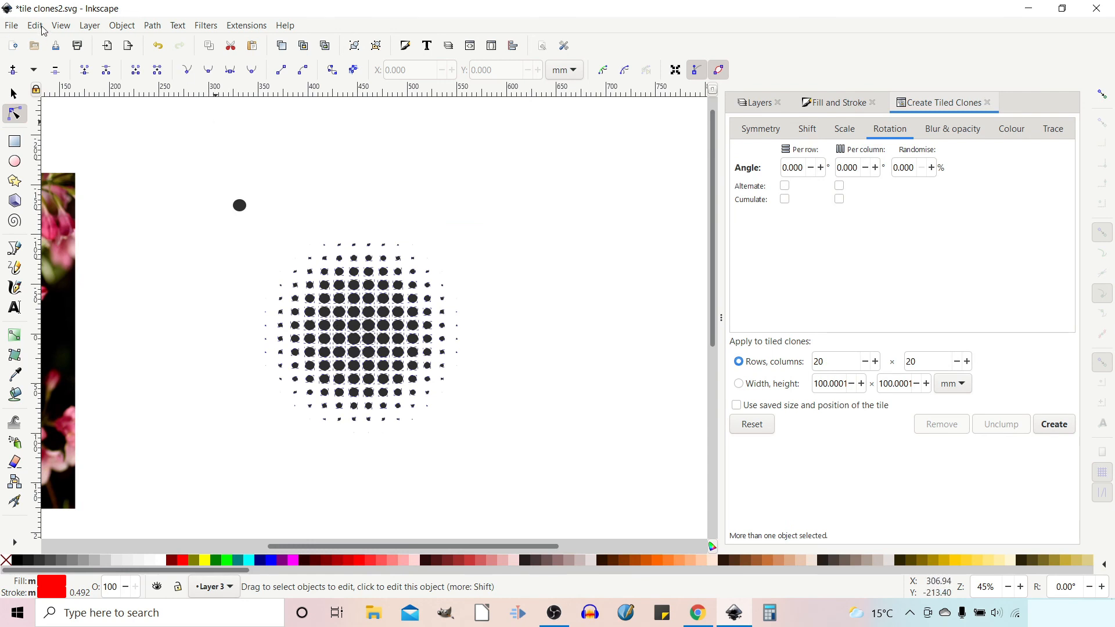
- Unlink the halftone dot clones from the original dot via Edit > Clone > Unlink Clone
click(33, 24)
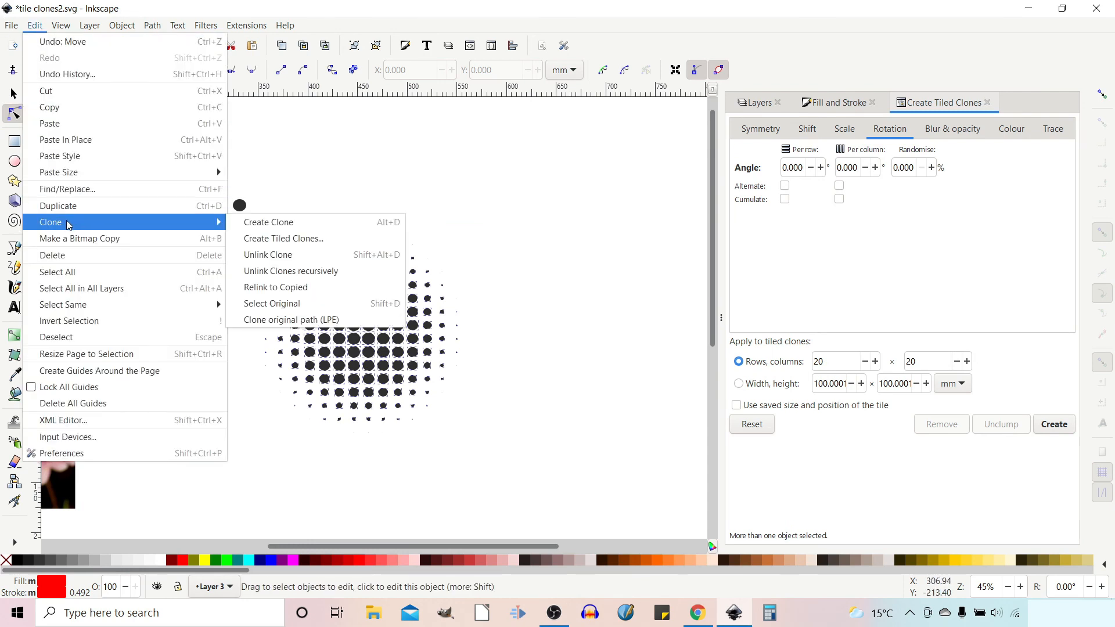
mouse_move(286, 261)
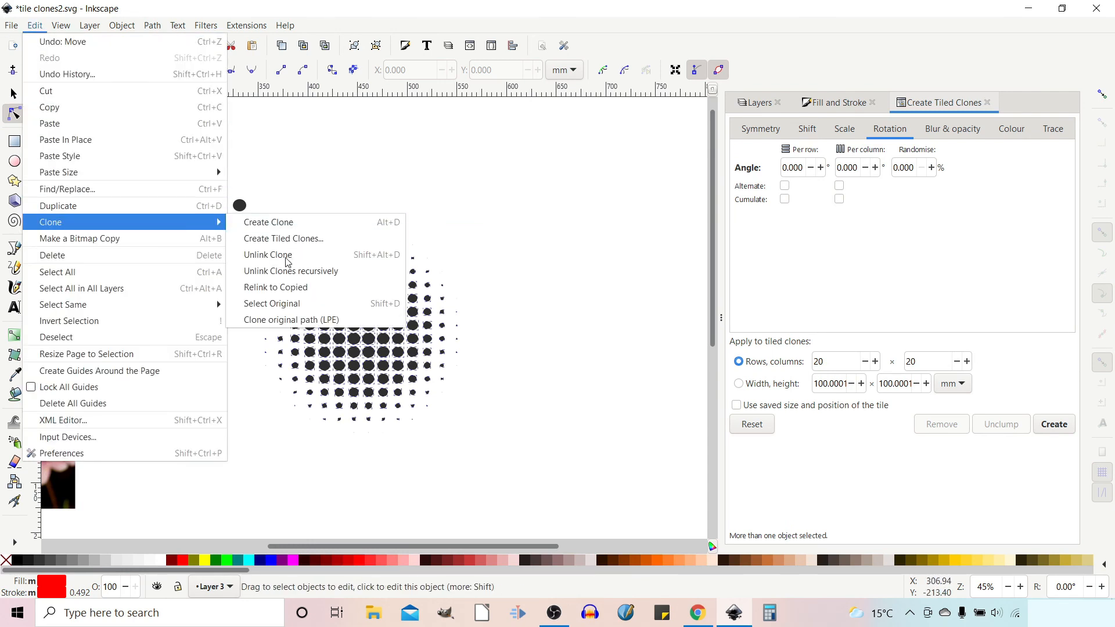
click(267, 254)
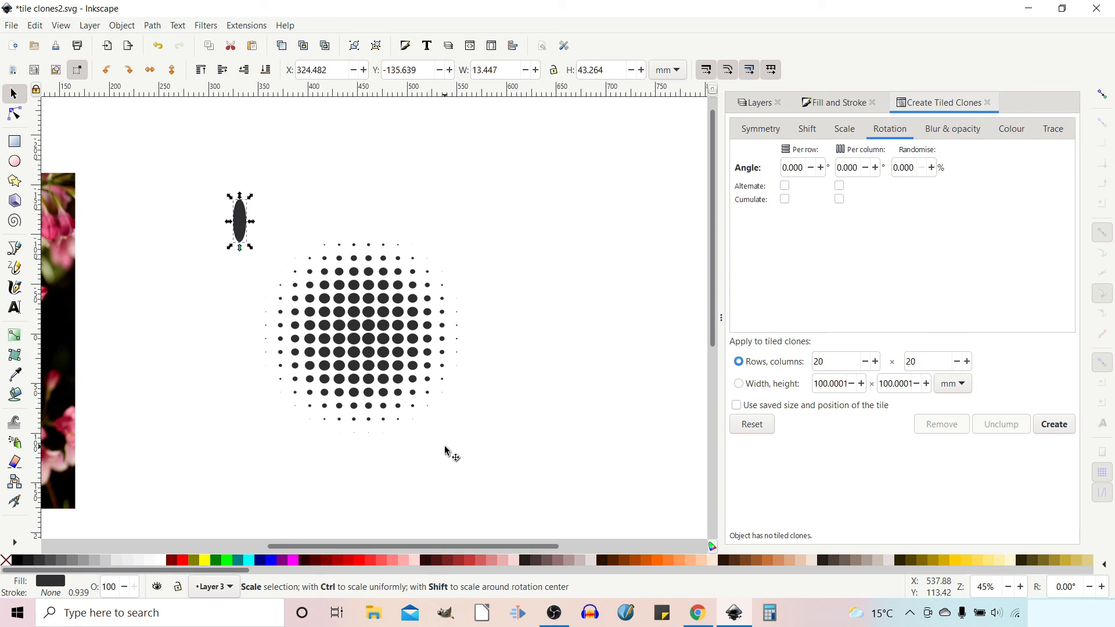
- Show the Trace settings of Create Tiled Clones, picking colour and applying it to size
click(1052, 129)
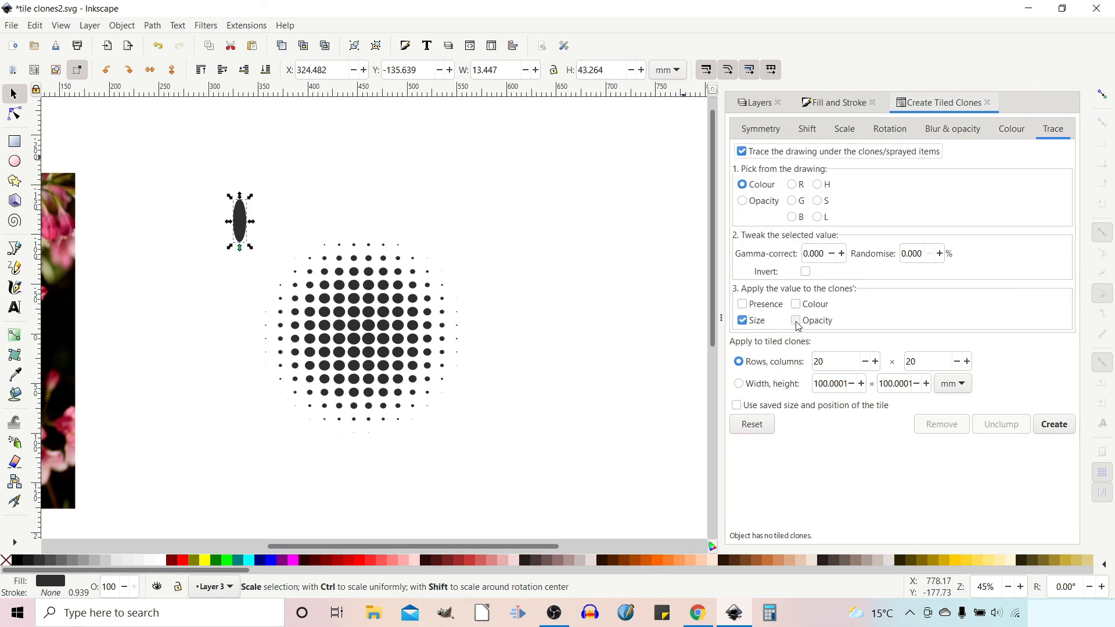
mouse_move(797, 320)
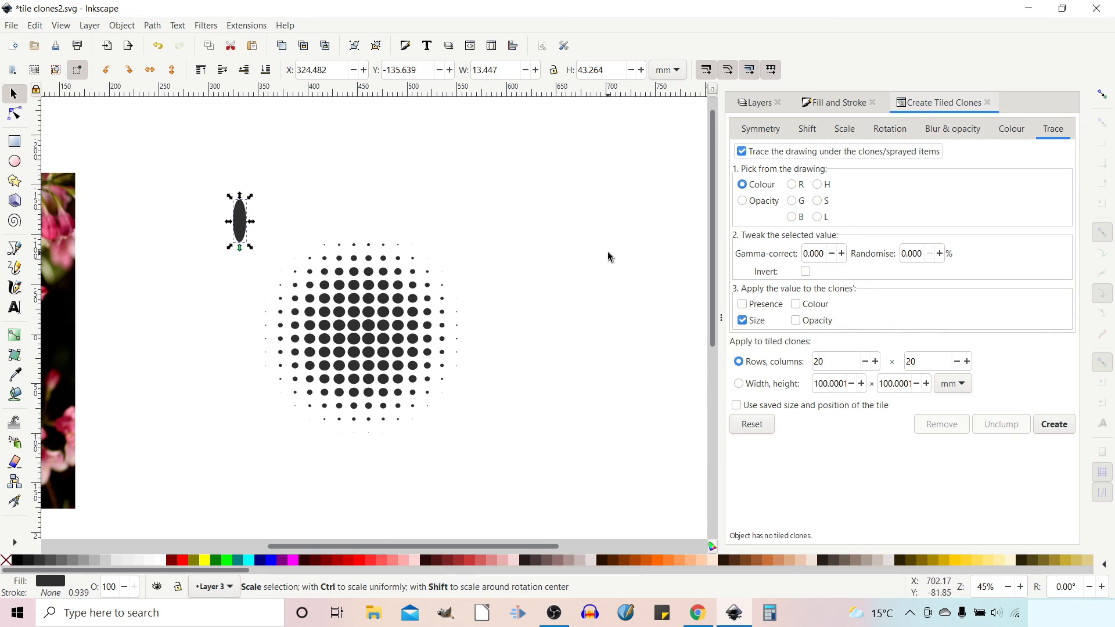
mouse_move(731, 177)
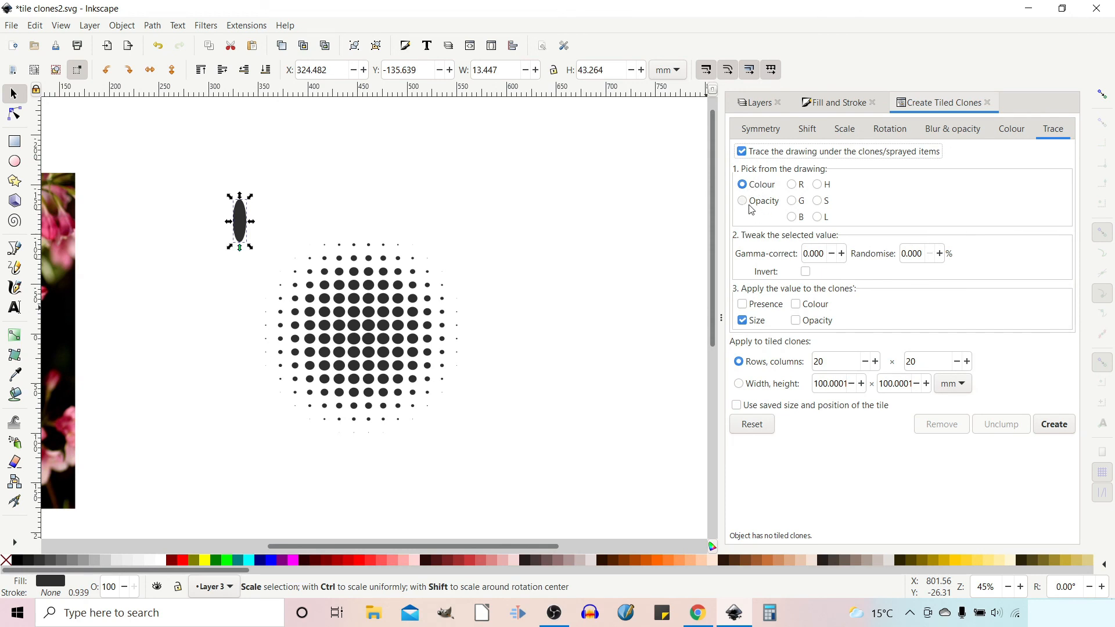
mouse_move(843, 196)
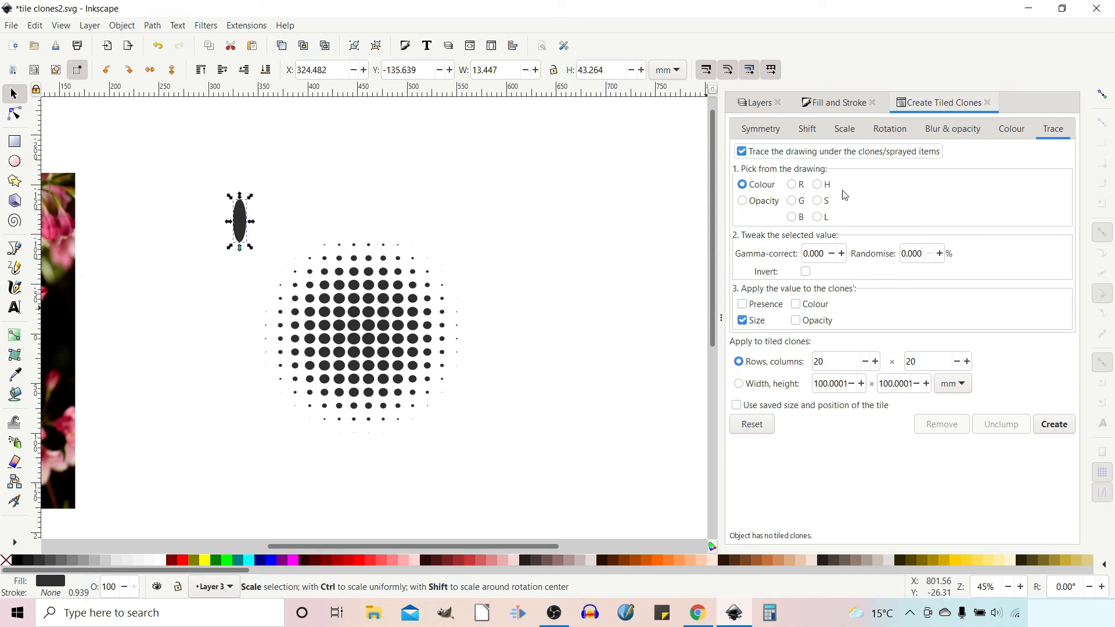
mouse_move(797, 188)
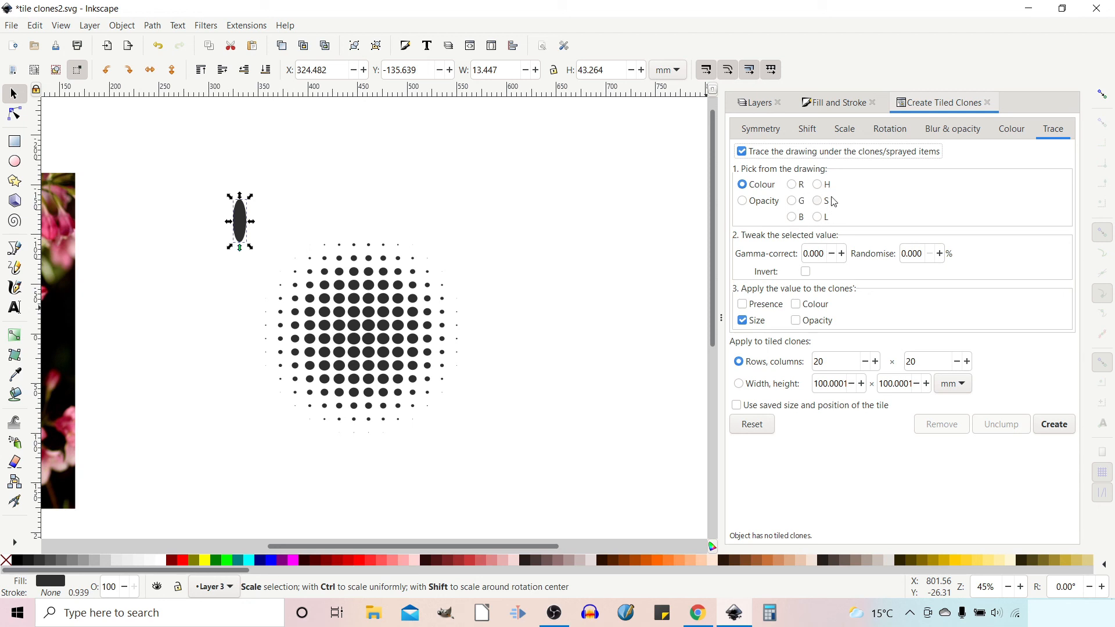
mouse_move(824, 217)
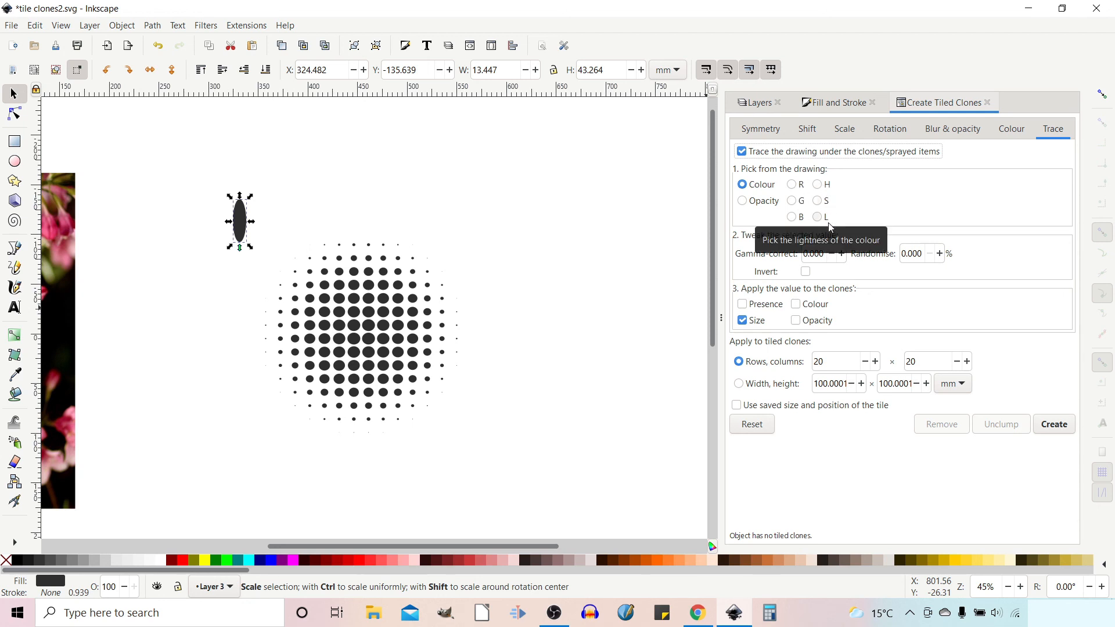
mouse_move(835, 218)
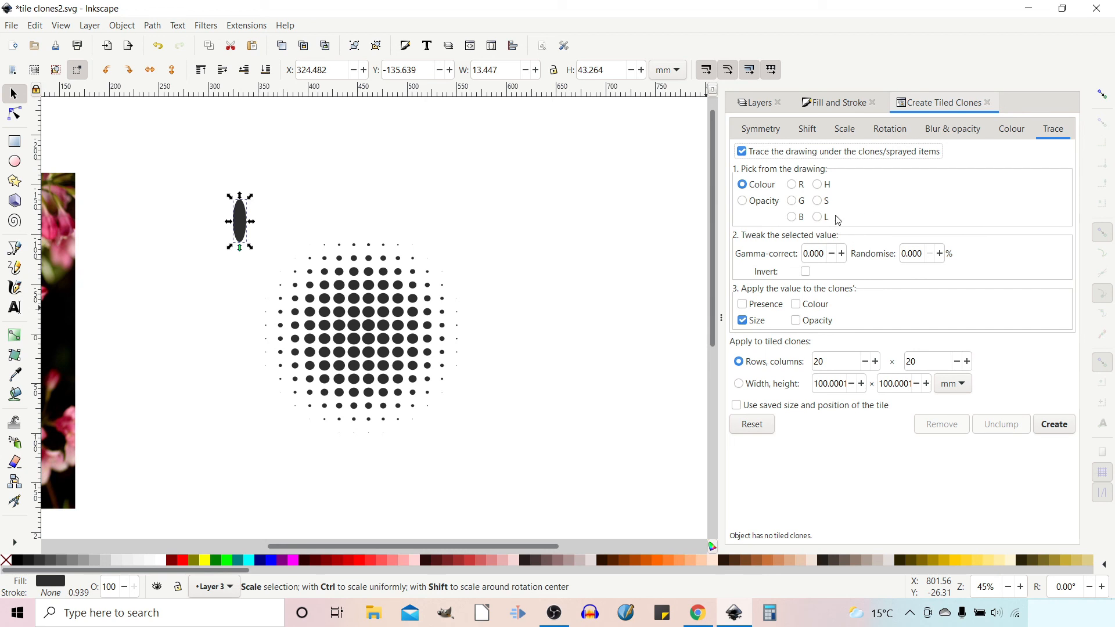
mouse_move(795, 274)
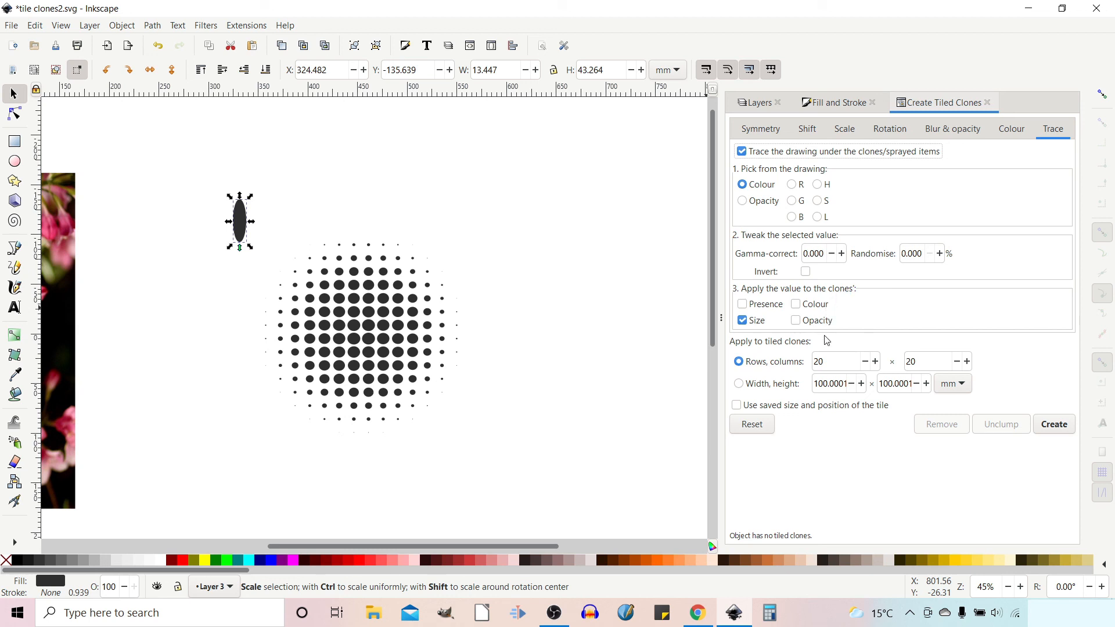
mouse_move(1009, 460)
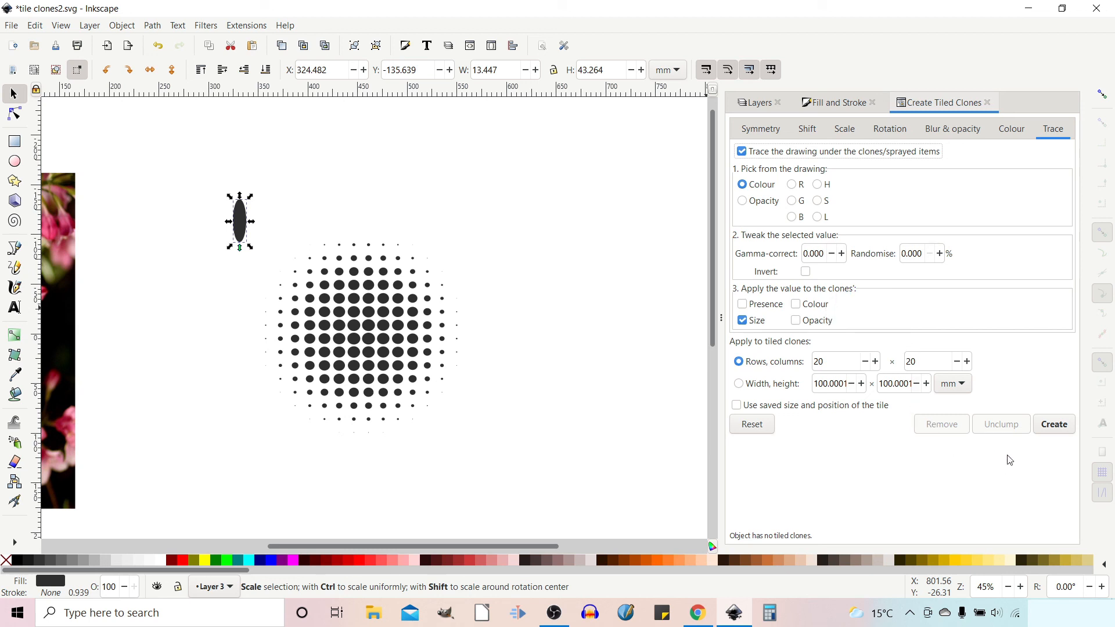